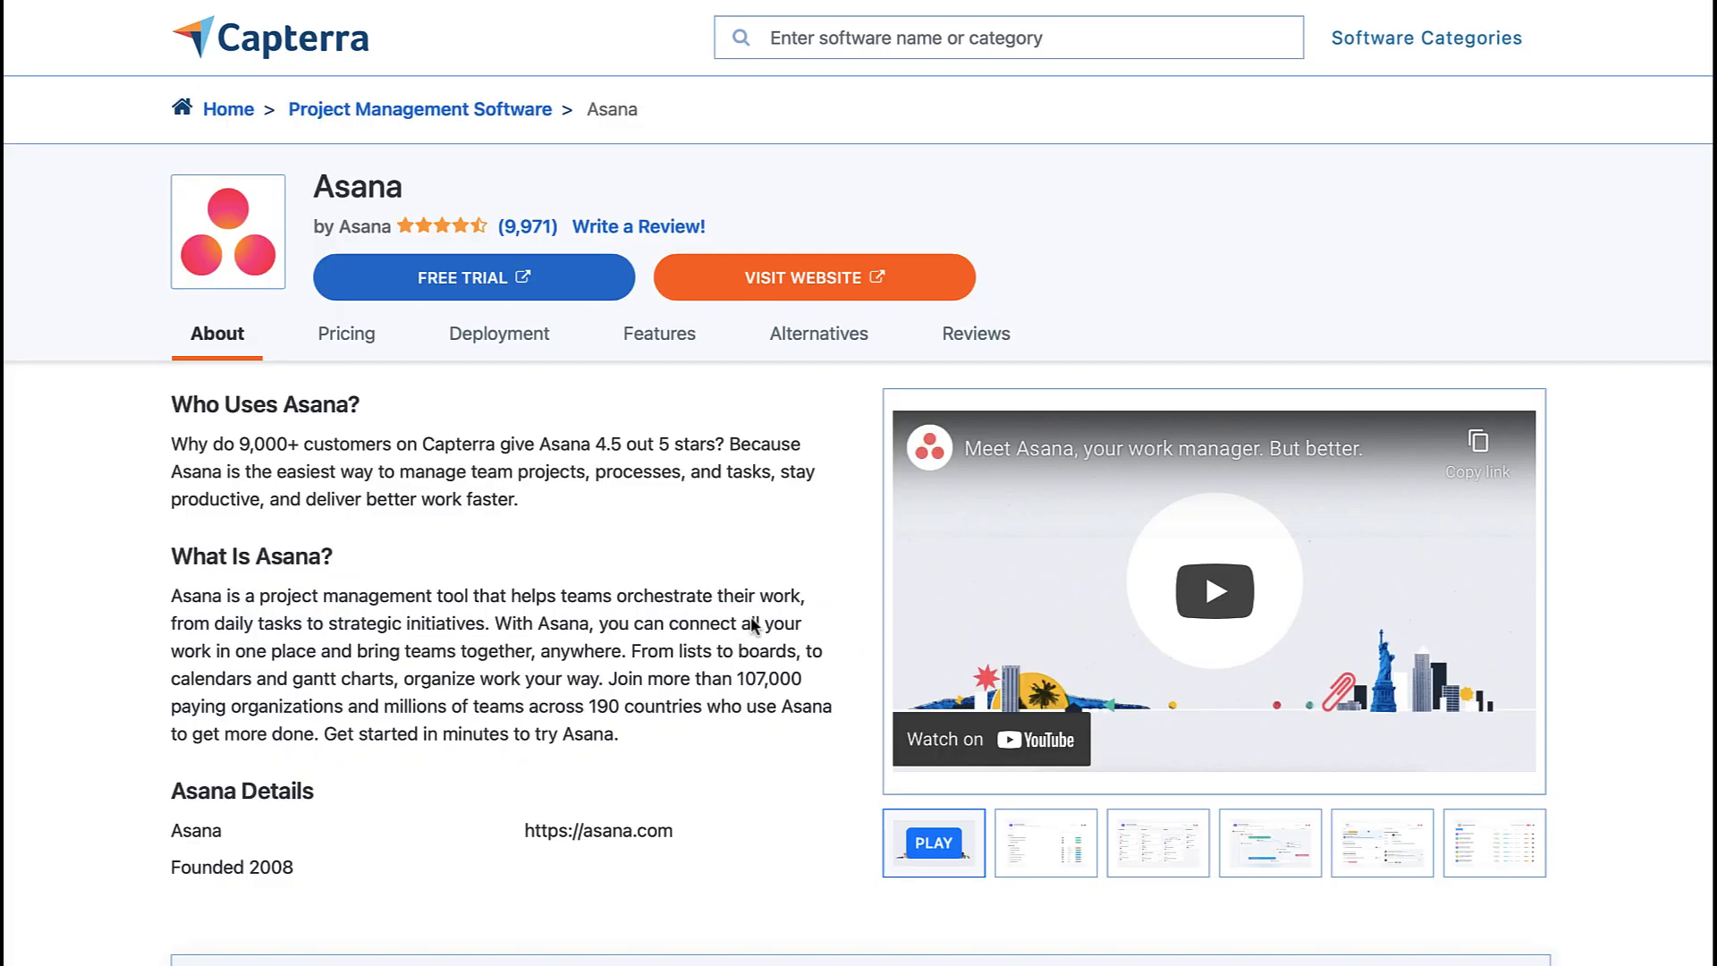
# - Show Asana's Capterra UK reviews, rated 4.4/5 from 9,971 reviews, and browse individual reviews
pyautogui.click(975, 333)
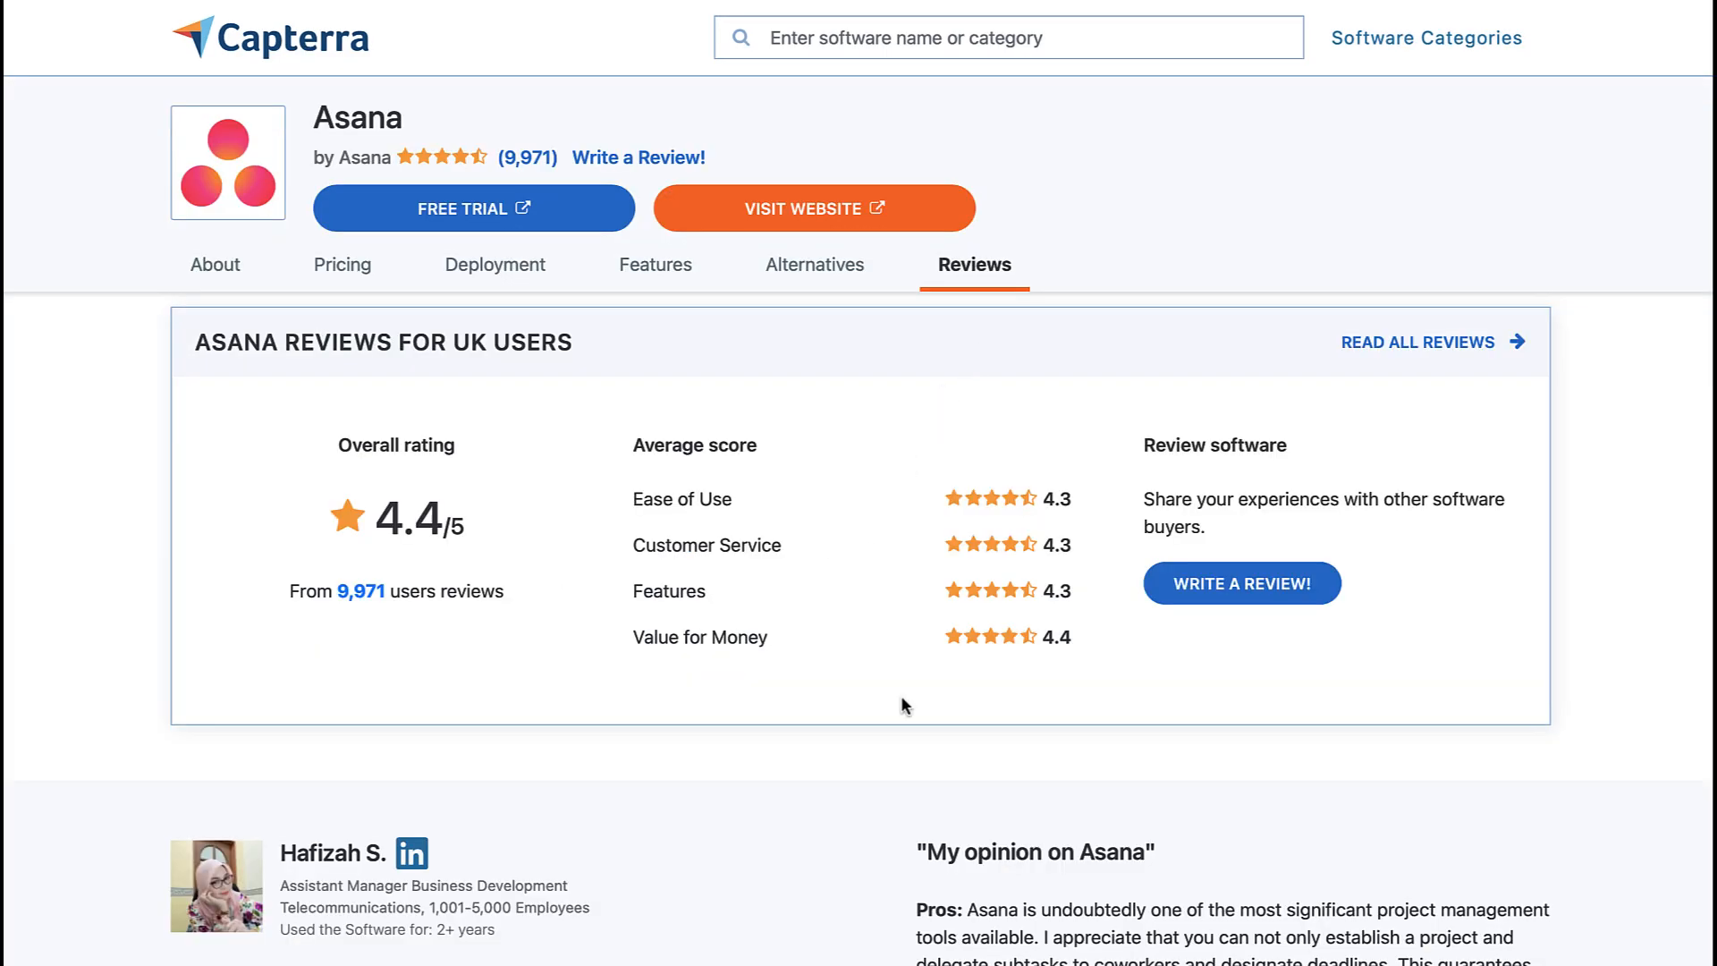
pyautogui.scroll(-3)
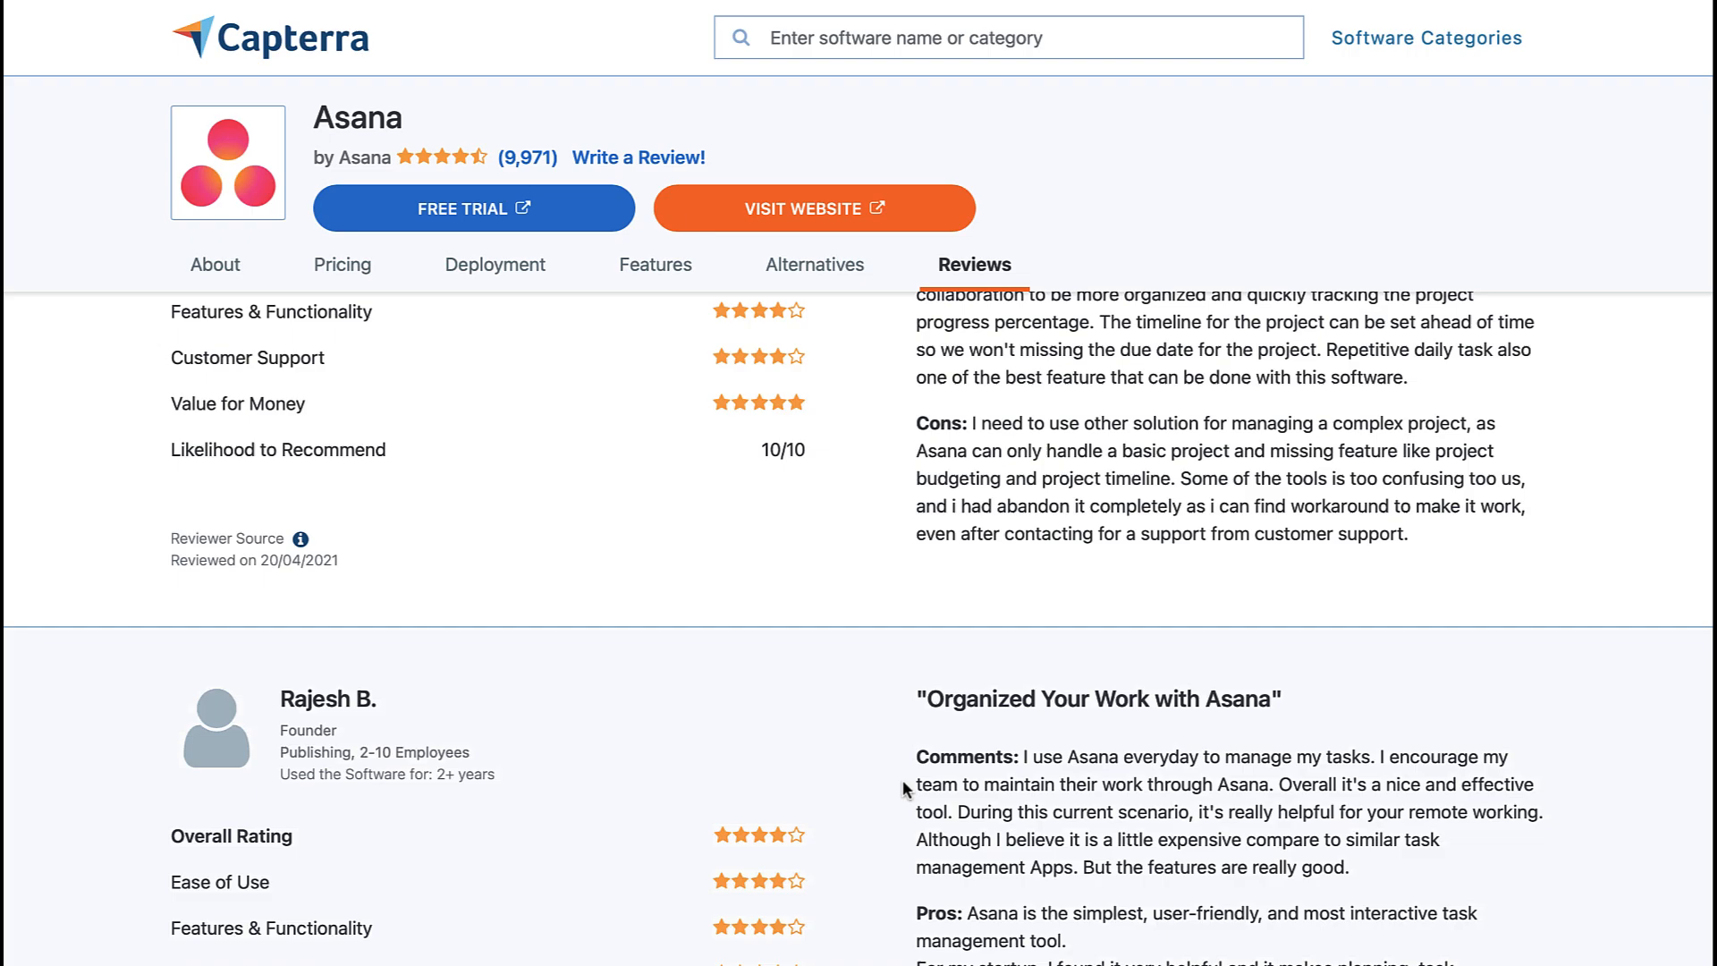
pyautogui.scroll(-3)
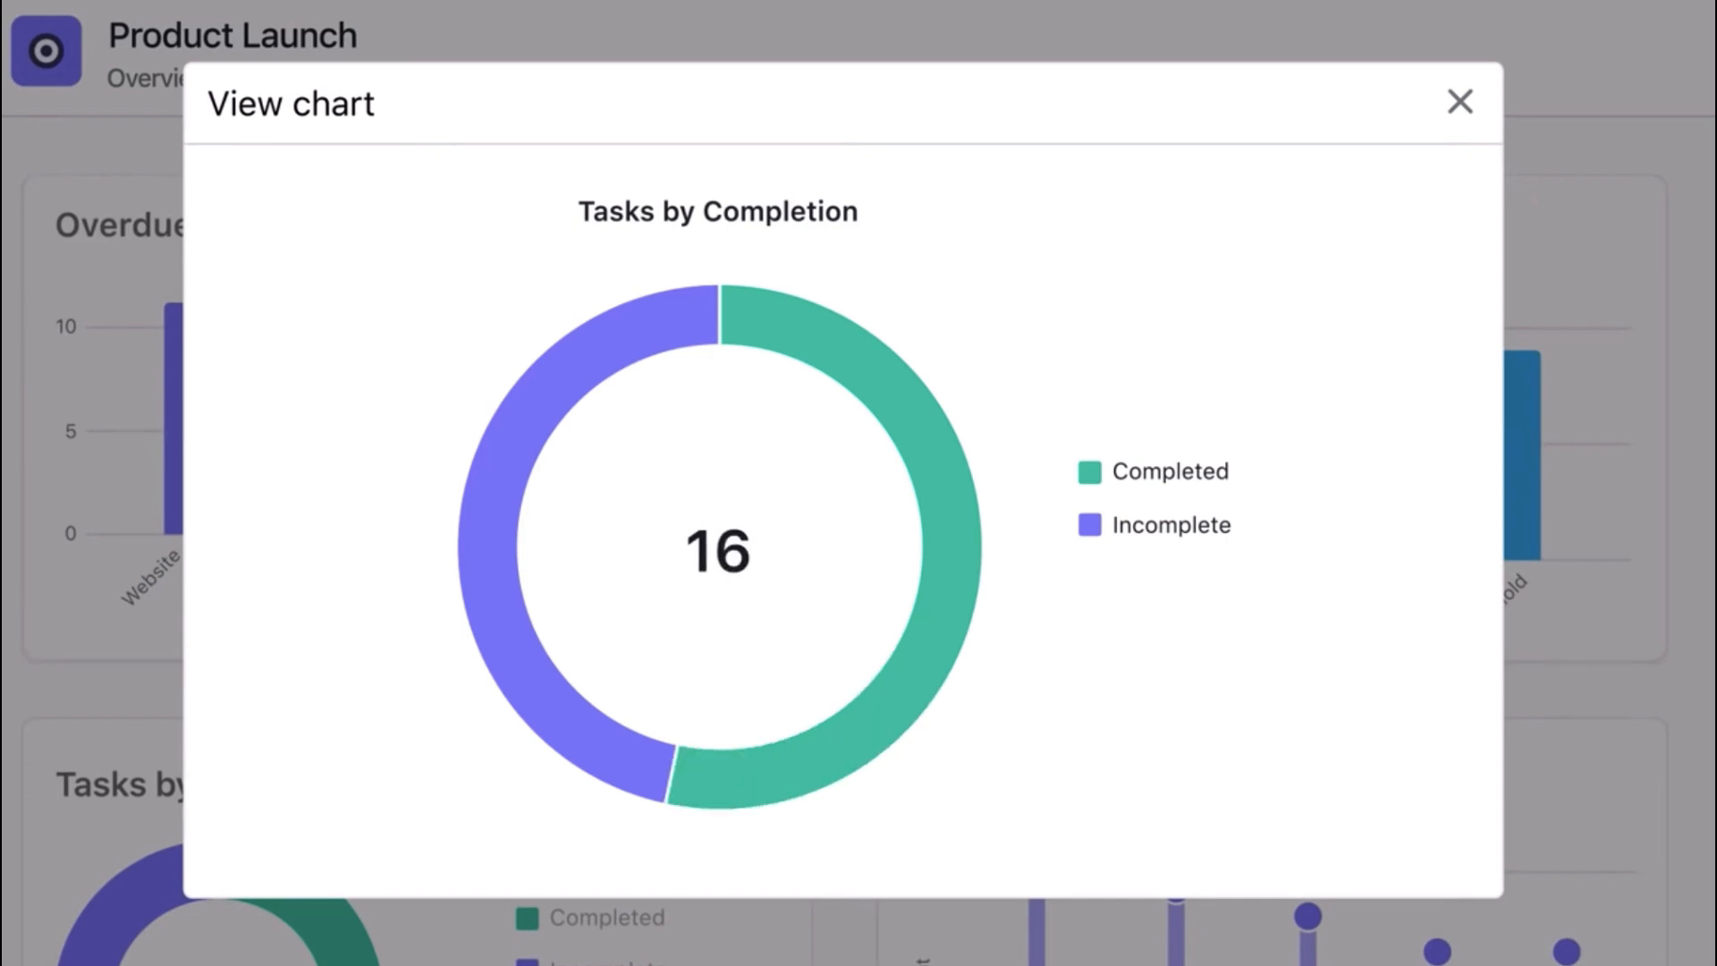
pyautogui.click(1456, 96)
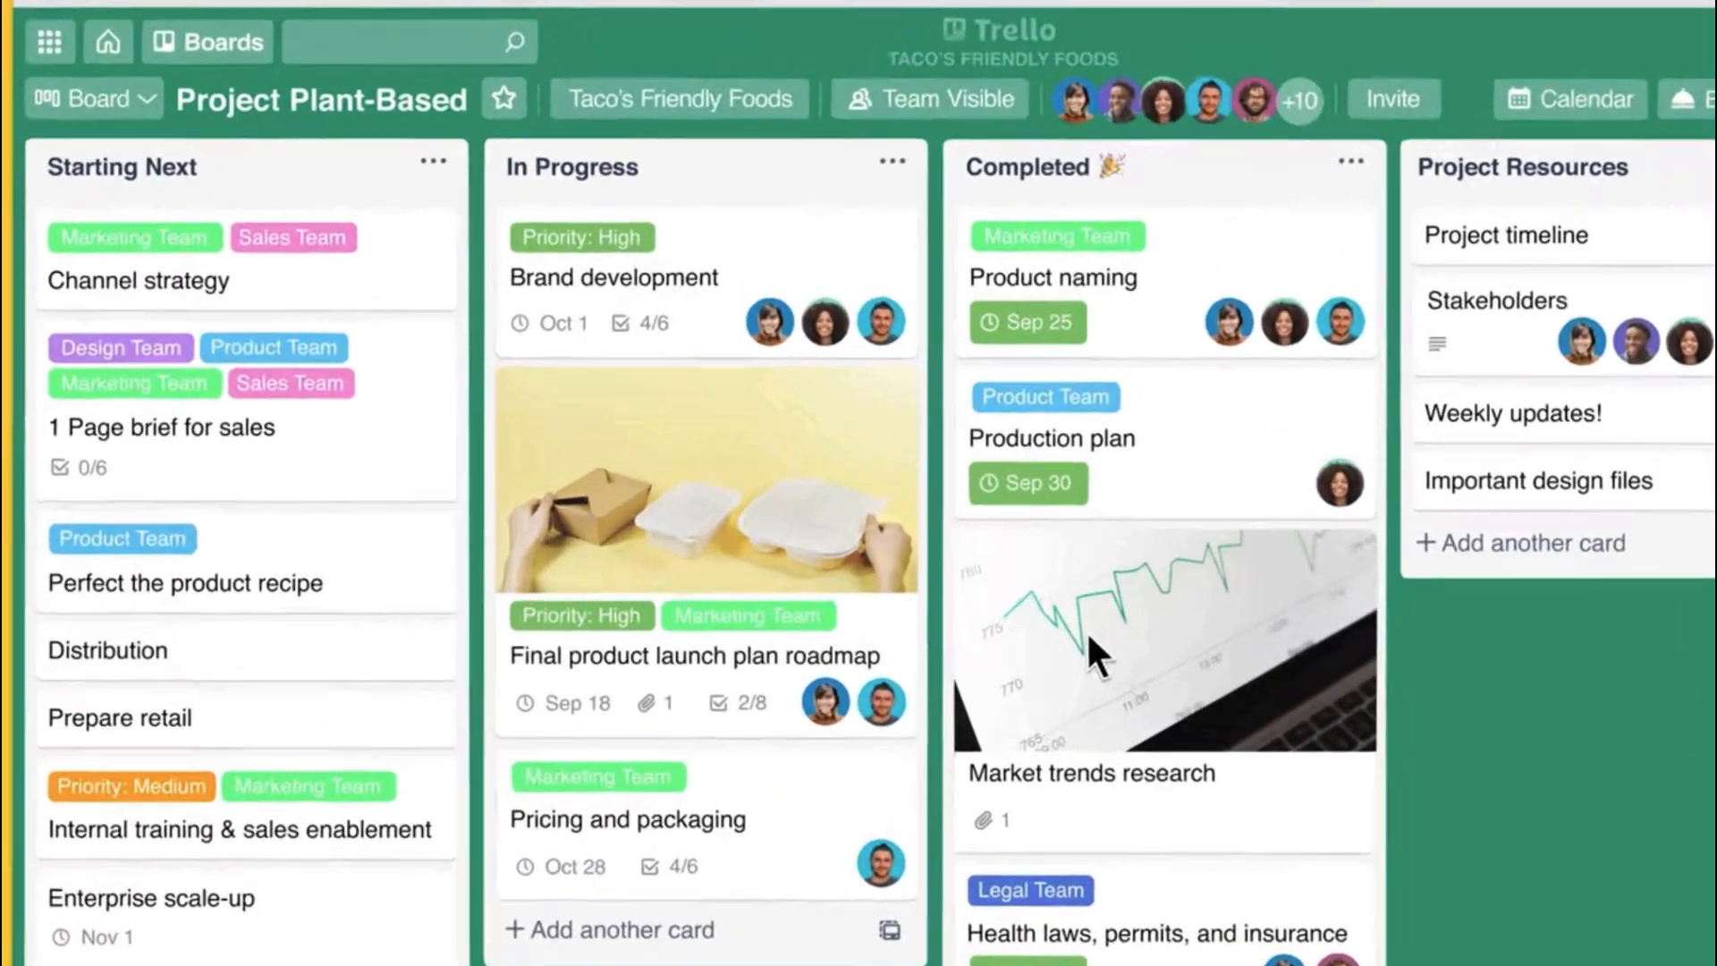
pyautogui.click(90, 98)
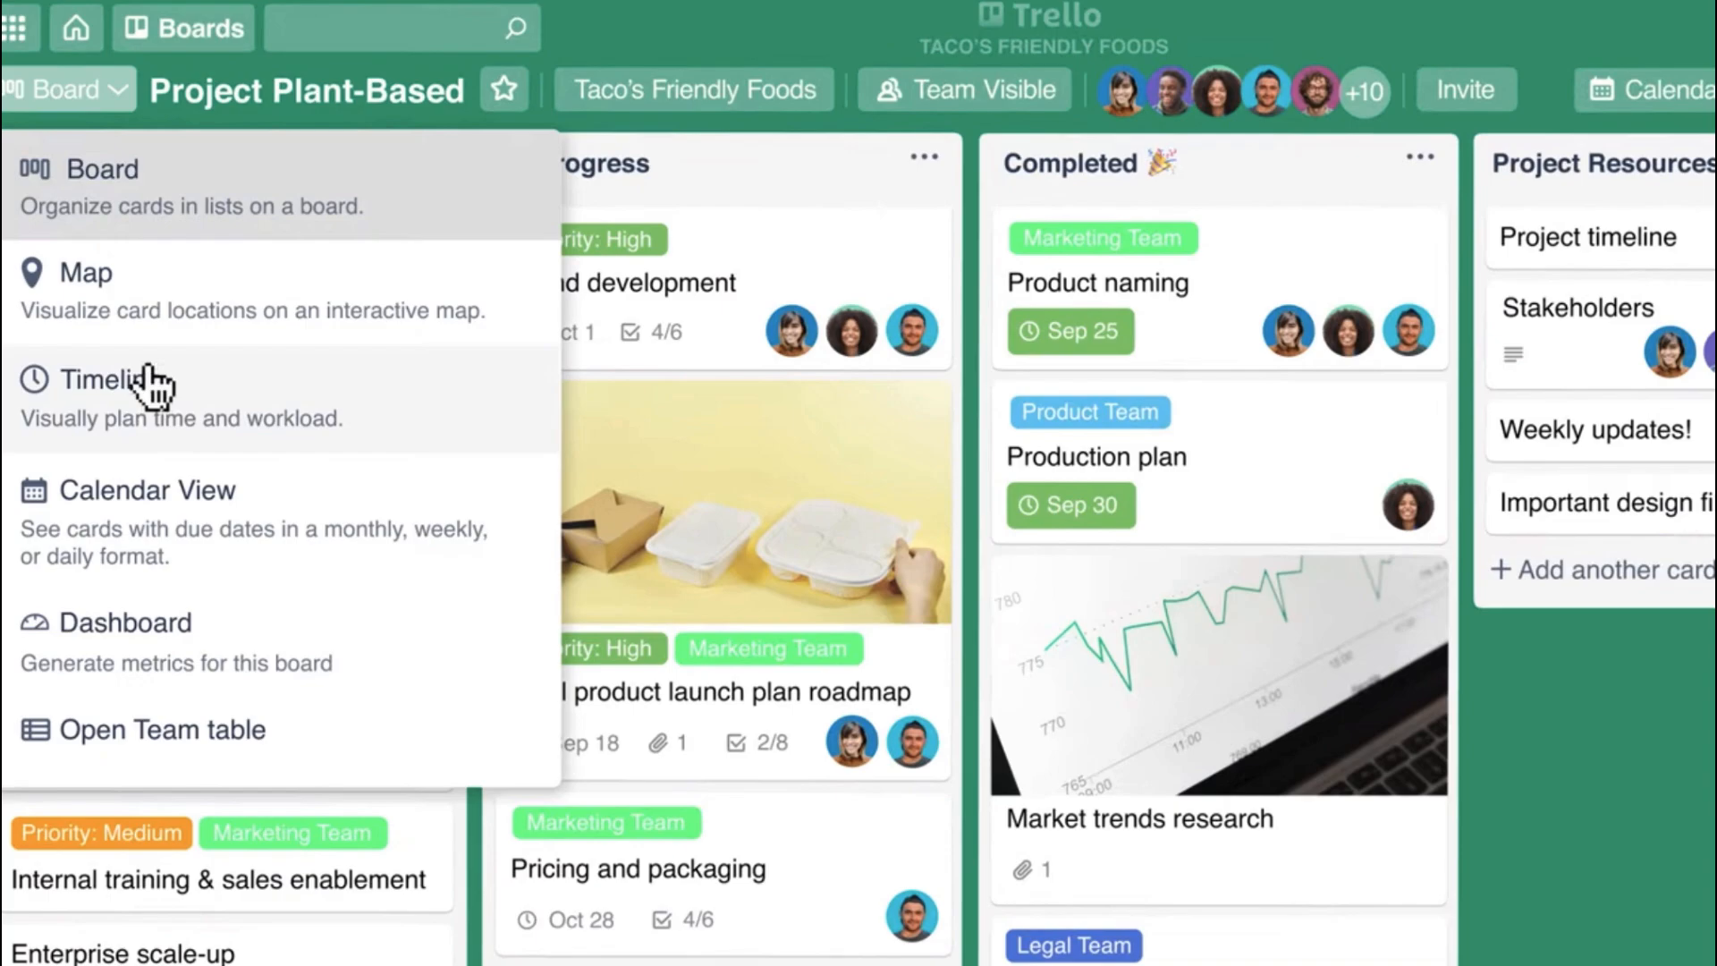
pyautogui.click(98, 379)
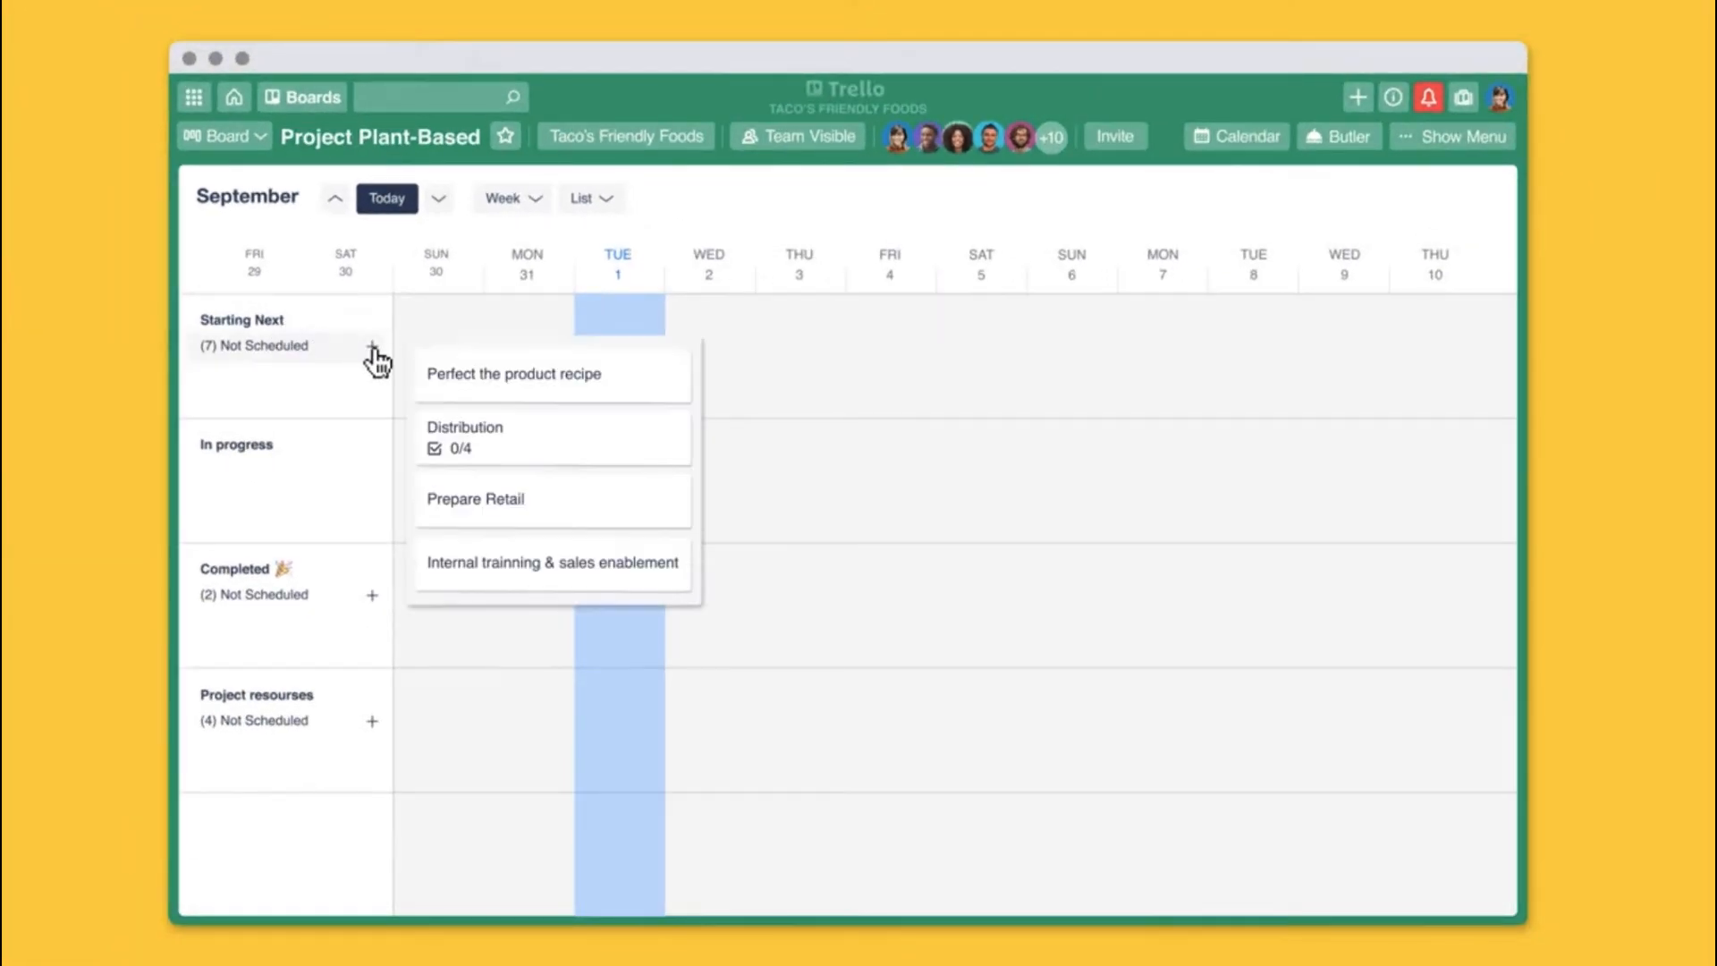
pyautogui.click(463, 427)
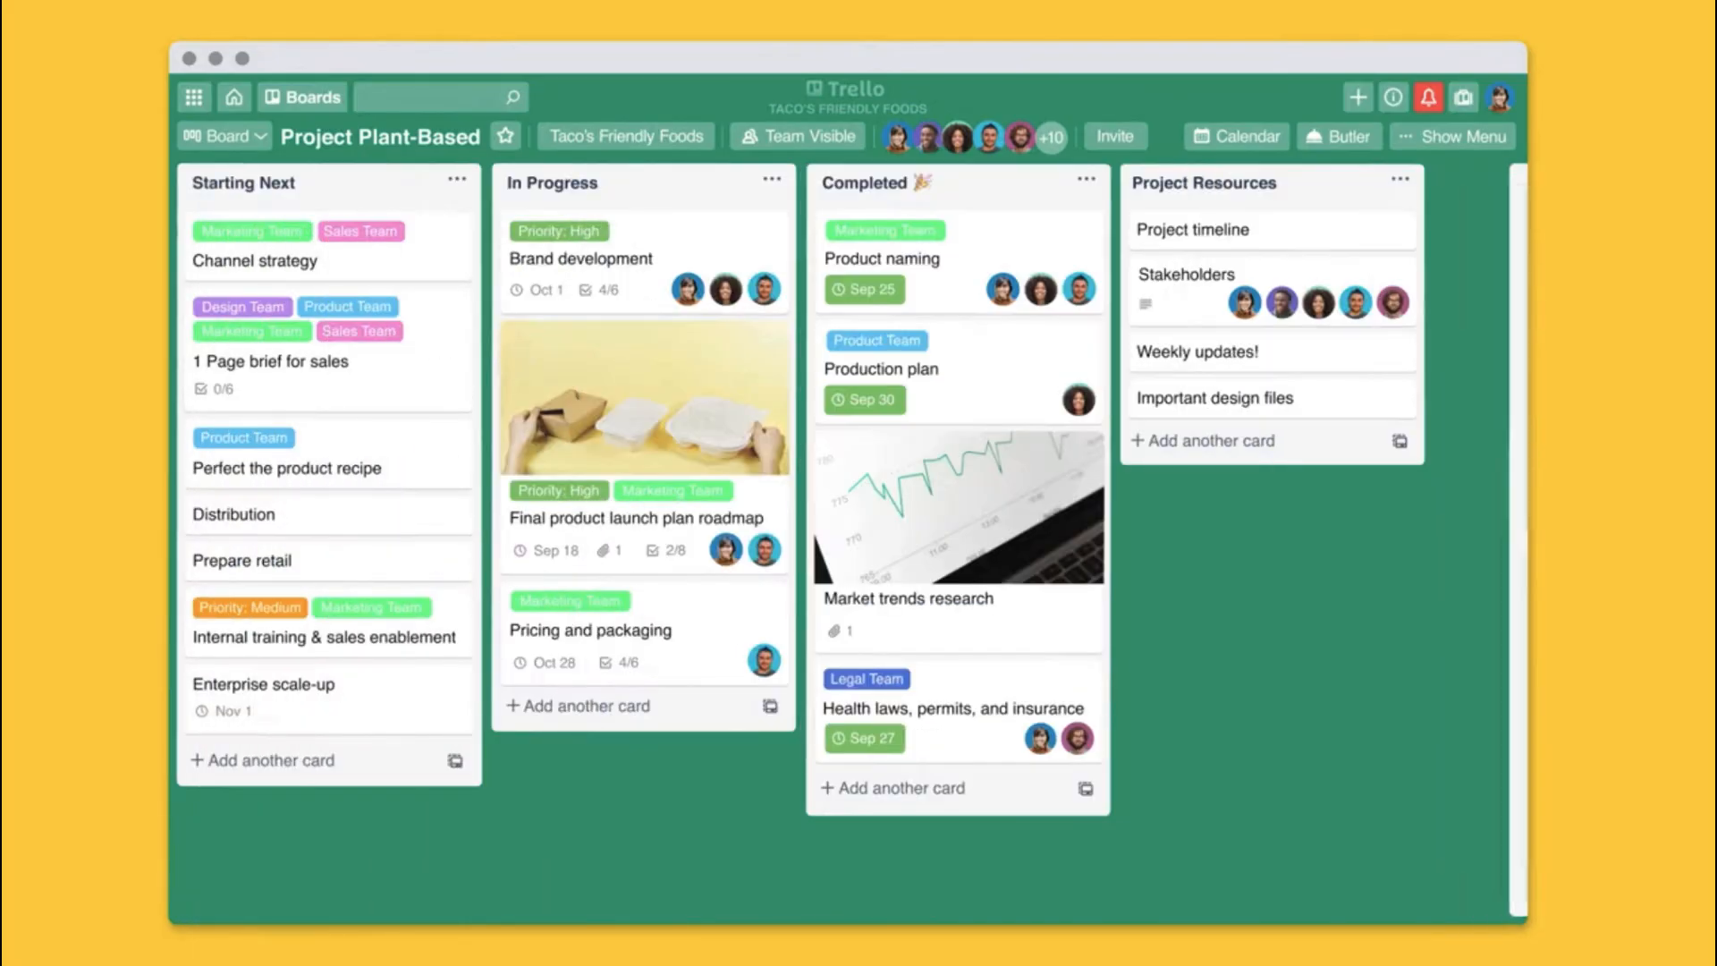
# - Give the 'Write a mock press release' checklist item a Sep 9 due date, then head to Power-Ups
pyautogui.click(633, 519)
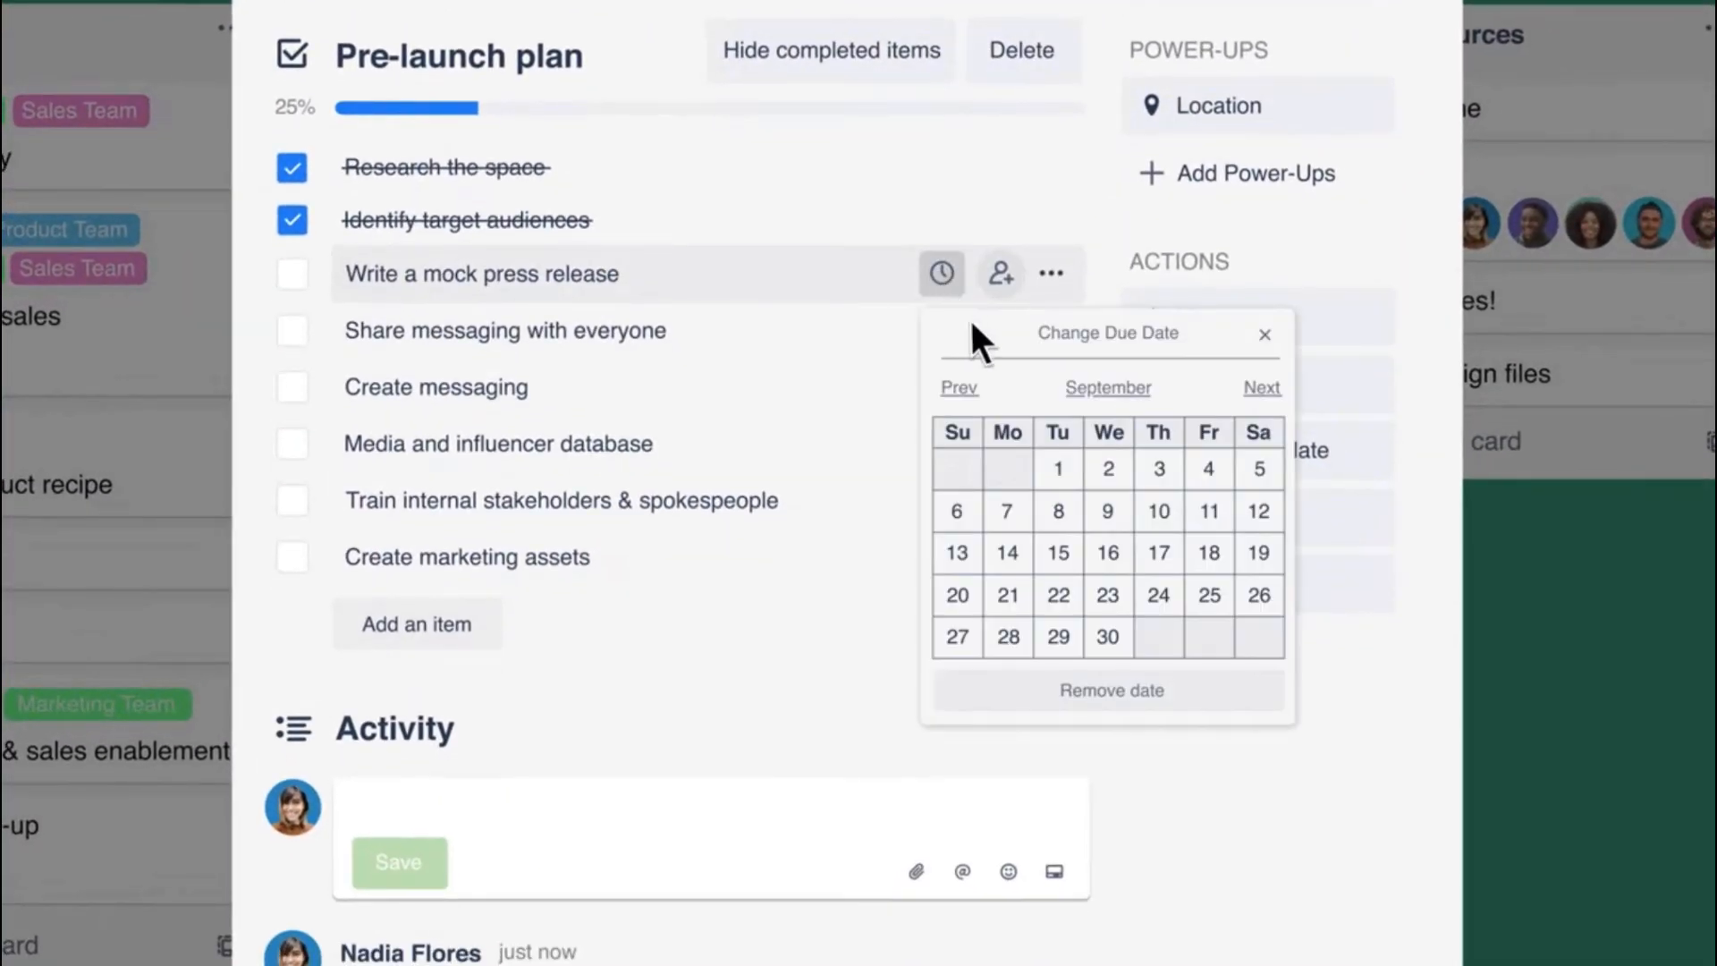
pyautogui.click(1109, 512)
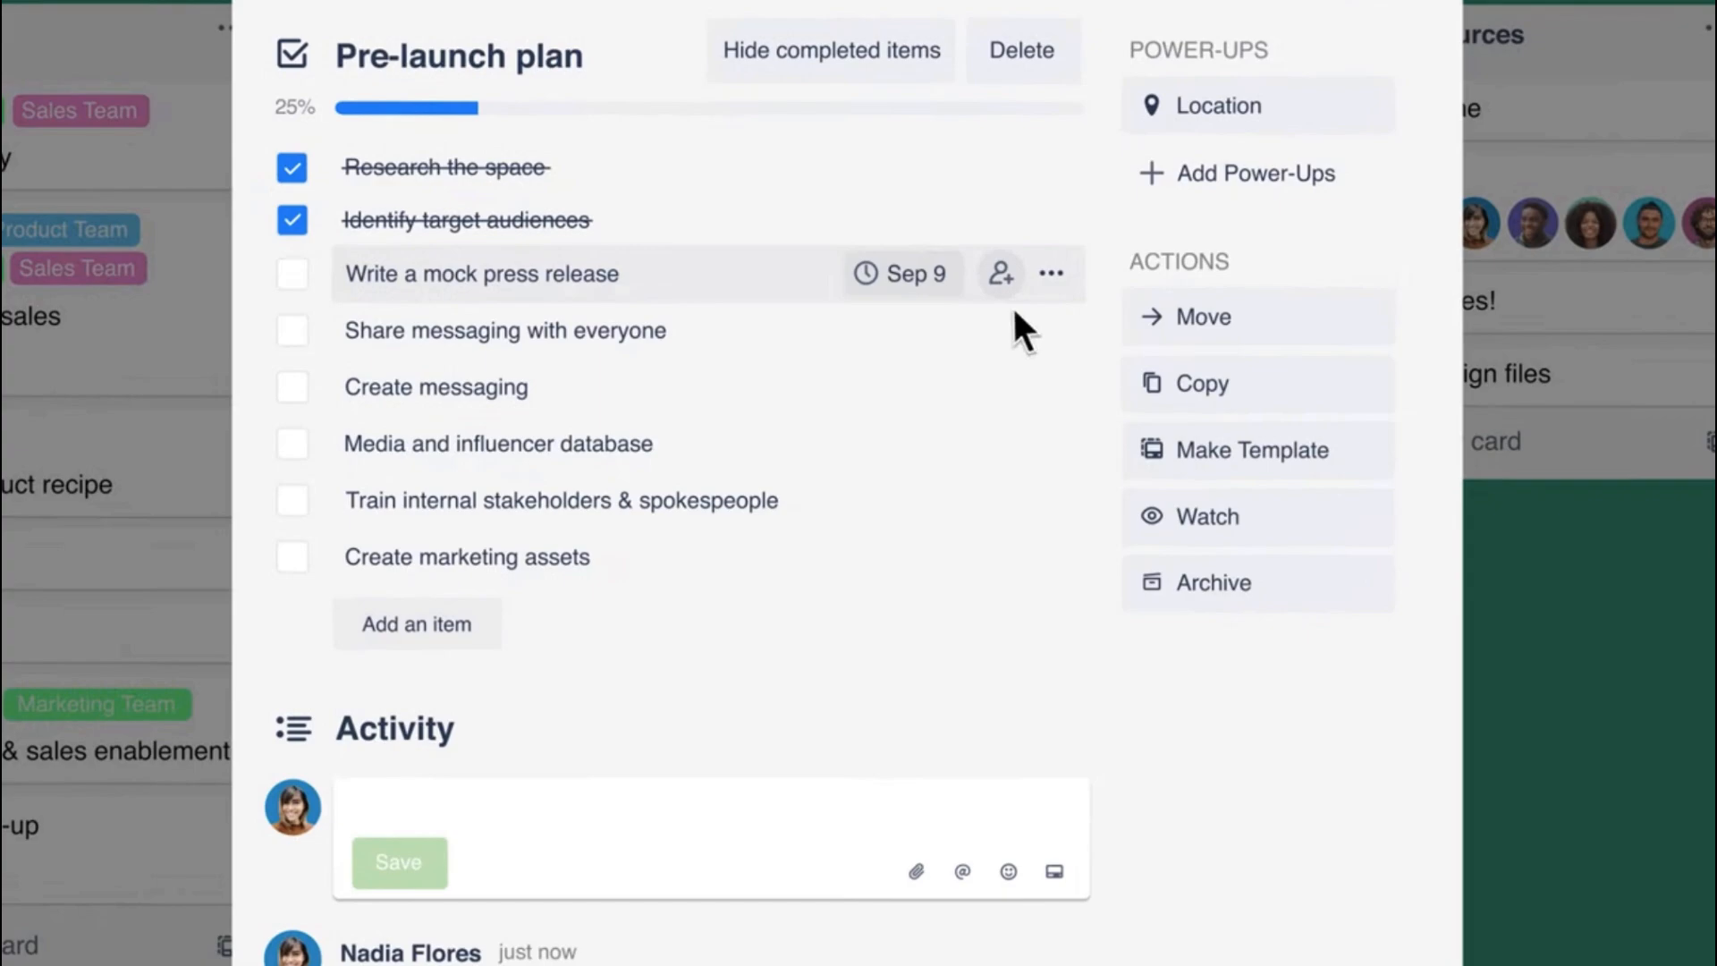
pyautogui.click(1000, 274)
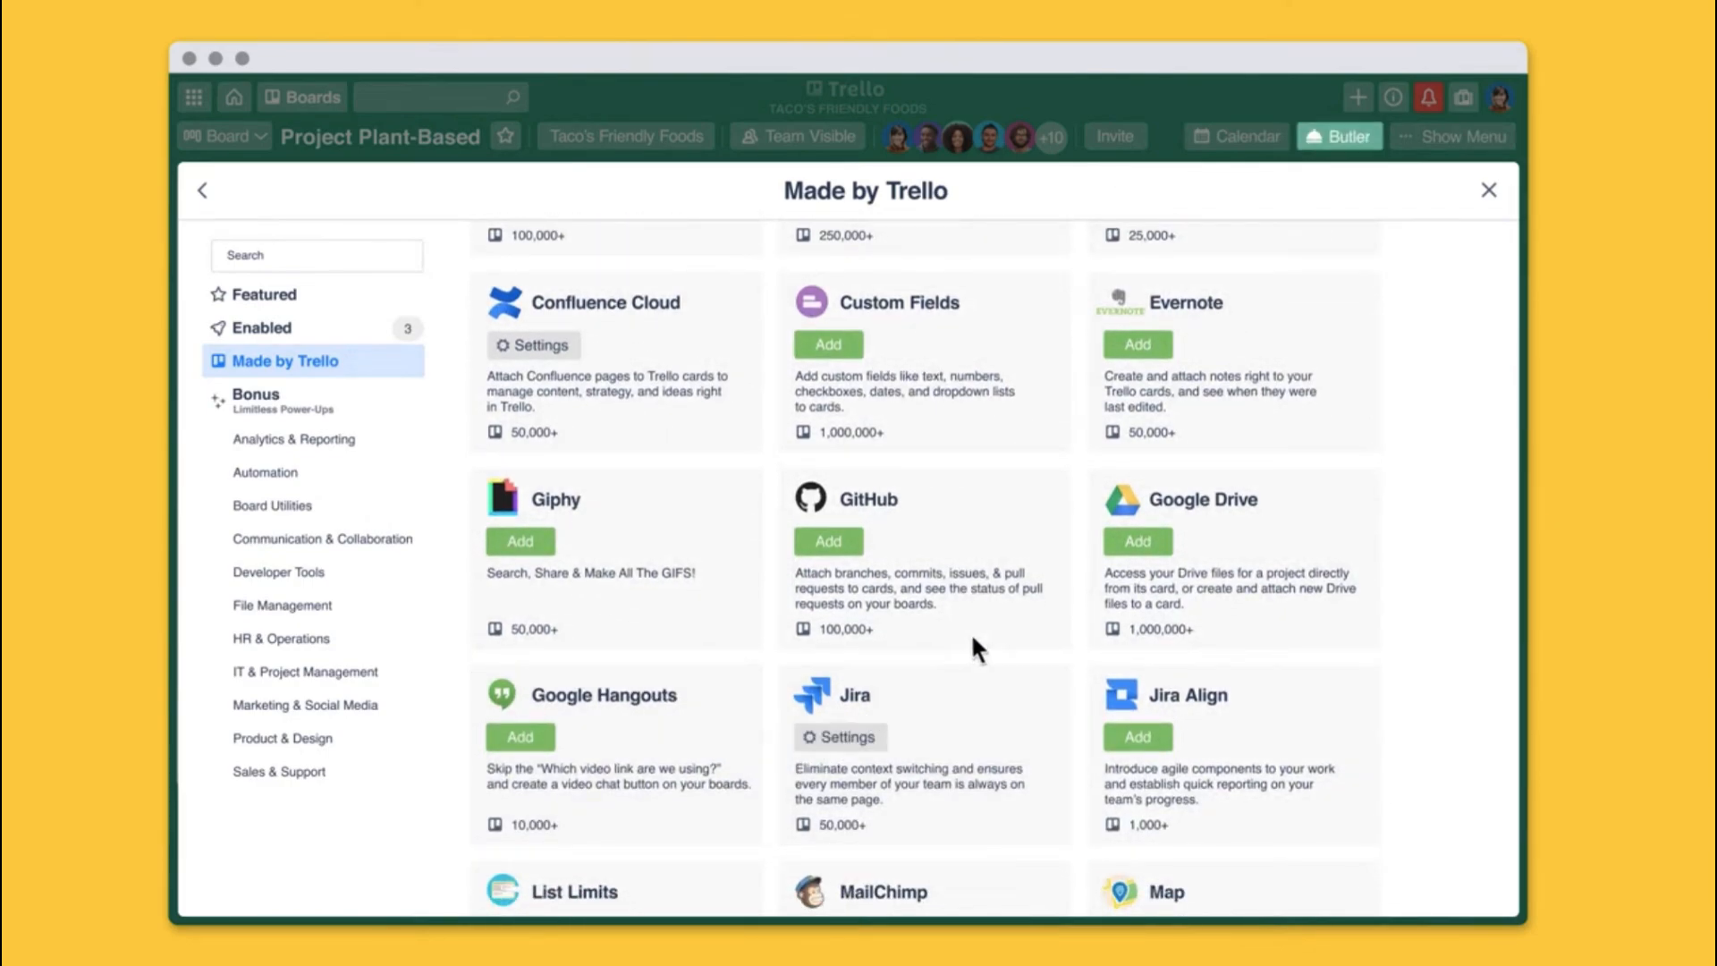
# - Close the Made by Trello Power-Ups directory before moving to Basecamp's $99/month pricing page
pyautogui.click(1340, 136)
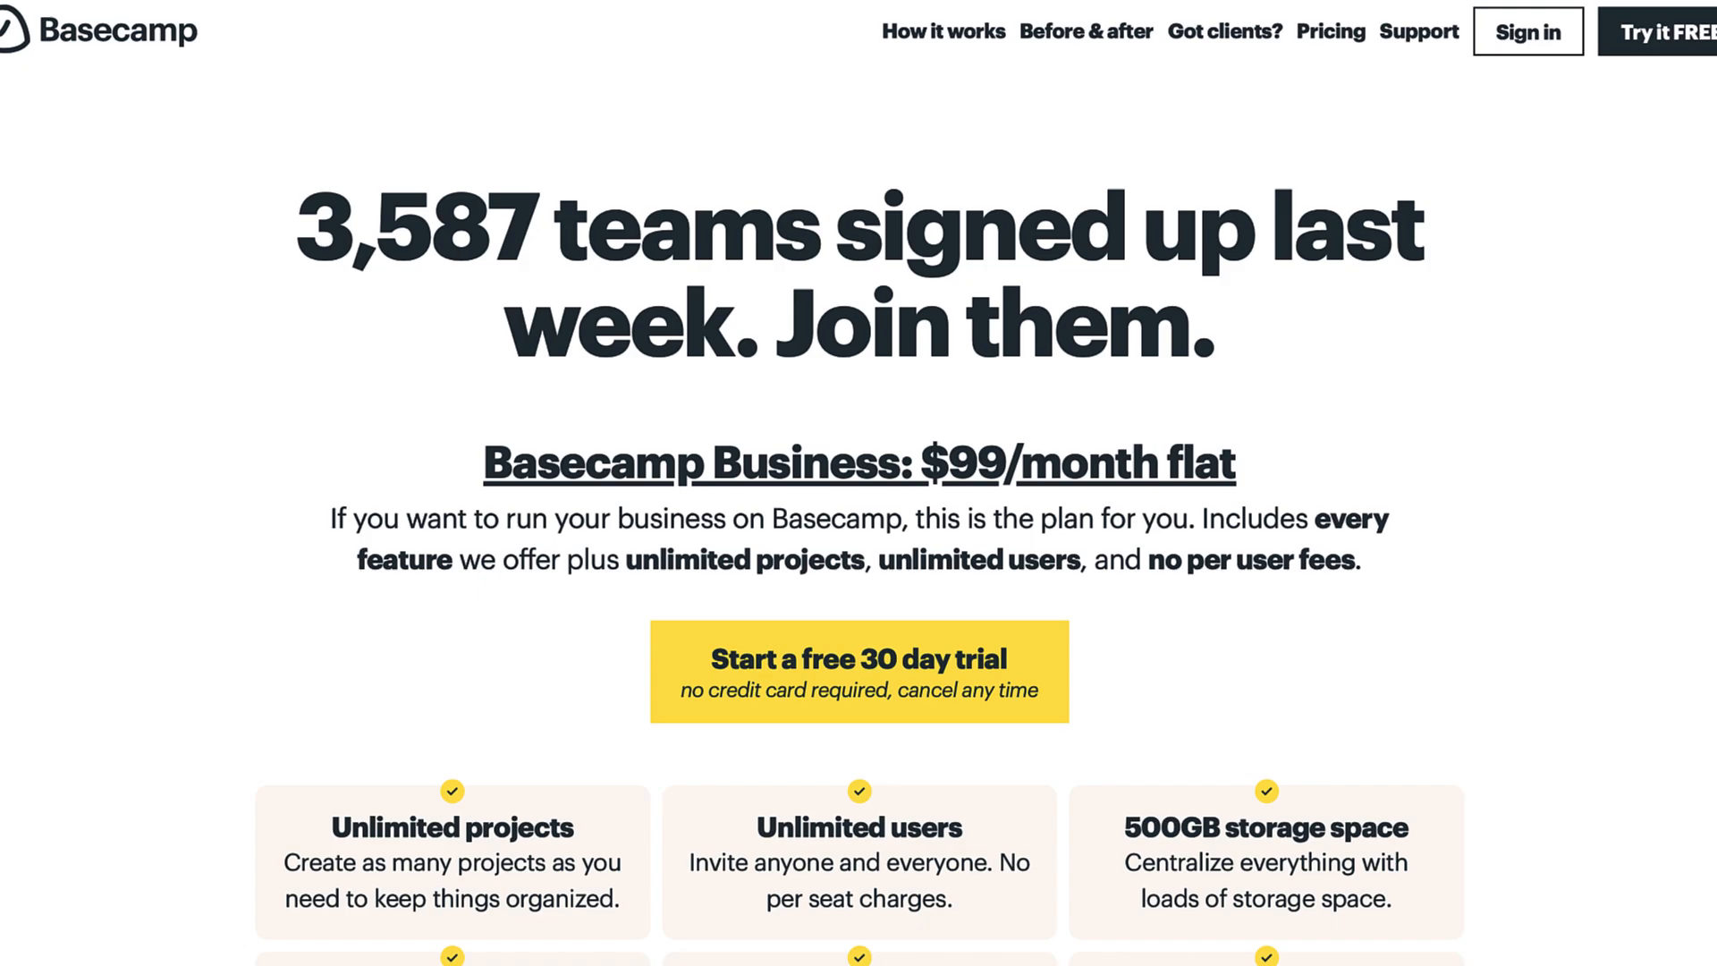
# - Scroll down the Basecamp Business pricing page
pyautogui.scroll(-3)
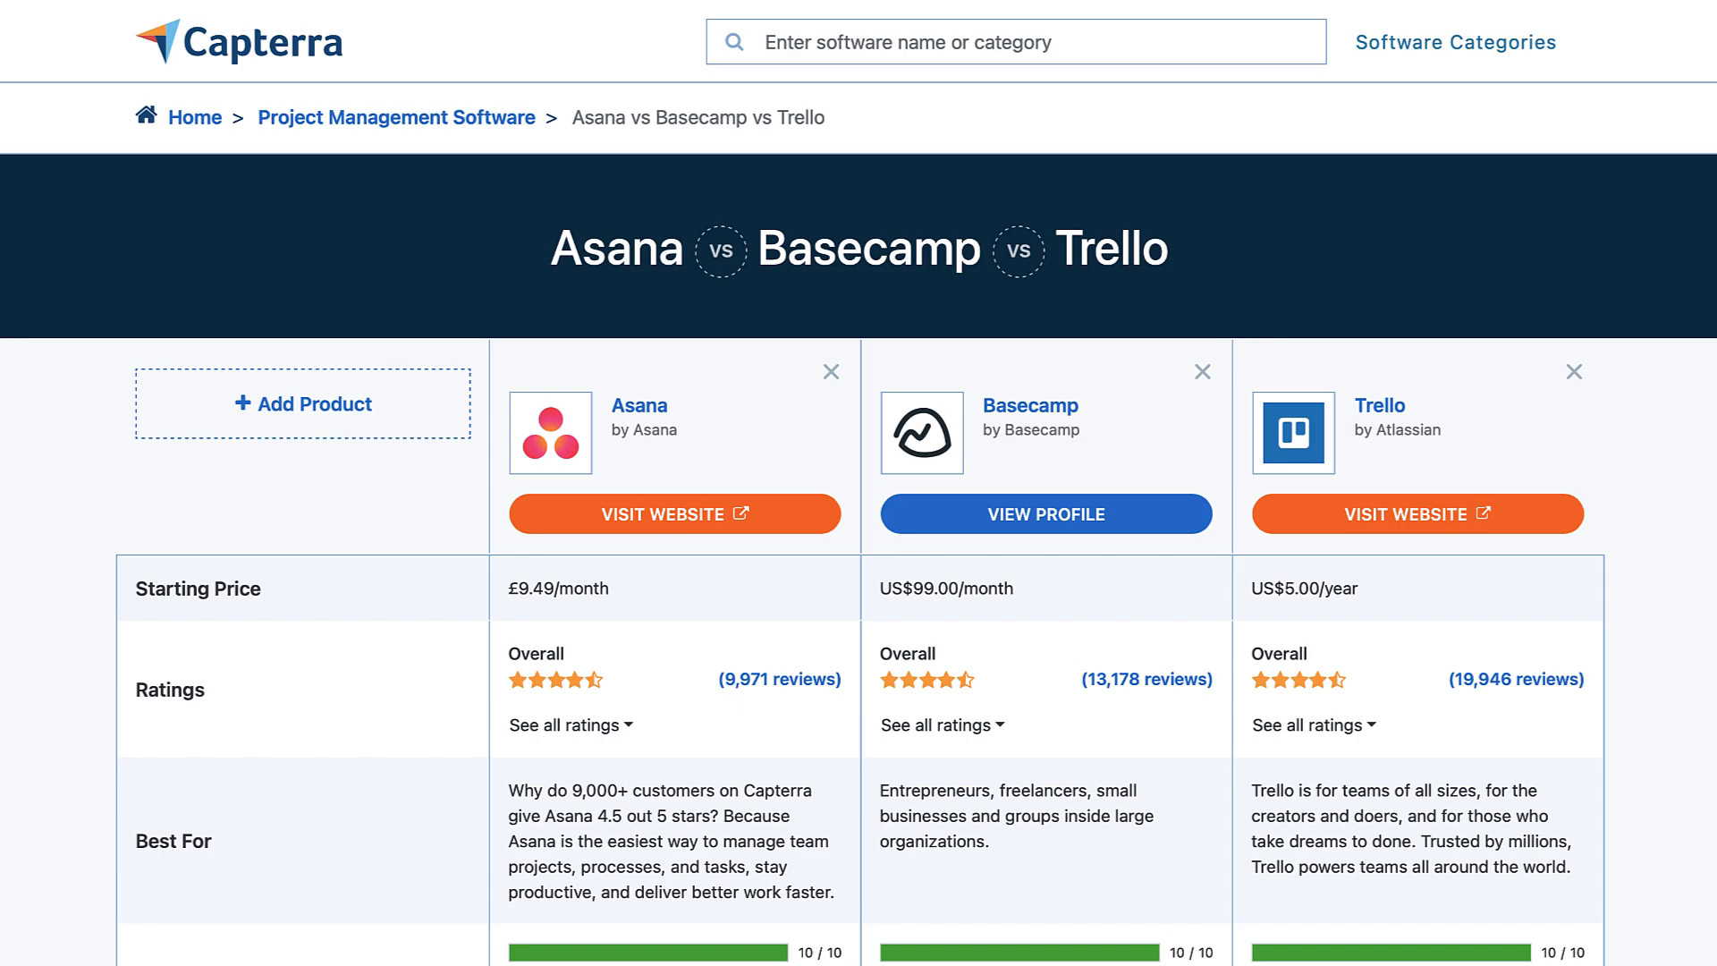
# - Show Basecamp's Capterra reviews, rated 4.3/5 from 13,179 reviews, and browse user reviews
pyautogui.click(1044, 514)
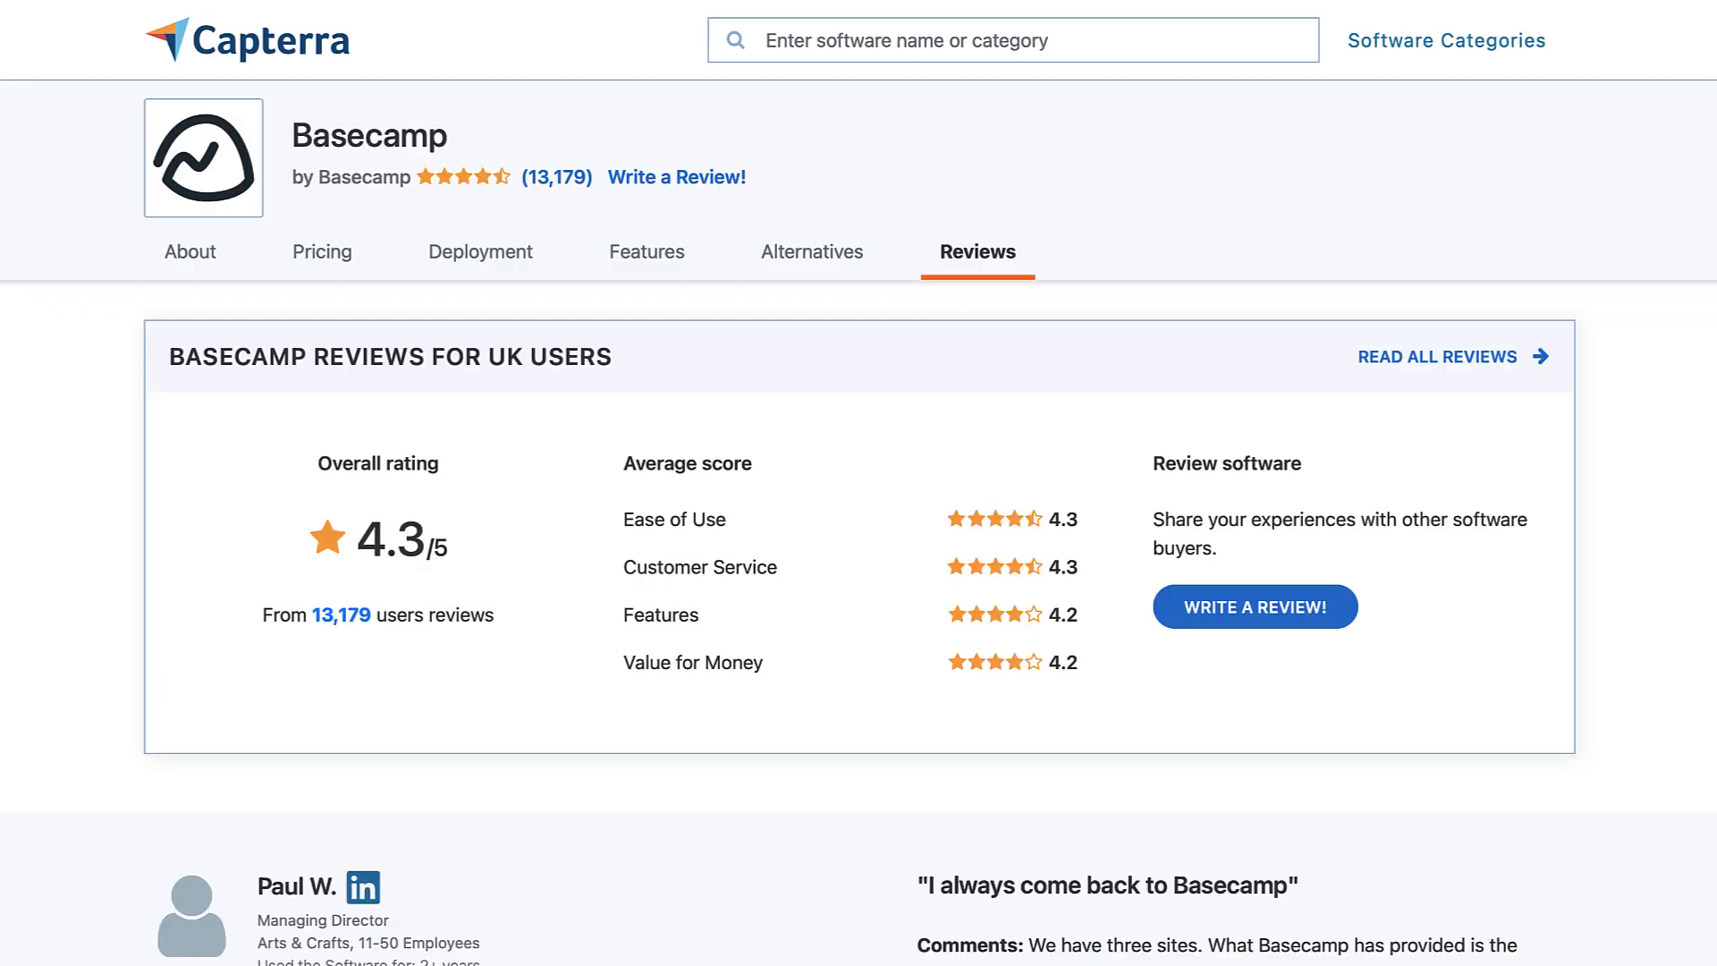
pyautogui.scroll(-3)
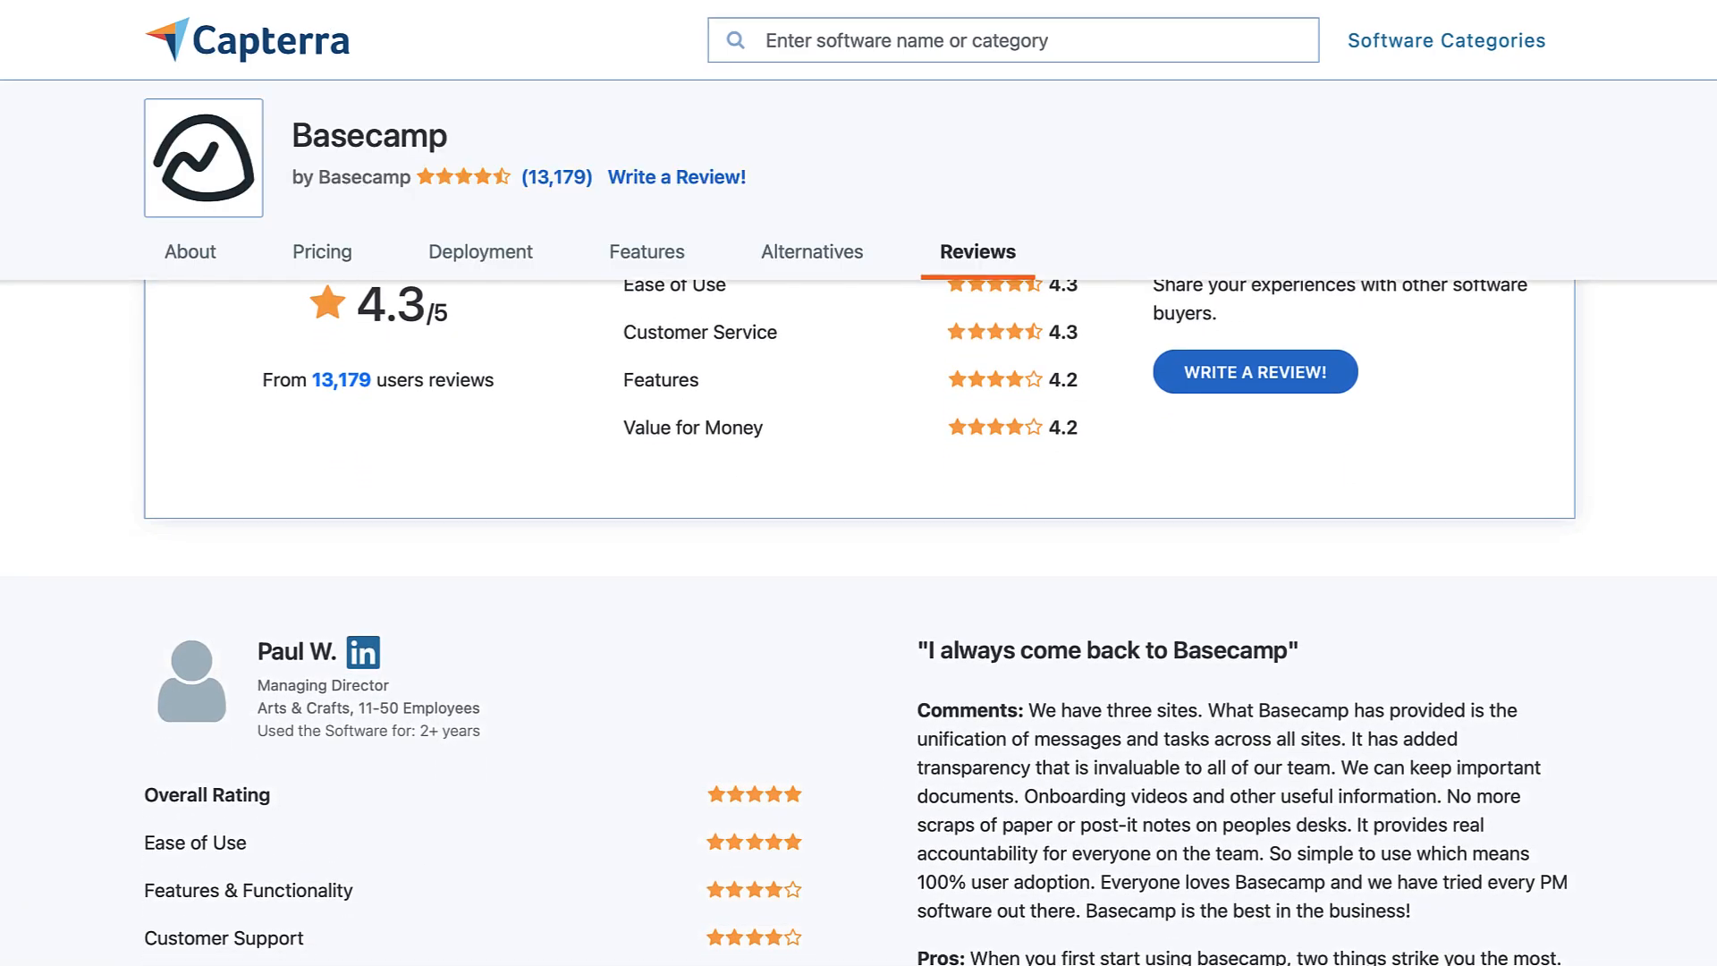
pyautogui.scroll(-3)
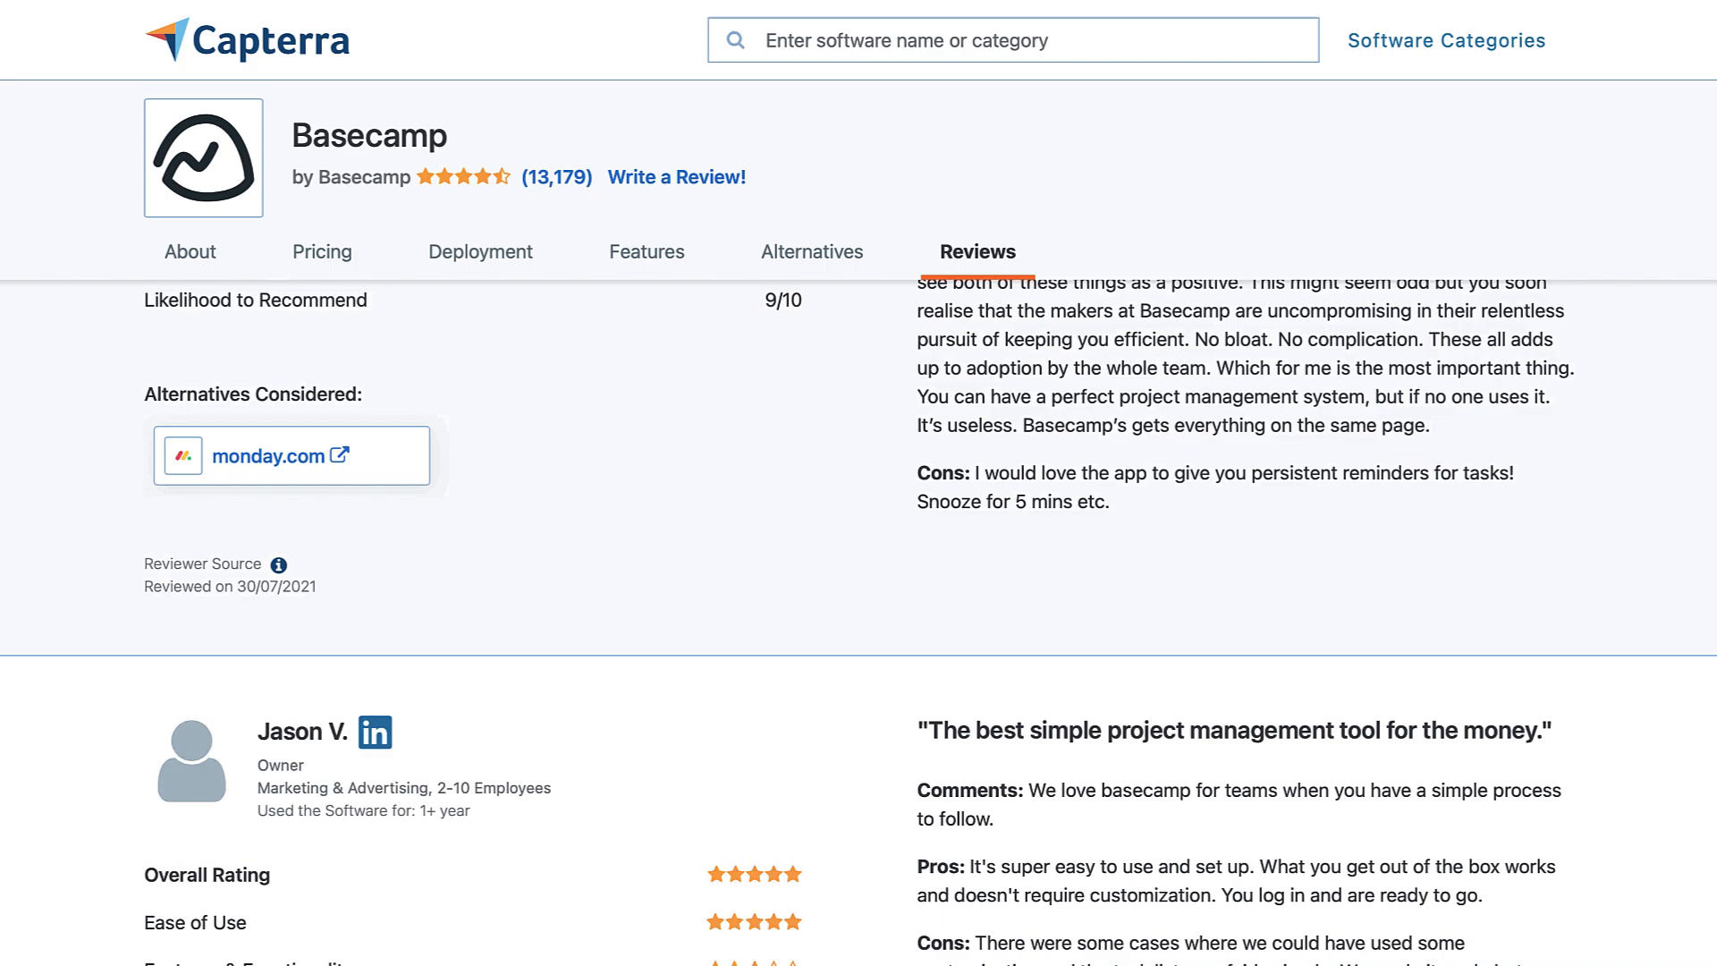
pyautogui.scroll(-3)
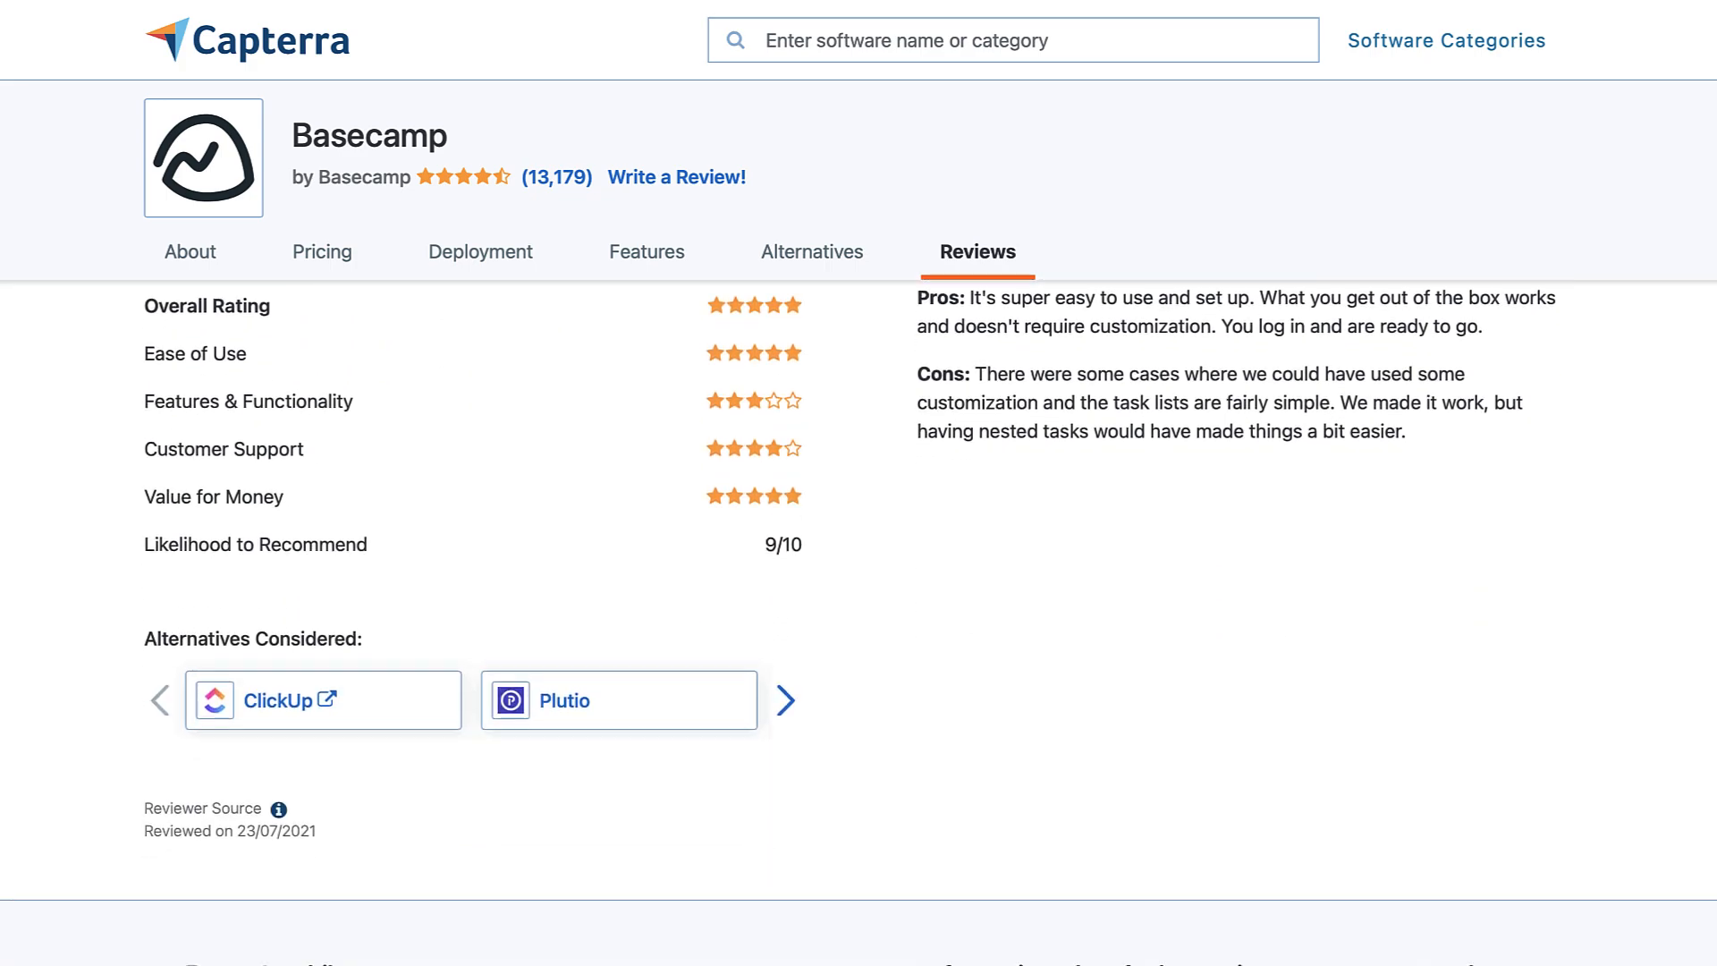
pyautogui.scroll(-3)
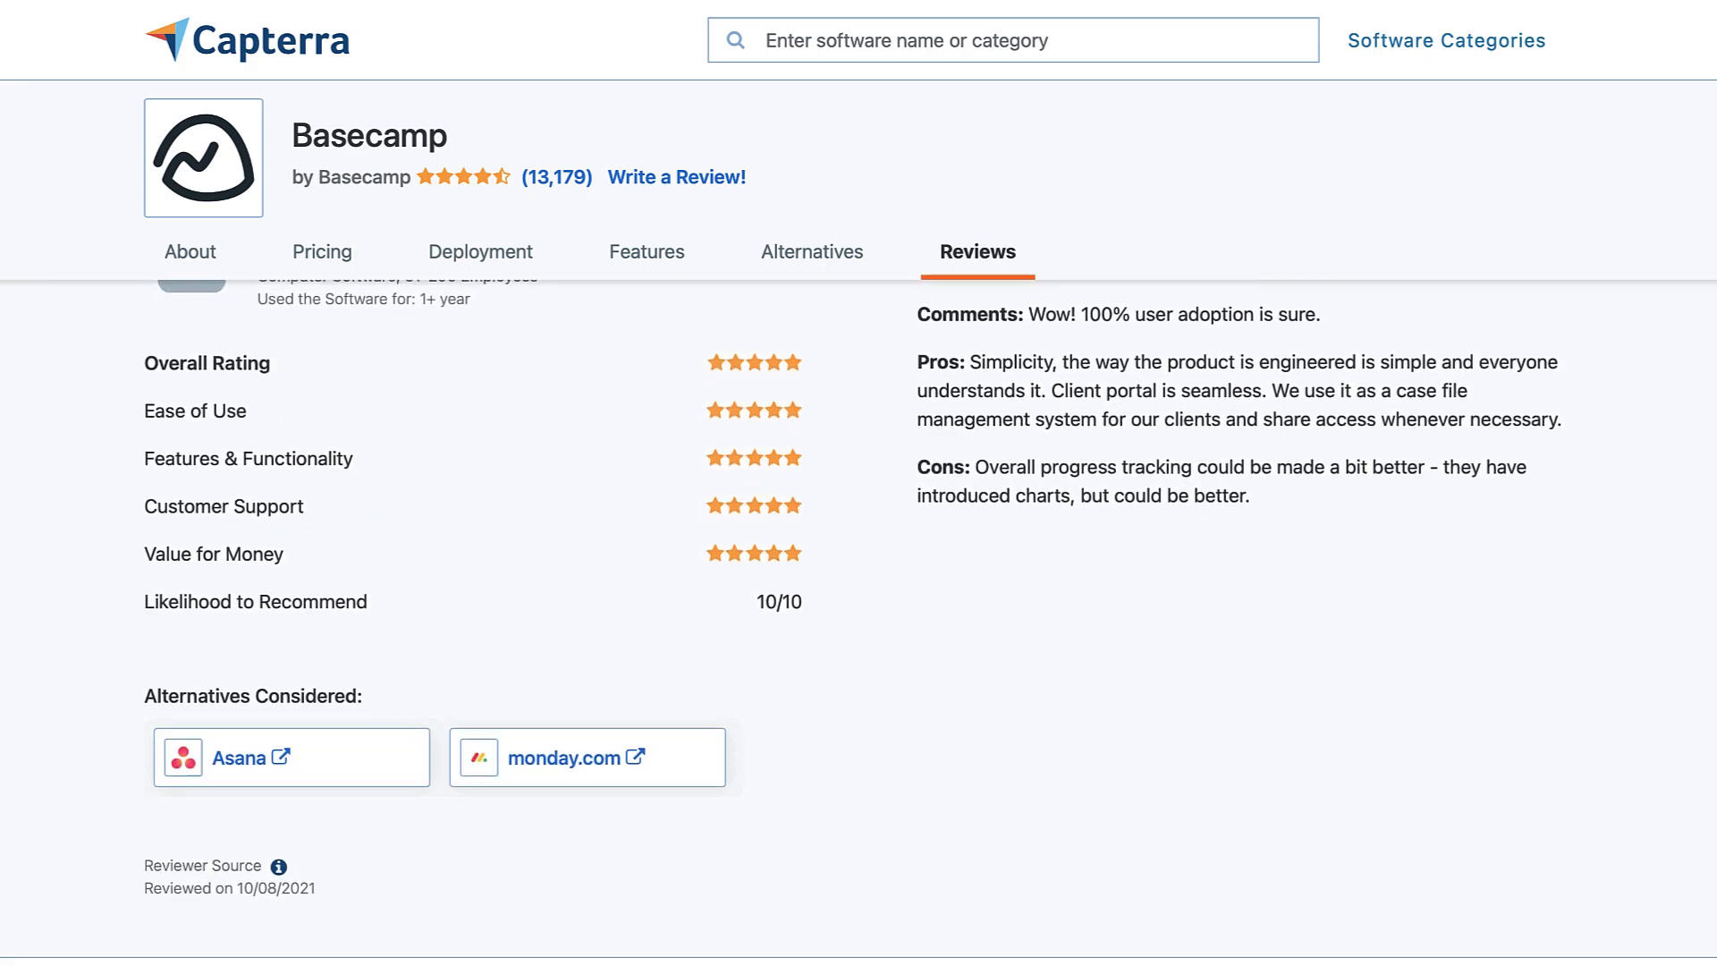
pyautogui.scroll(-3)
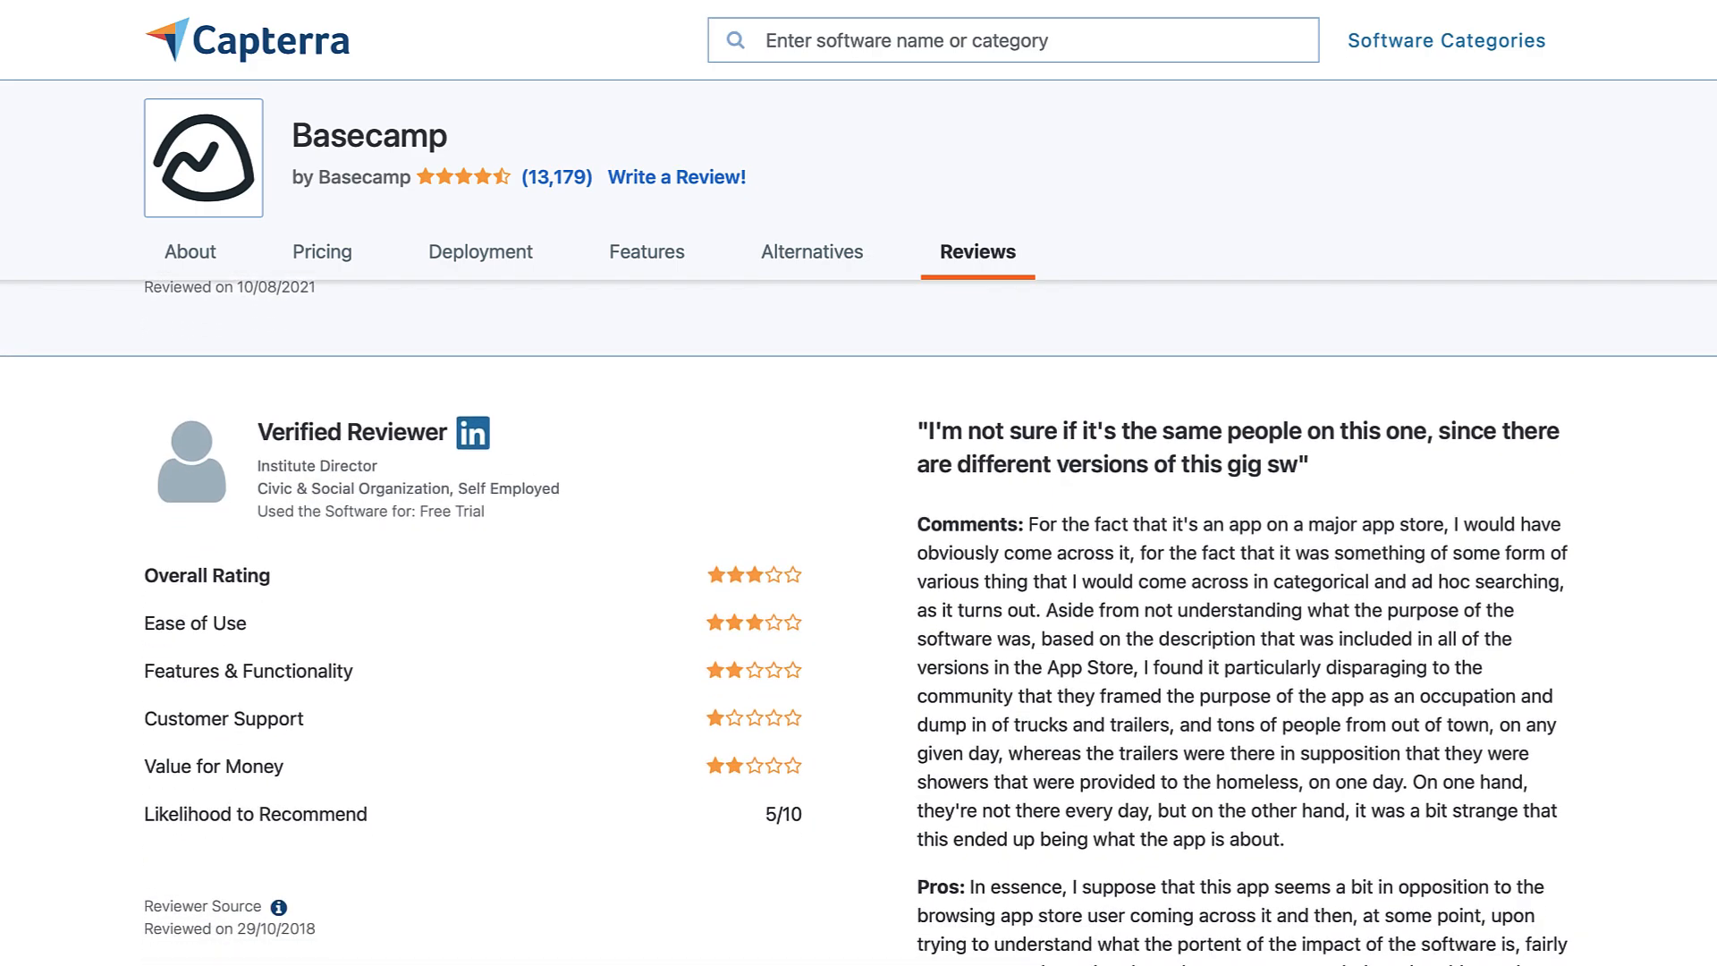
pyautogui.scroll(-3)
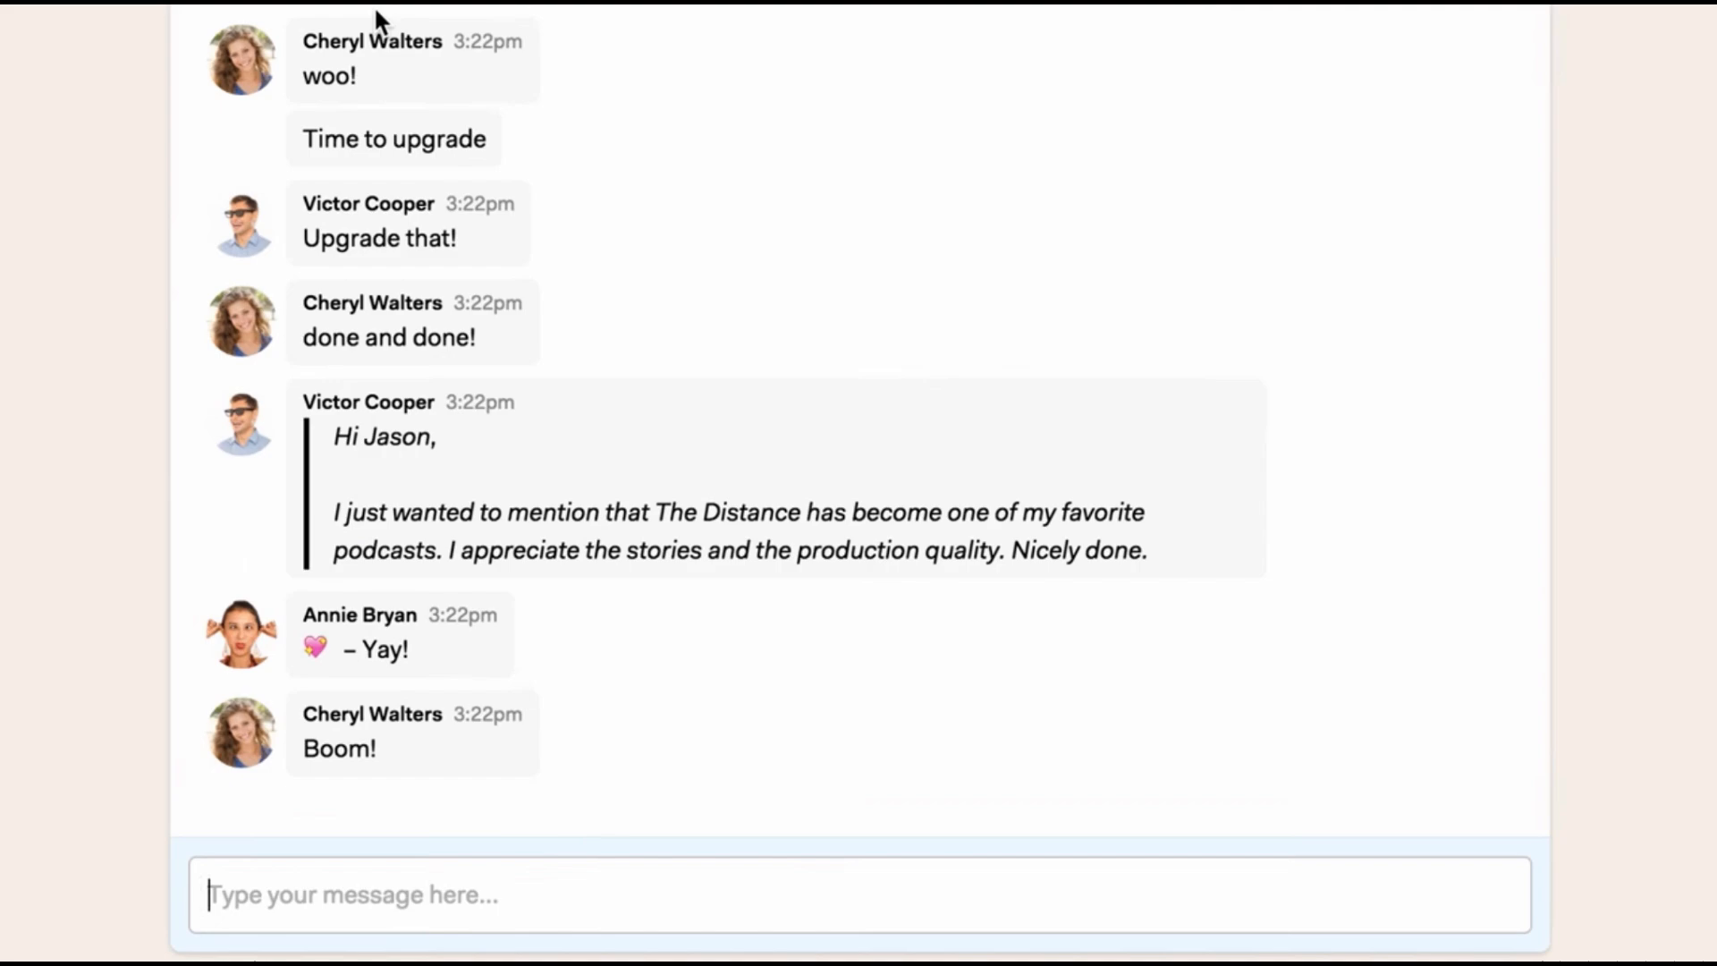
pyautogui.write("Hey @VictorC, I've posted new do")
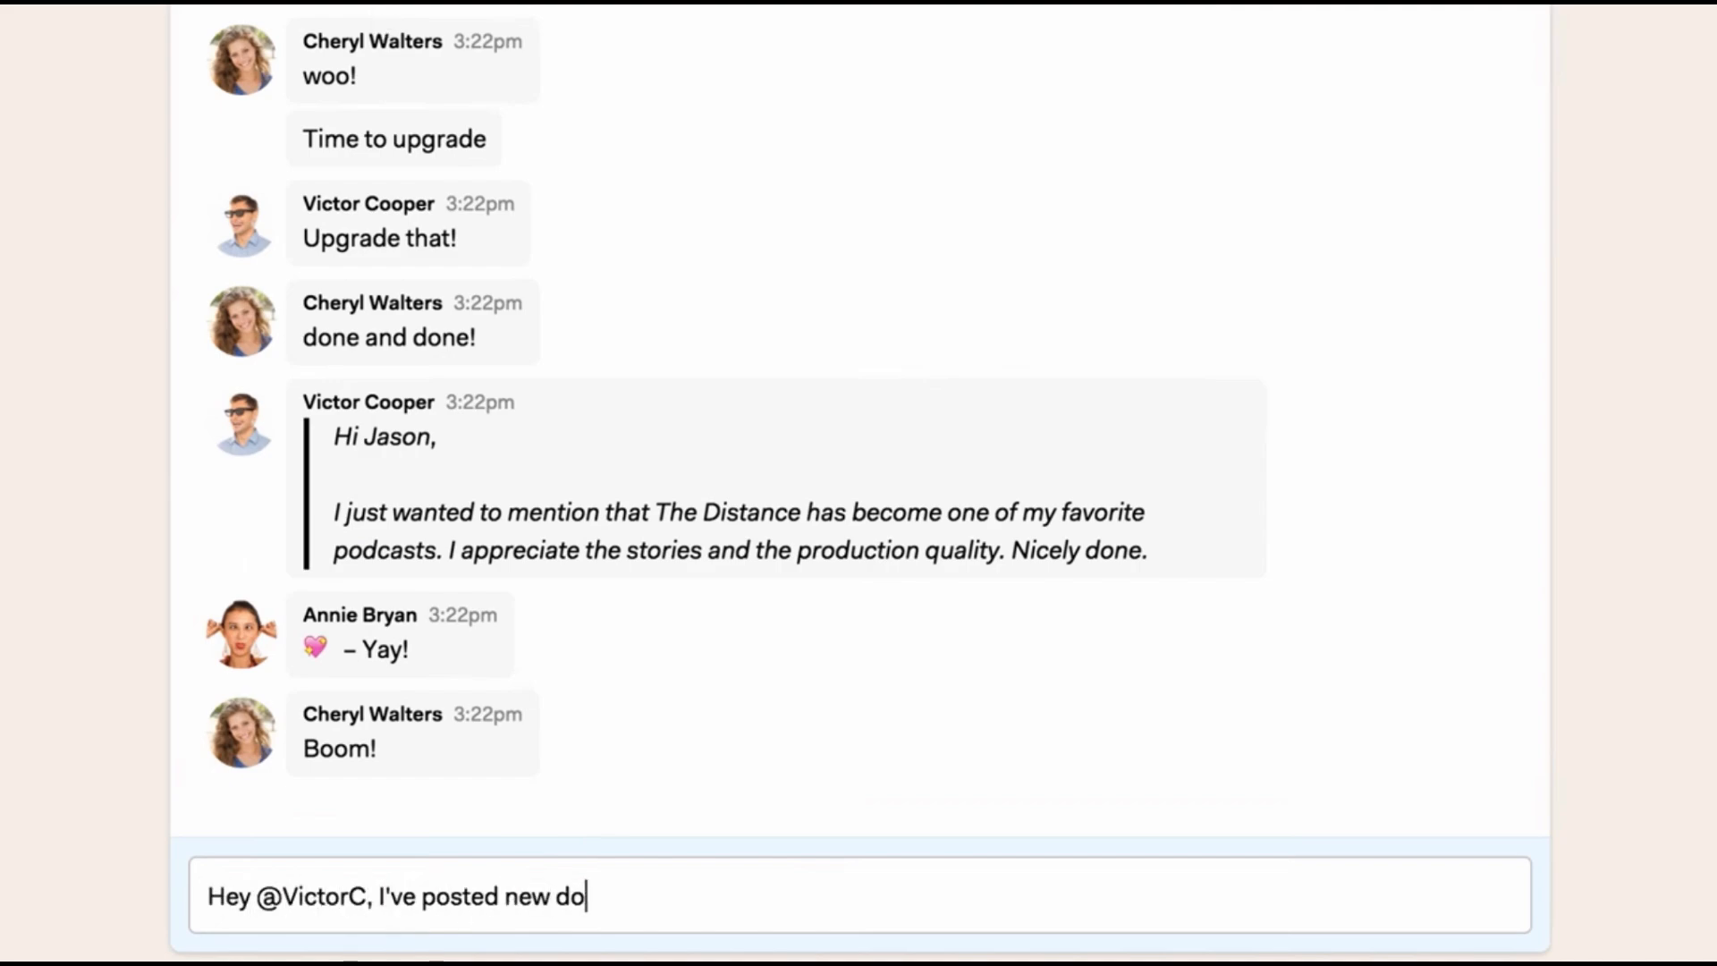
pyautogui.press('Enter')
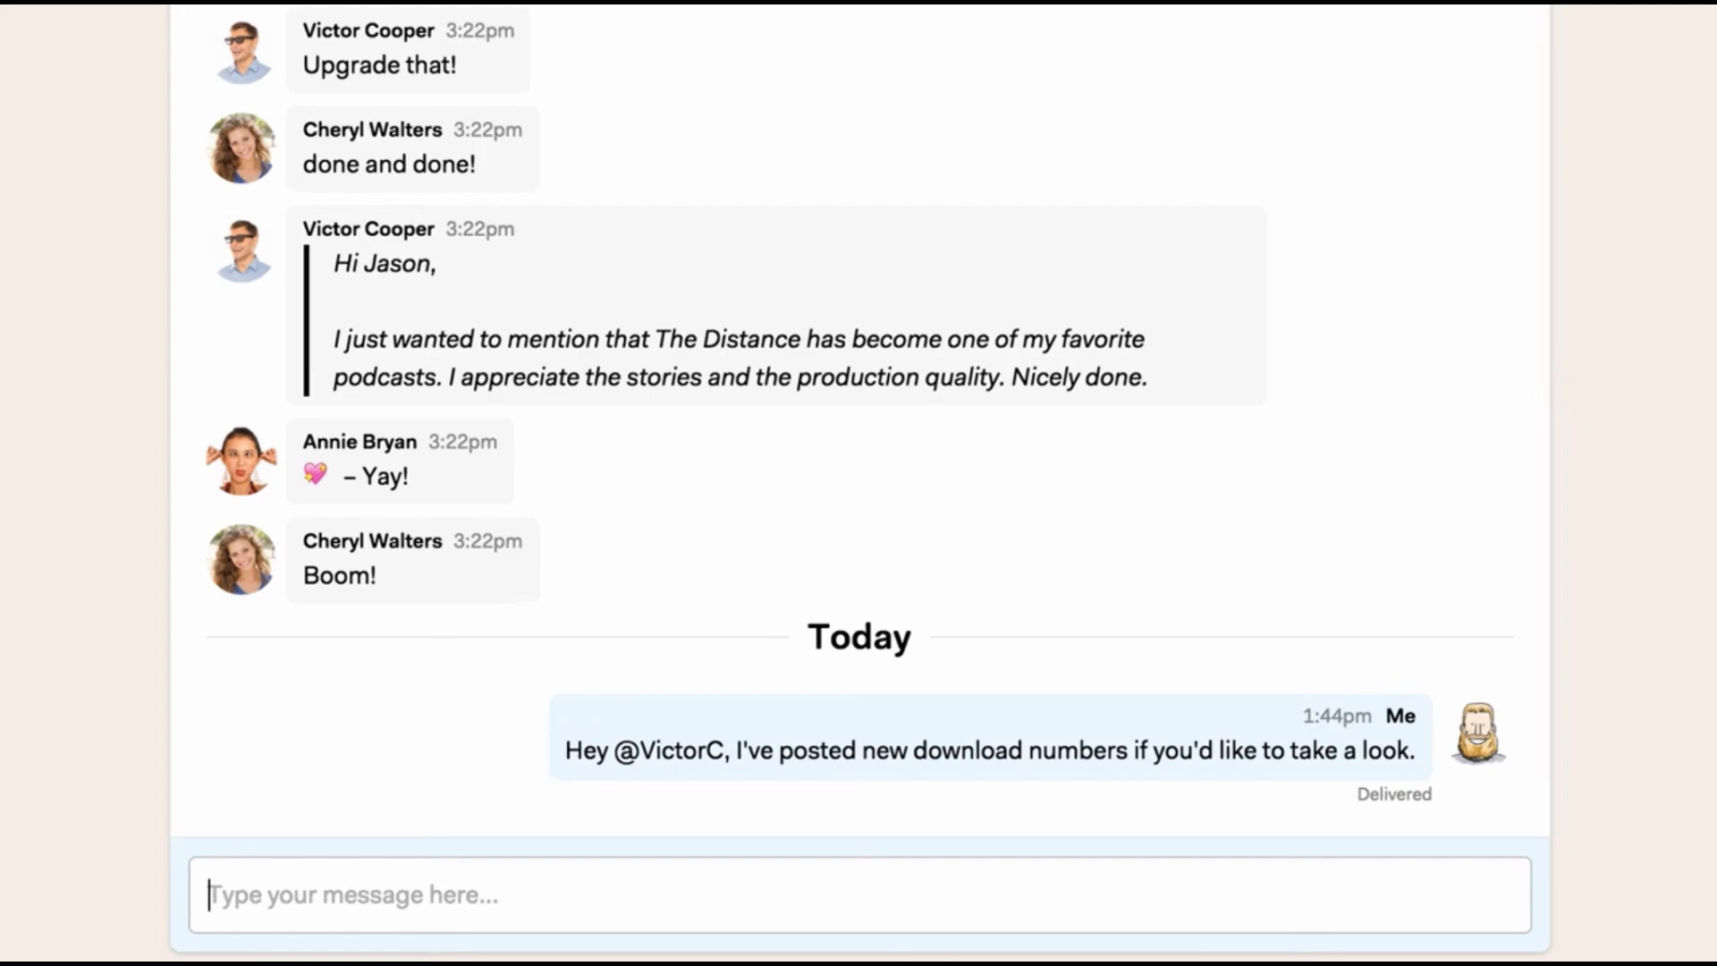
pyautogui.click(612, 100)
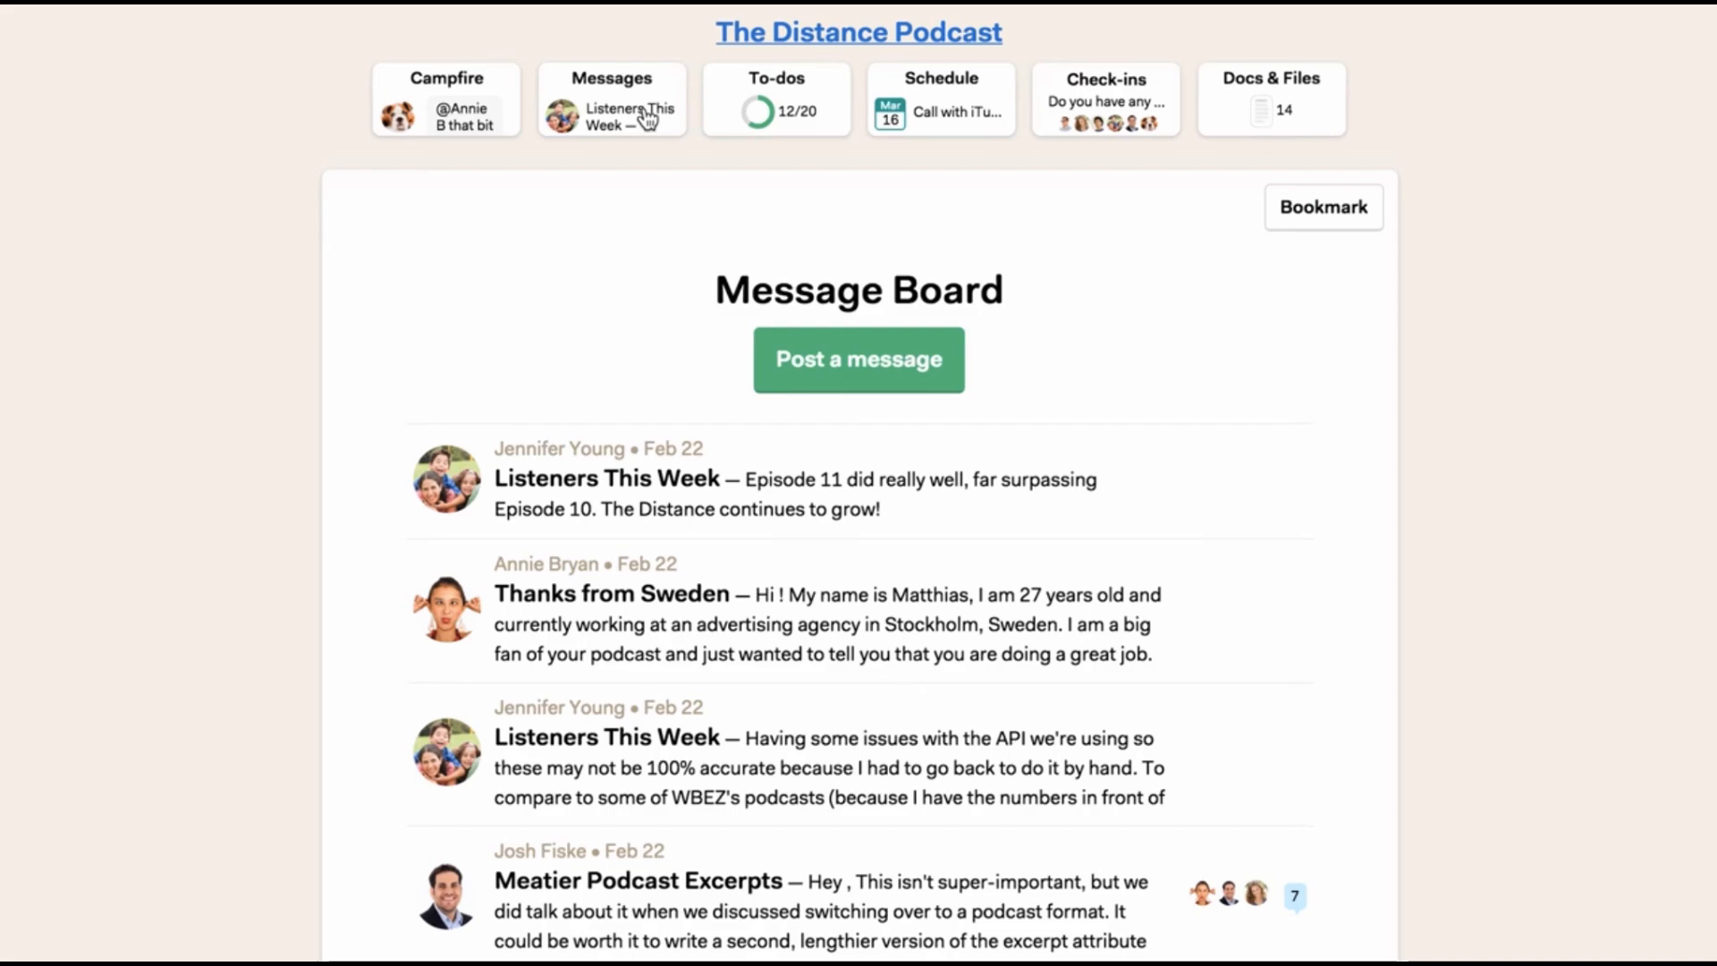
# - Read the Project Kickoff post from The Distance Podcast message board
pyautogui.scroll(-3)
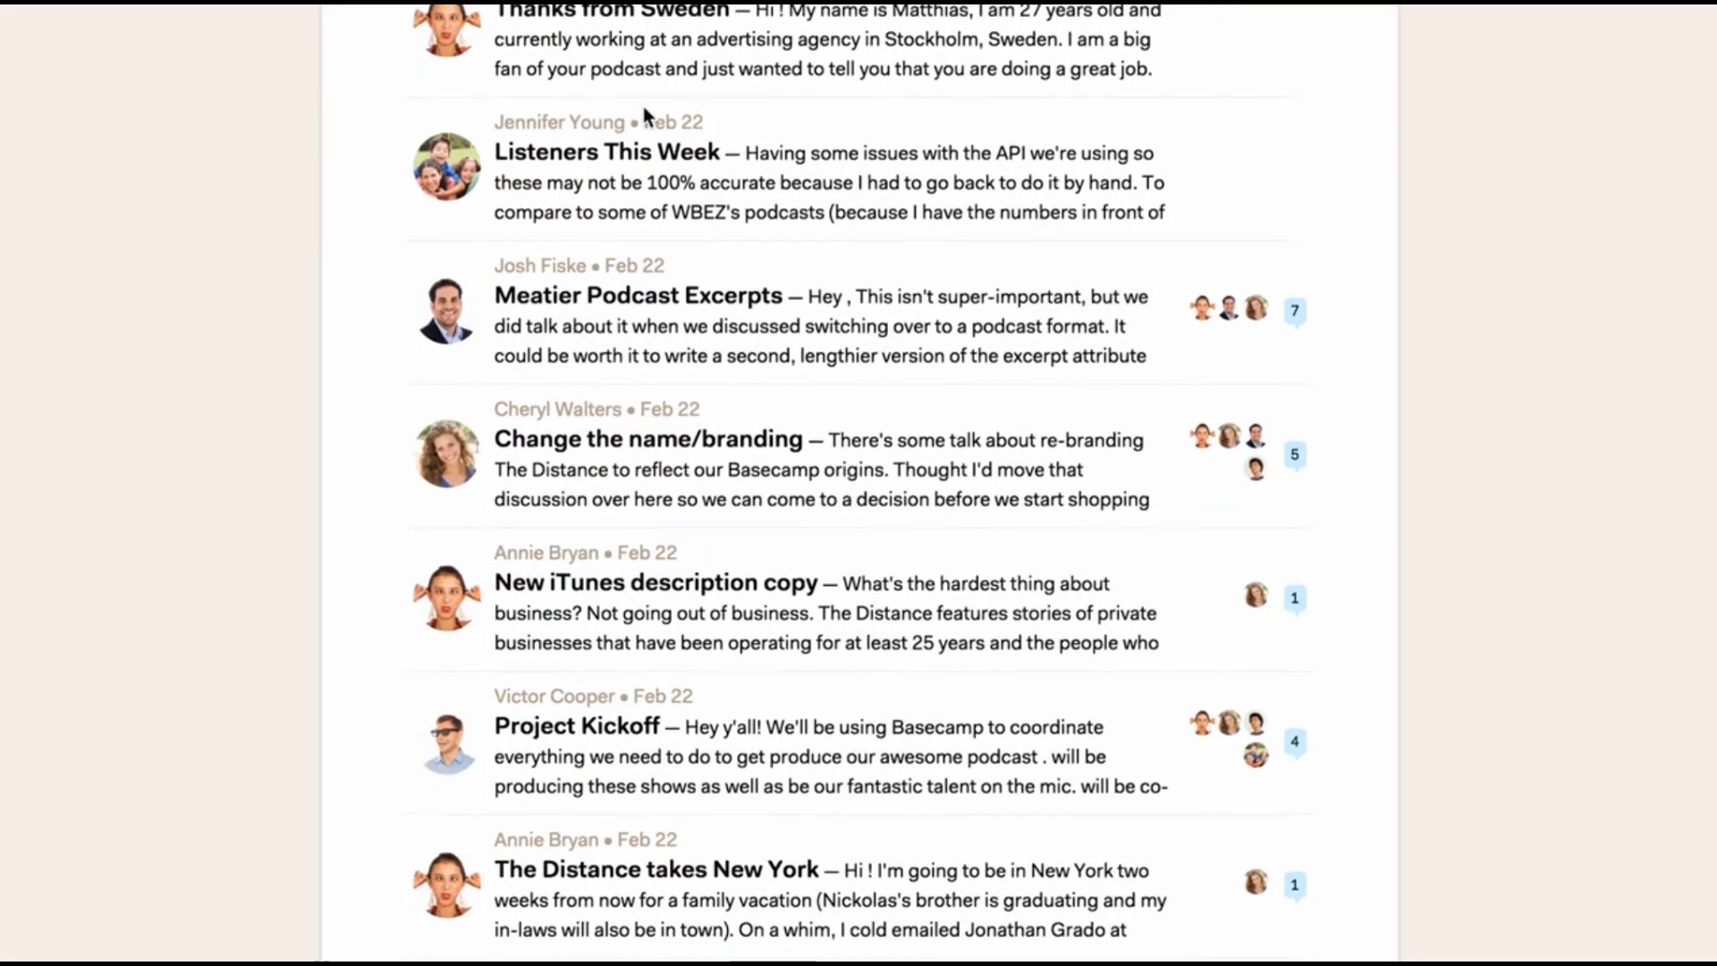
pyautogui.click(574, 726)
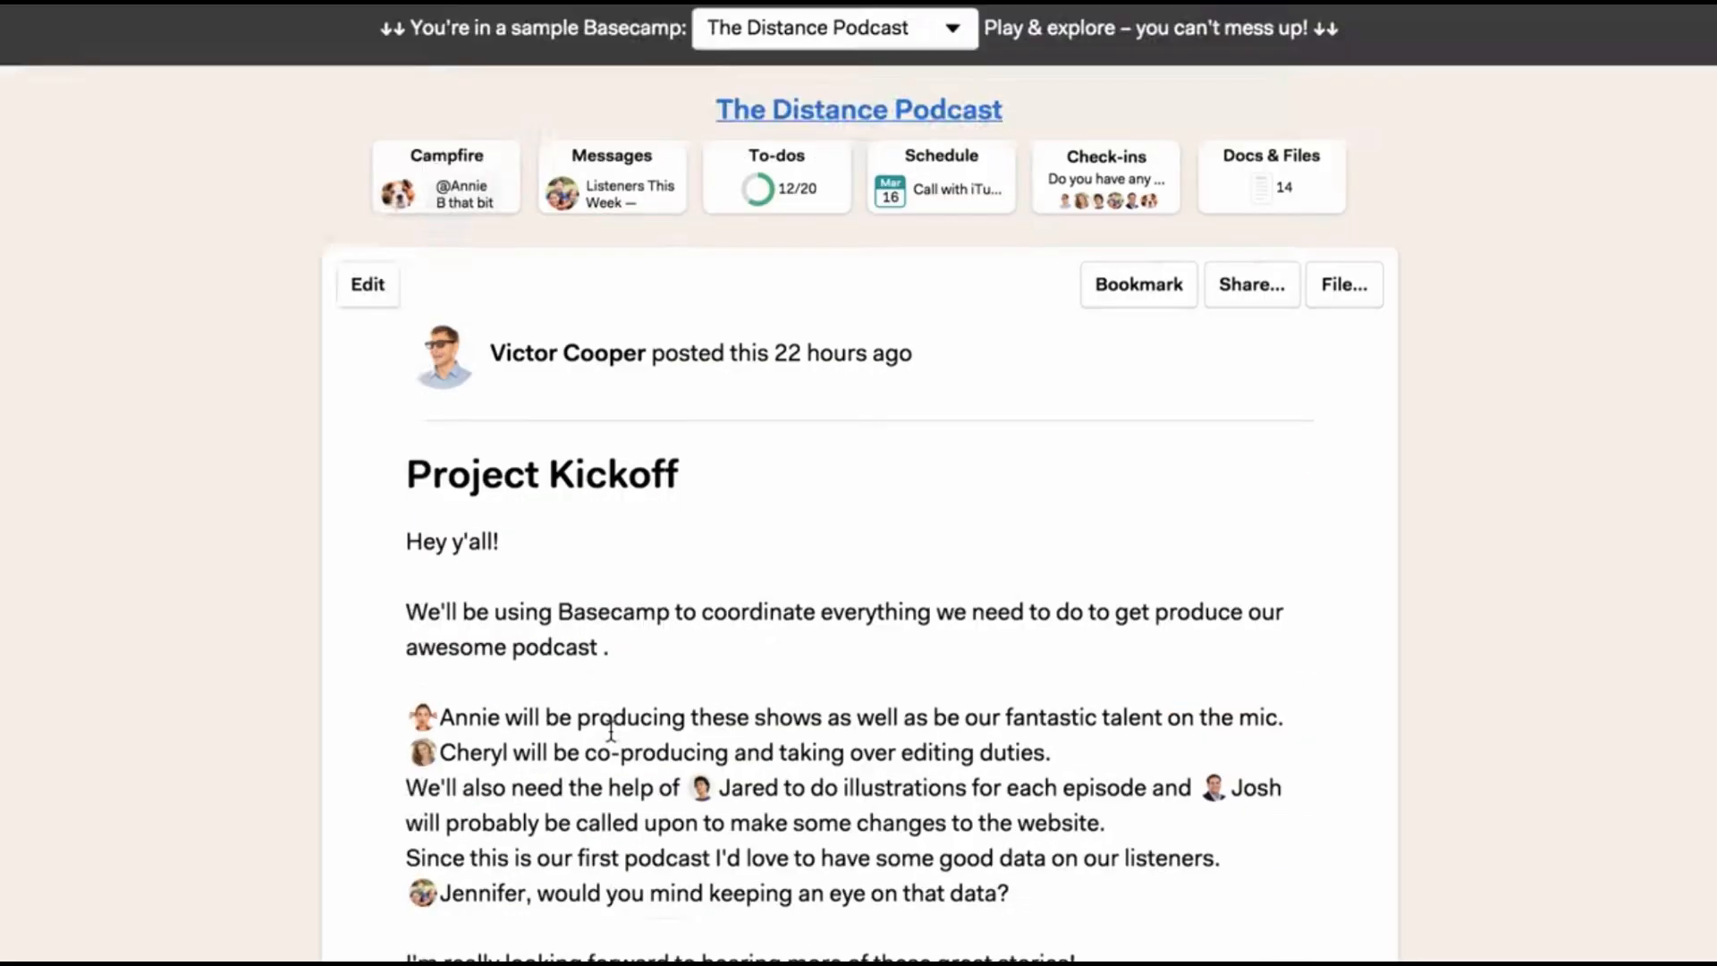
pyautogui.scroll(-3)
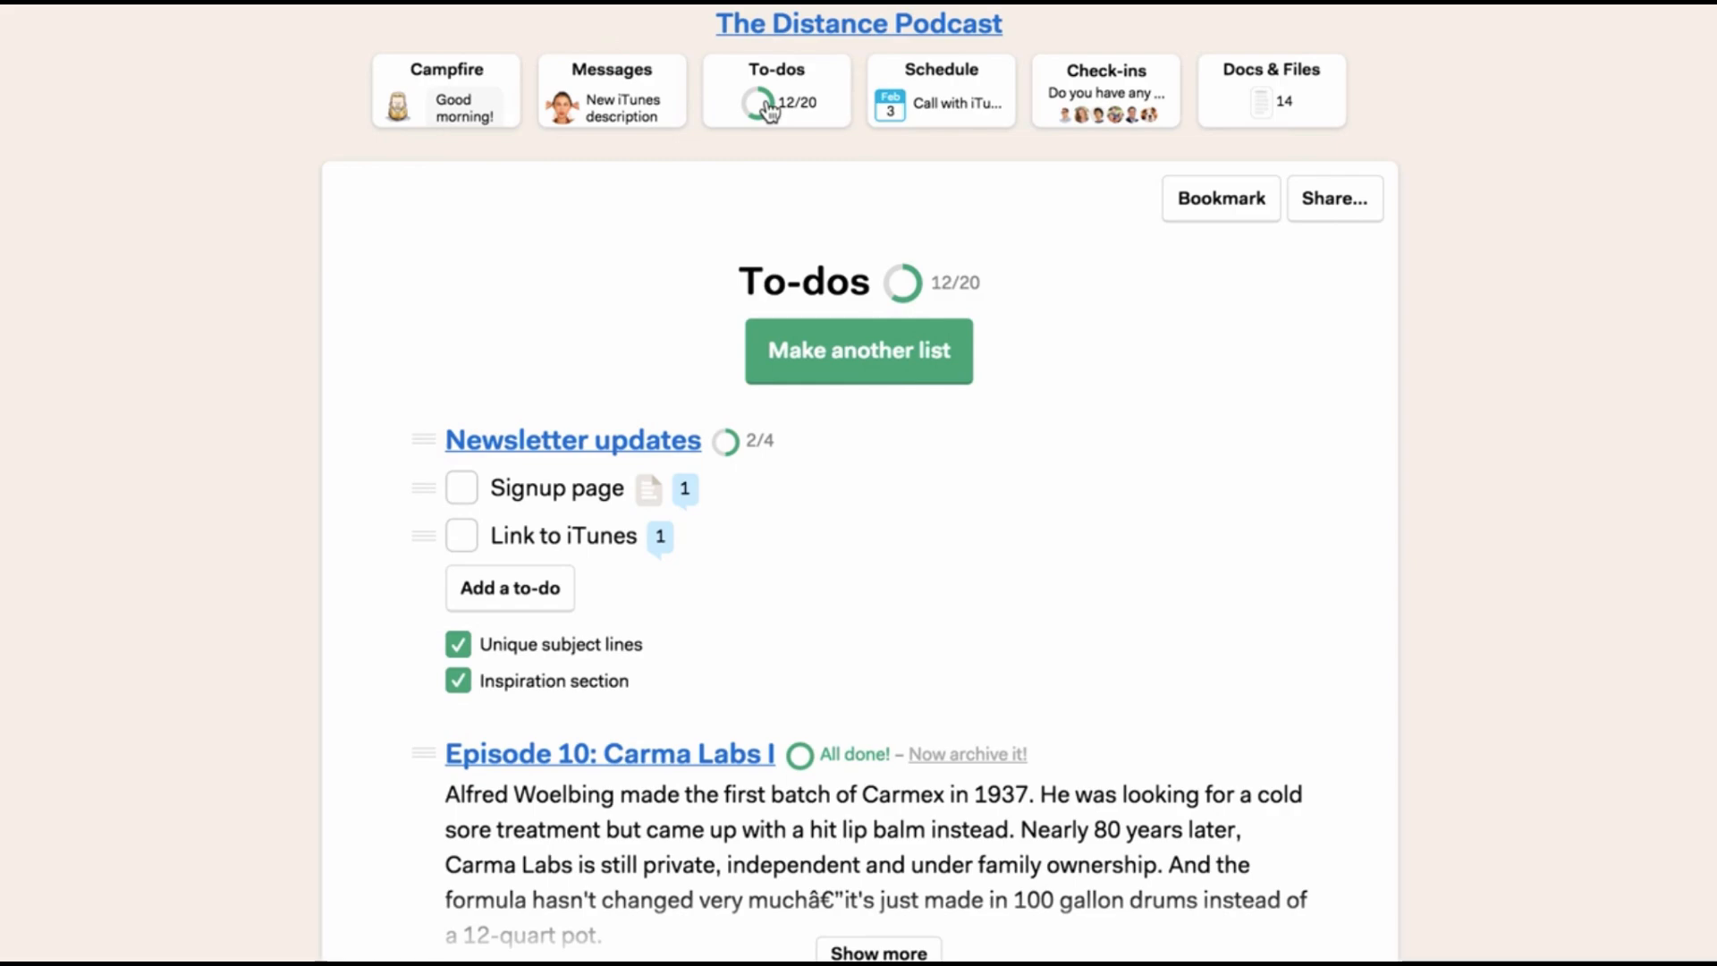
# - Check off the Edit to-do in the Episode 11: Carma Labs II list
pyautogui.scroll(-3)
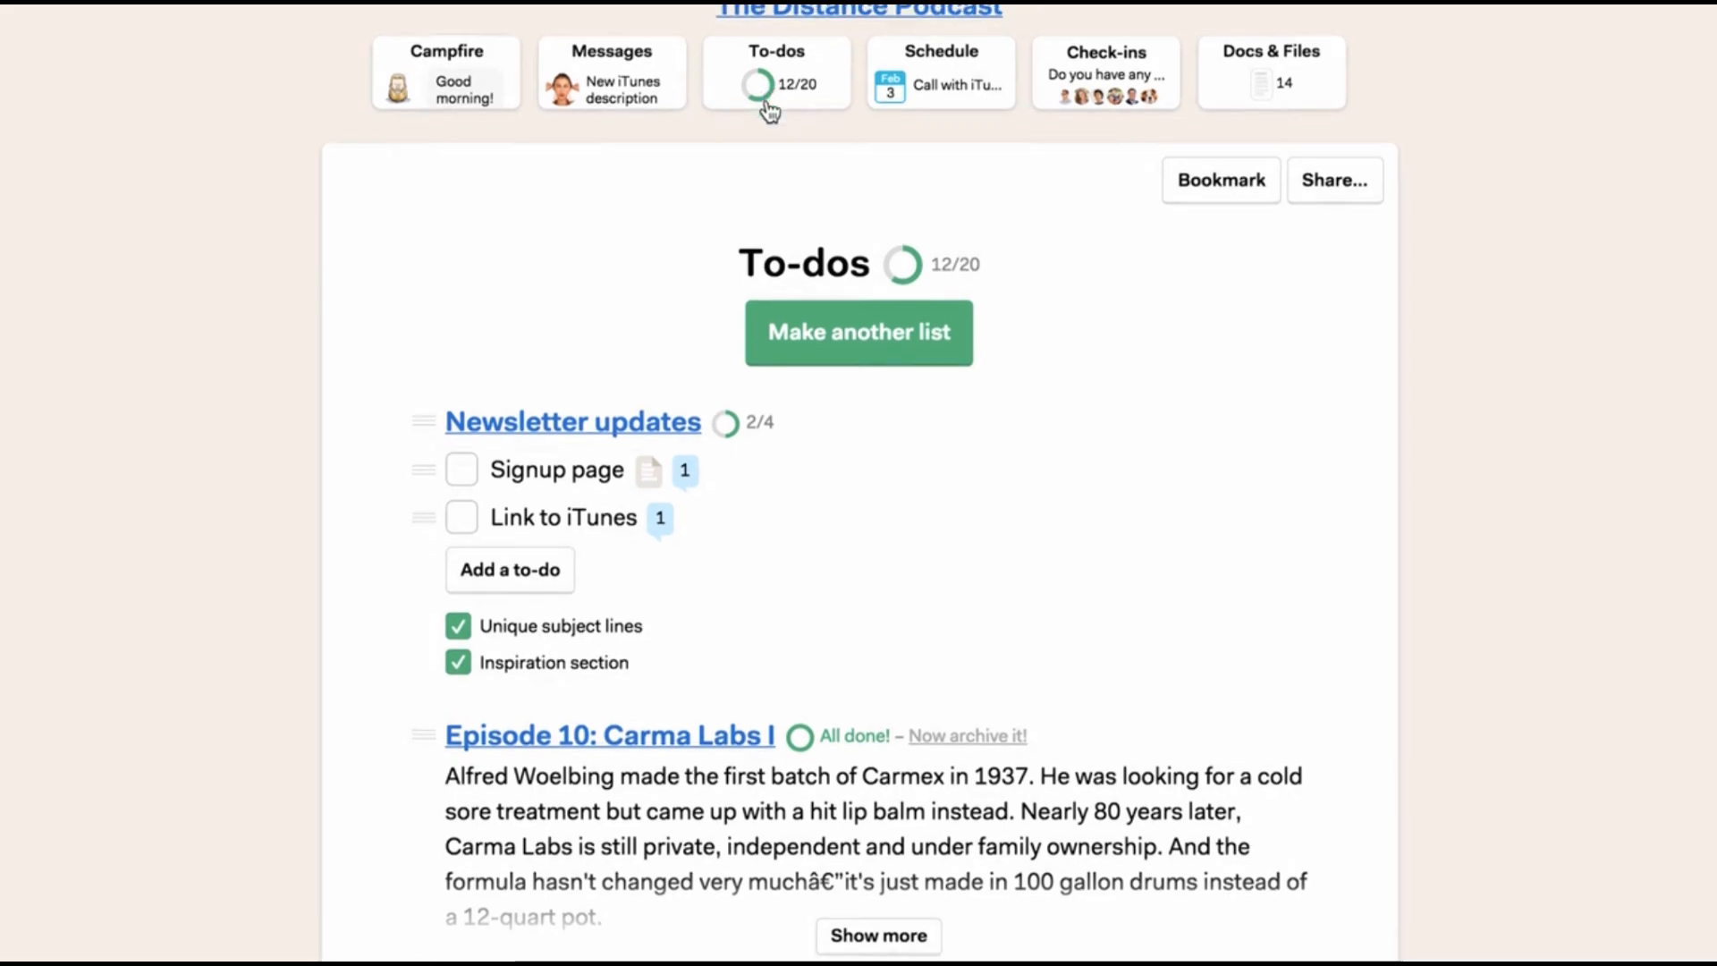
pyautogui.scroll(-3)
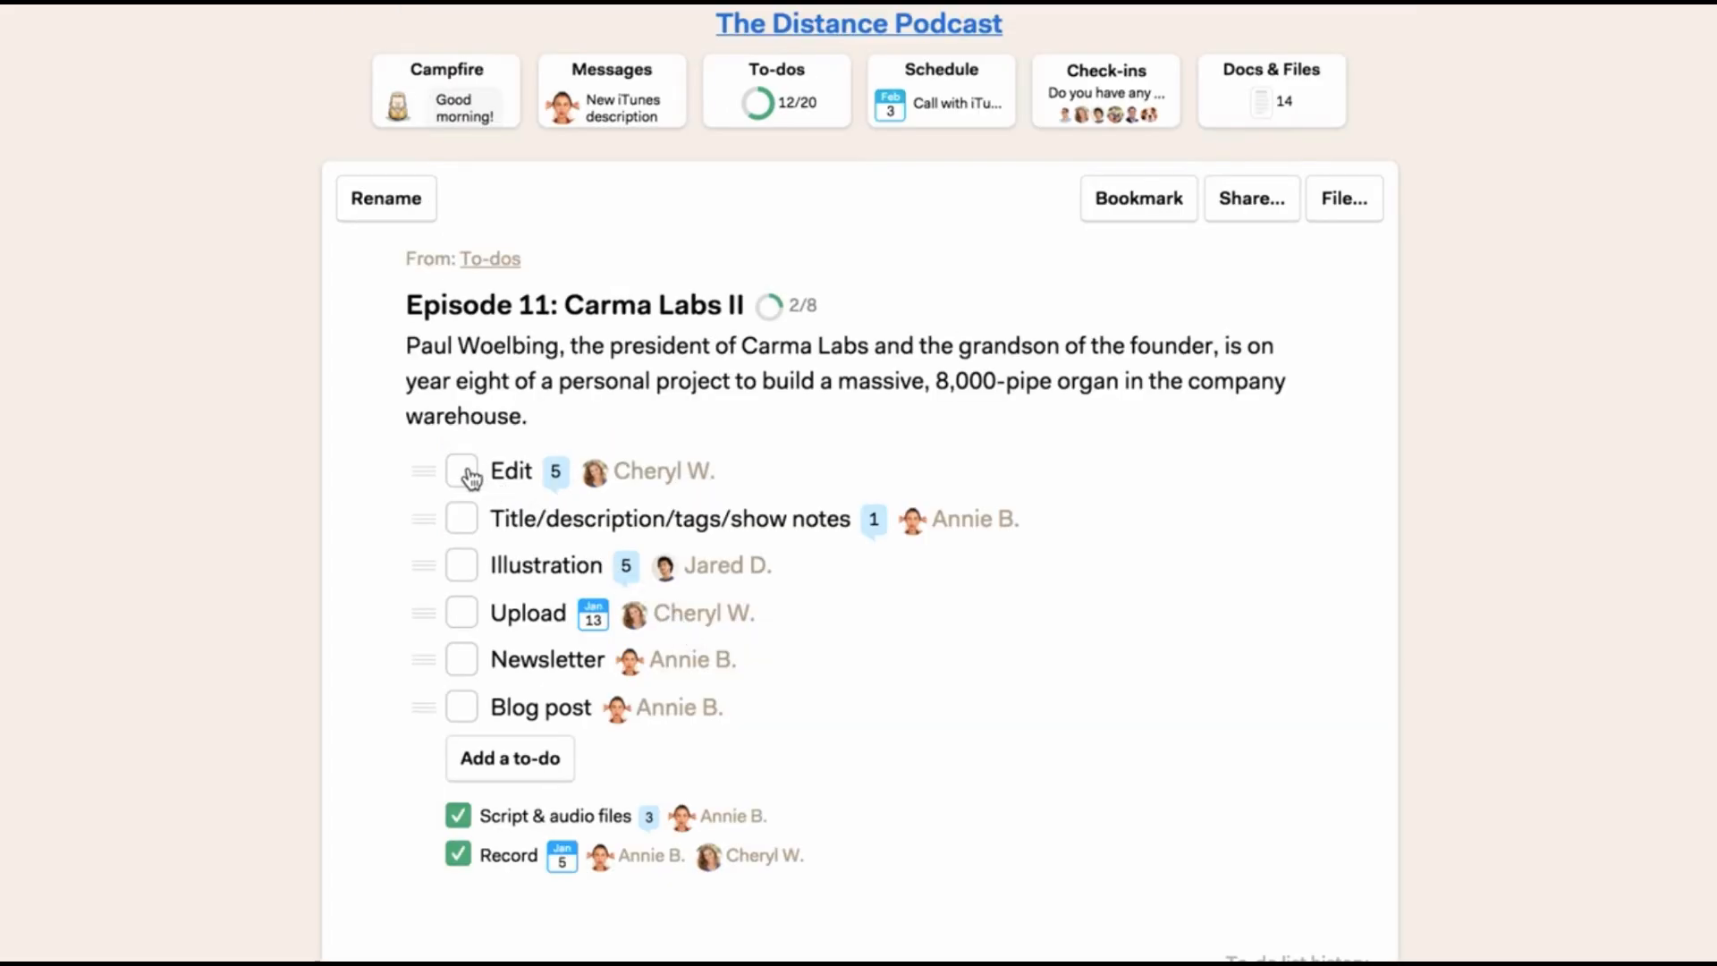
pyautogui.click(459, 472)
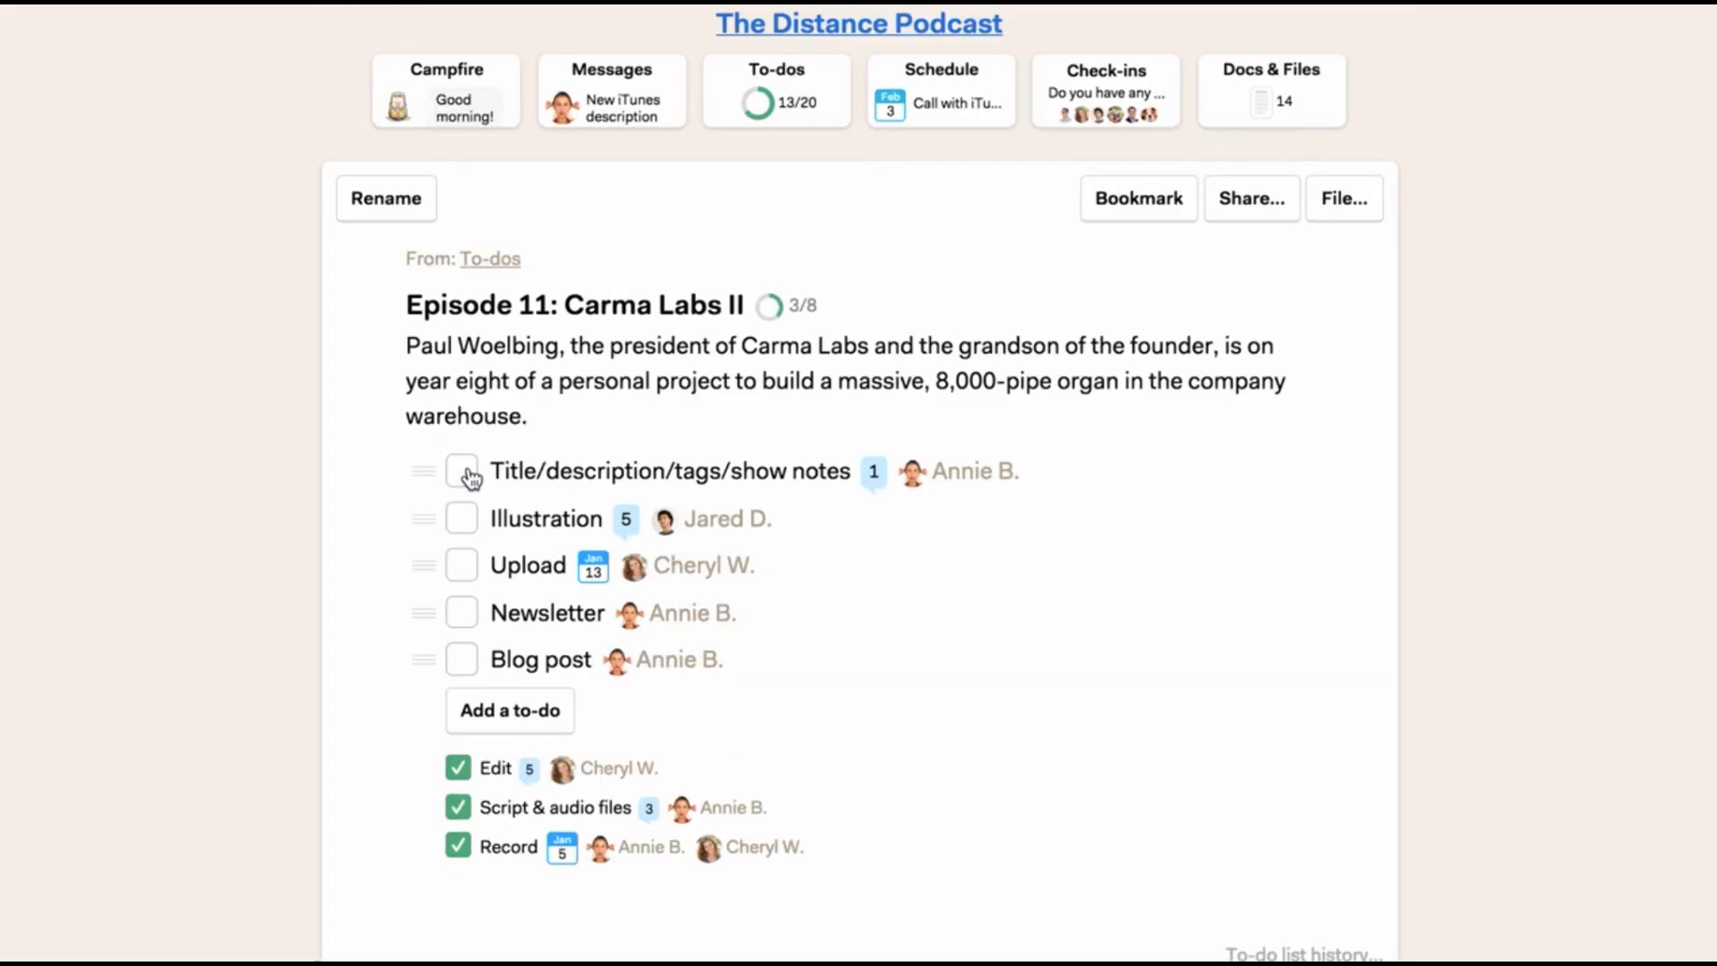
# - From the Schedule, mark the Upload to-do due Jan 13 as done, reaching 14/20 to-dos
pyautogui.click(941, 93)
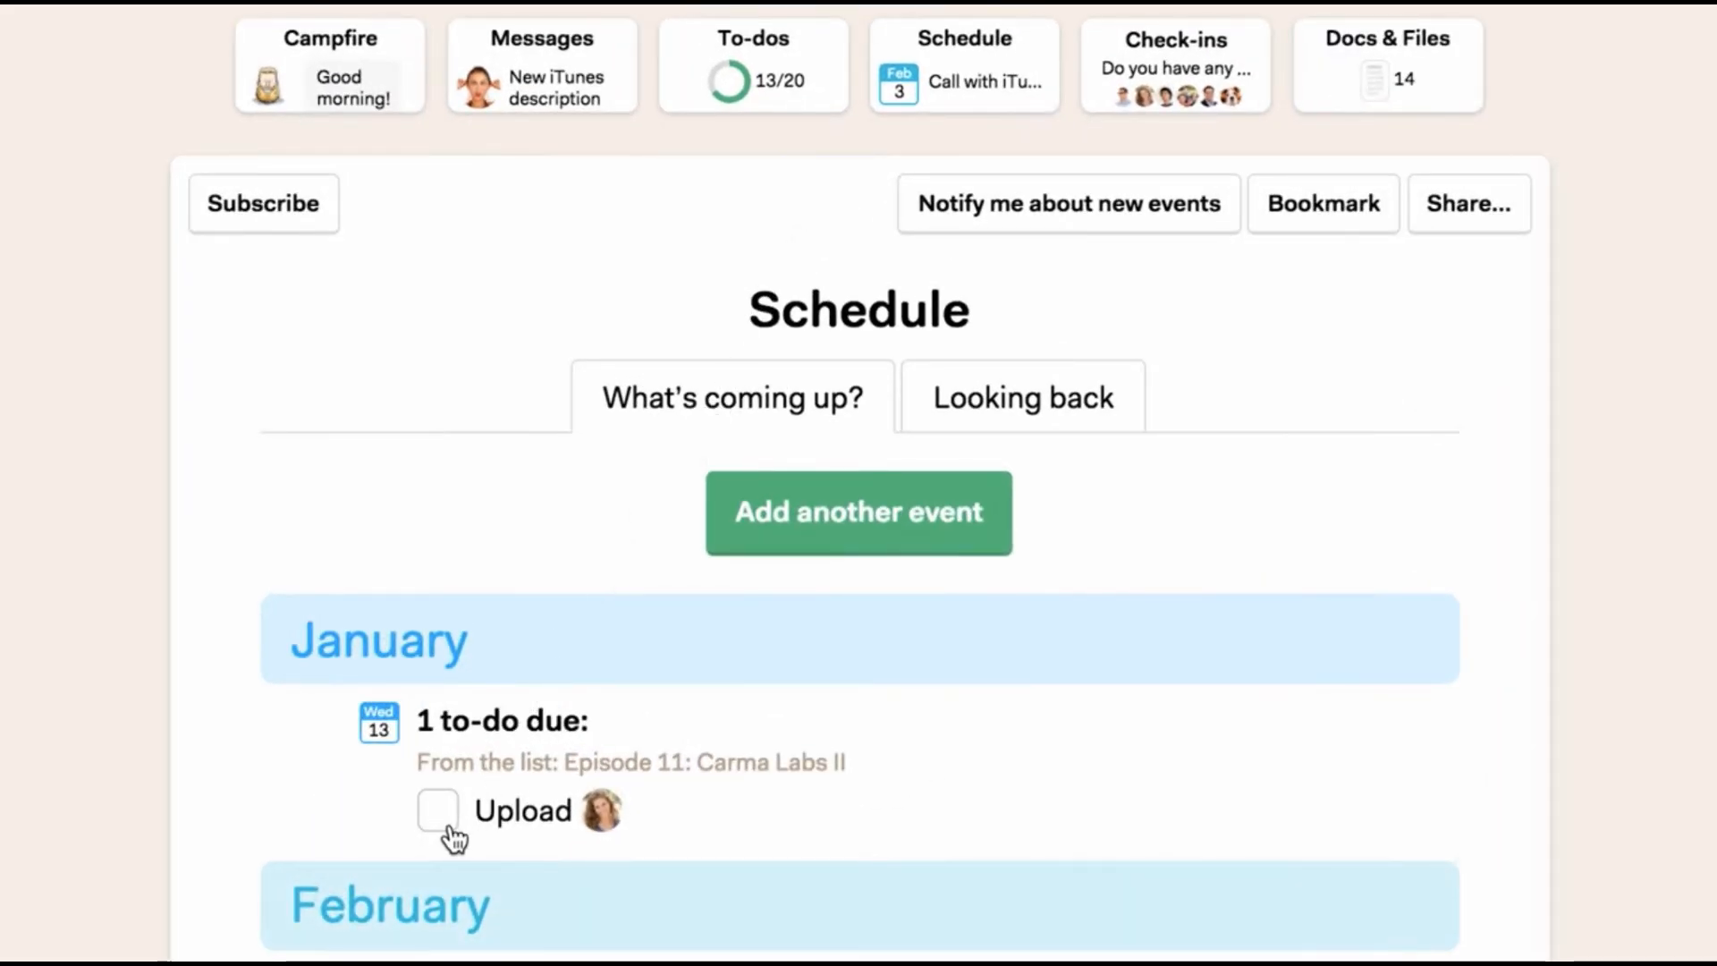
pyautogui.click(435, 812)
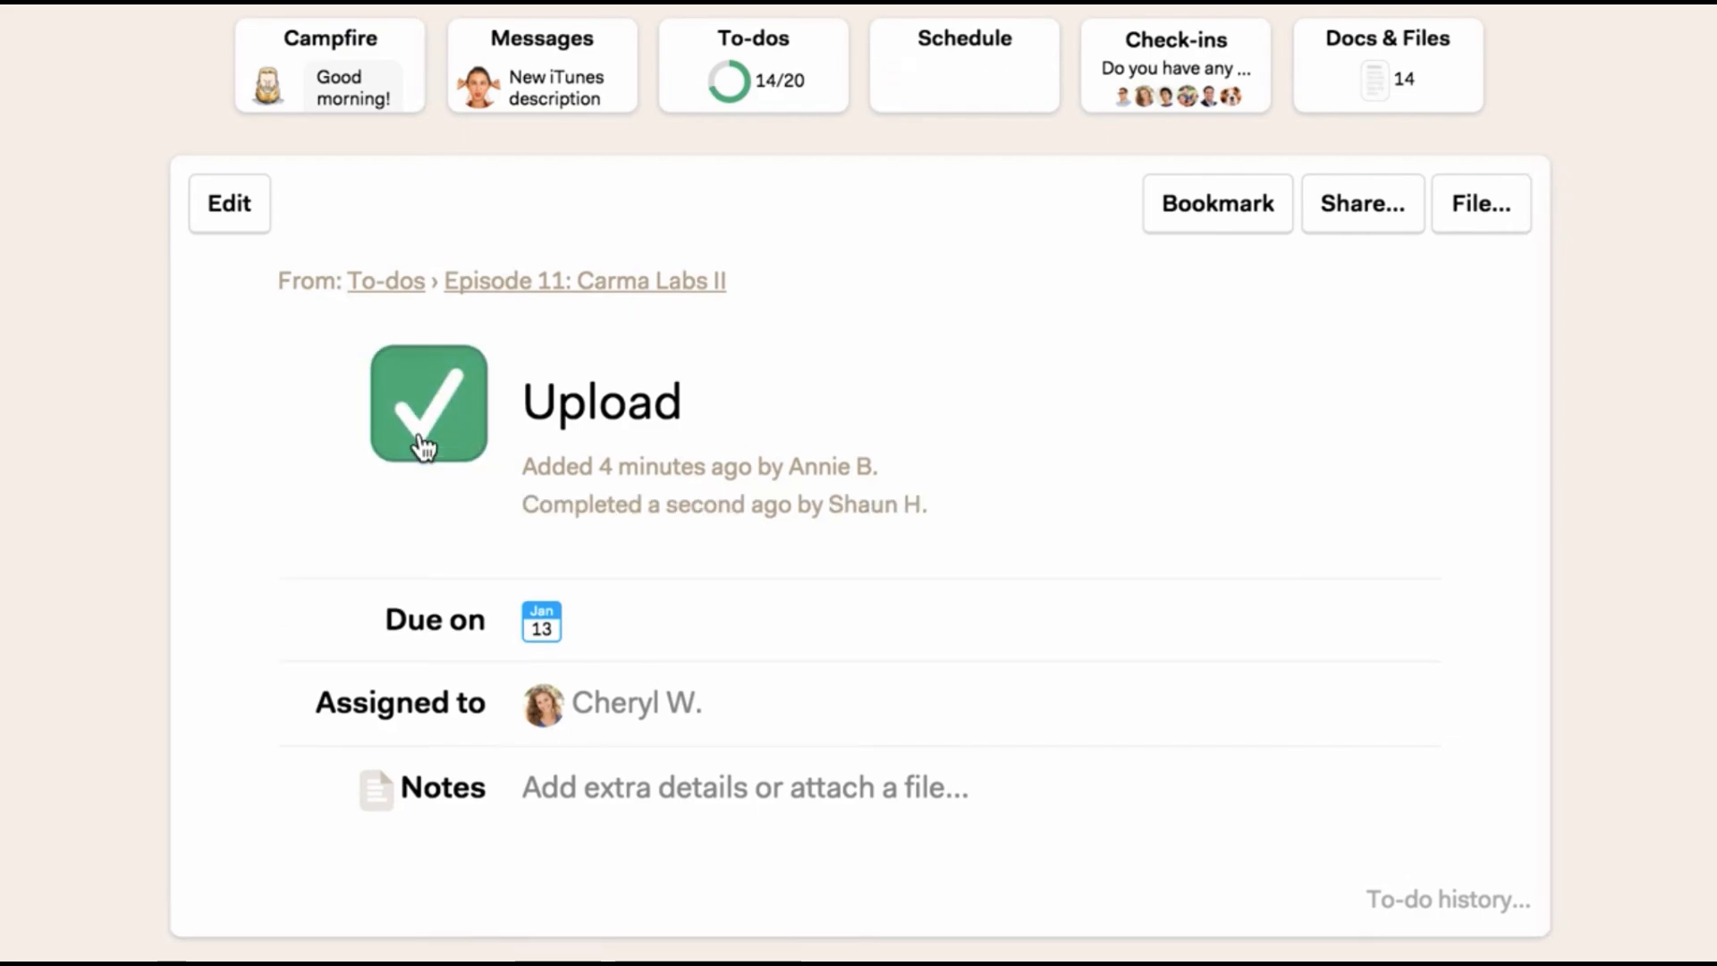
pyautogui.click(1177, 63)
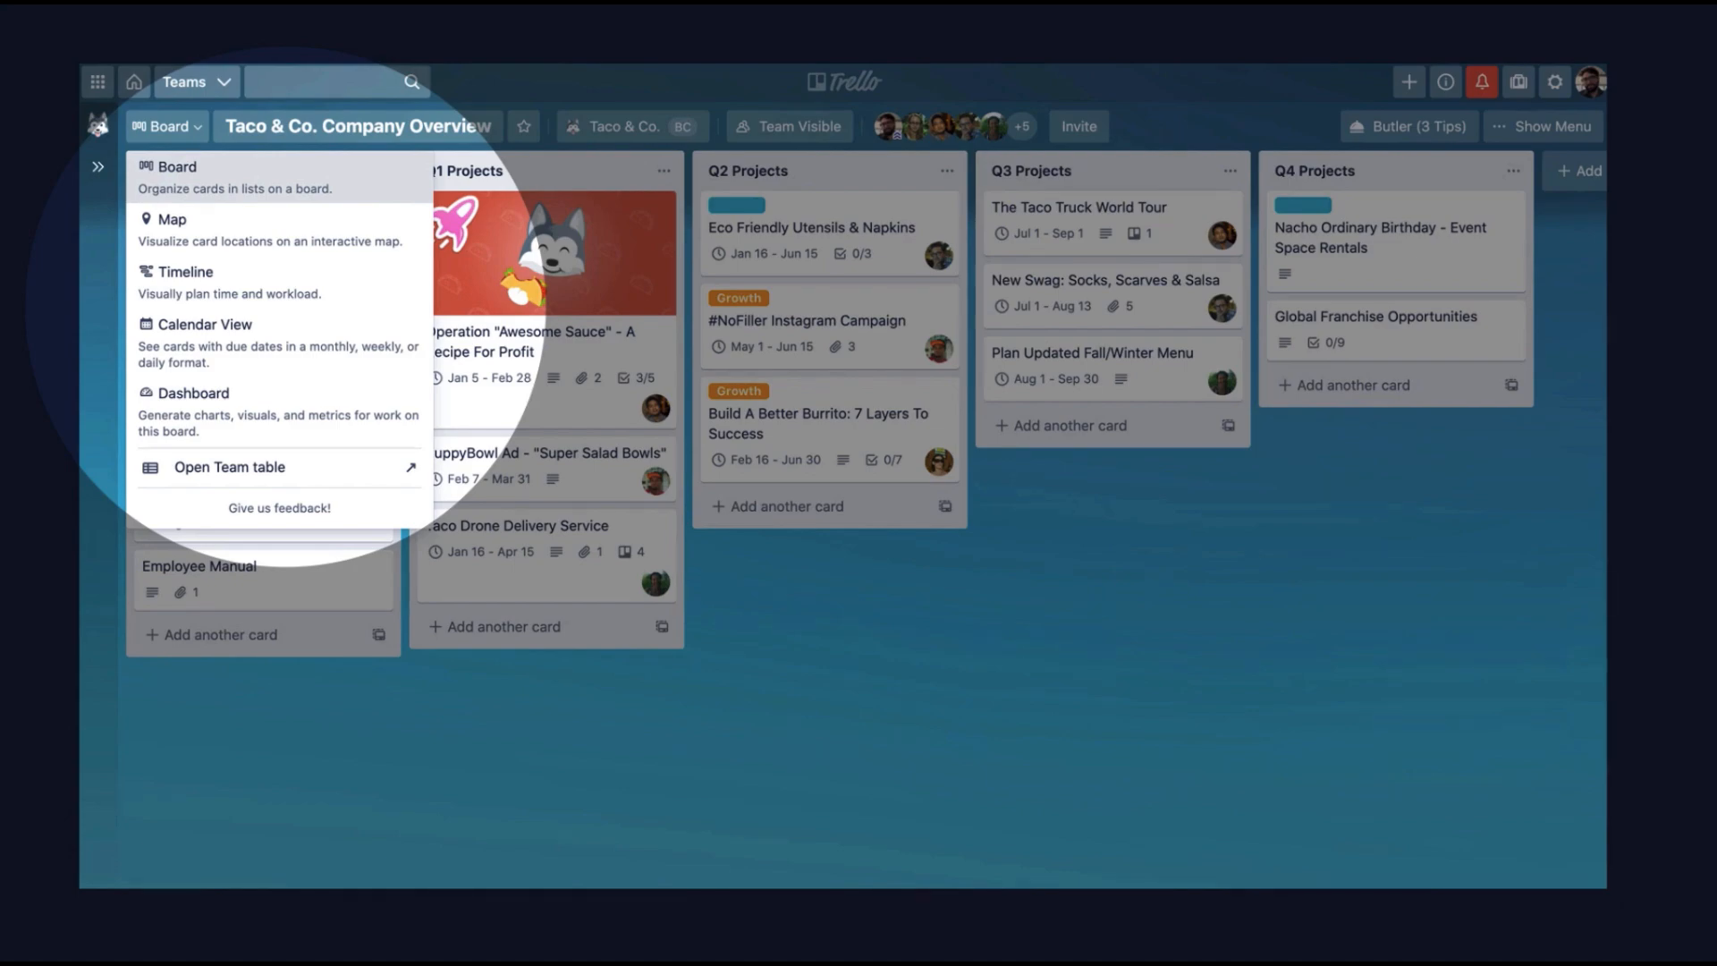
# - Show the board in Calendar View and extend the Indeed - Boosted Post card's dates
pyautogui.click(172, 218)
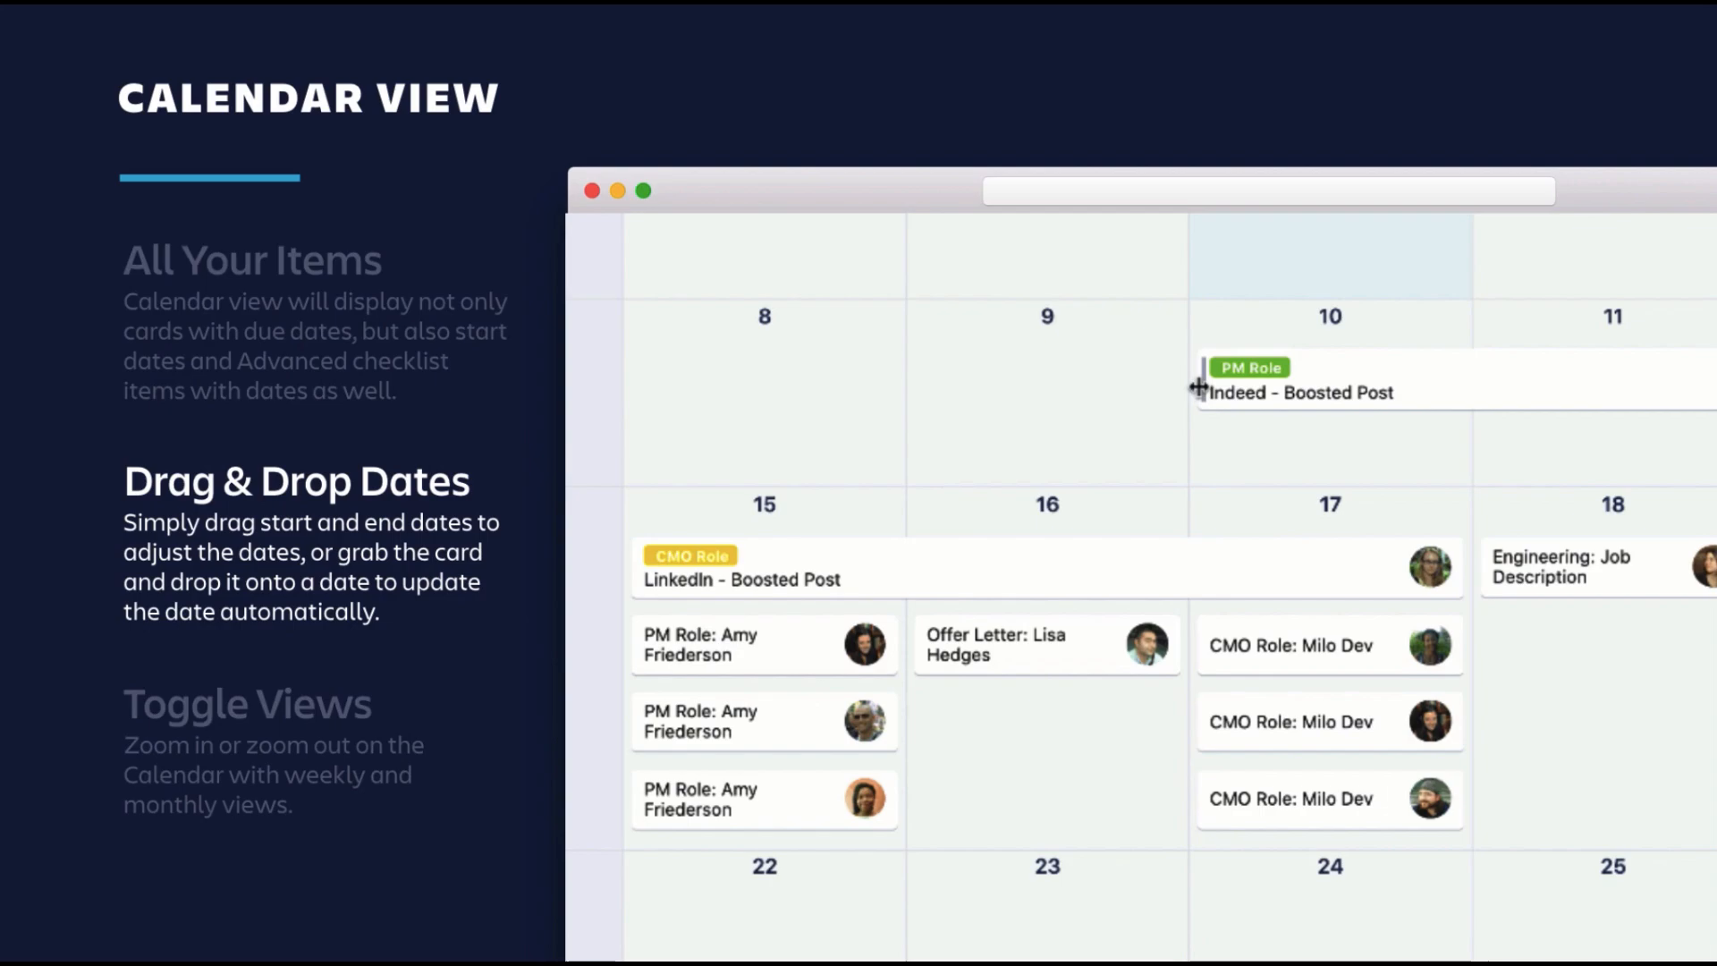
pyautogui.moveTo(1303, 392); pyautogui.dragTo(733, 391)
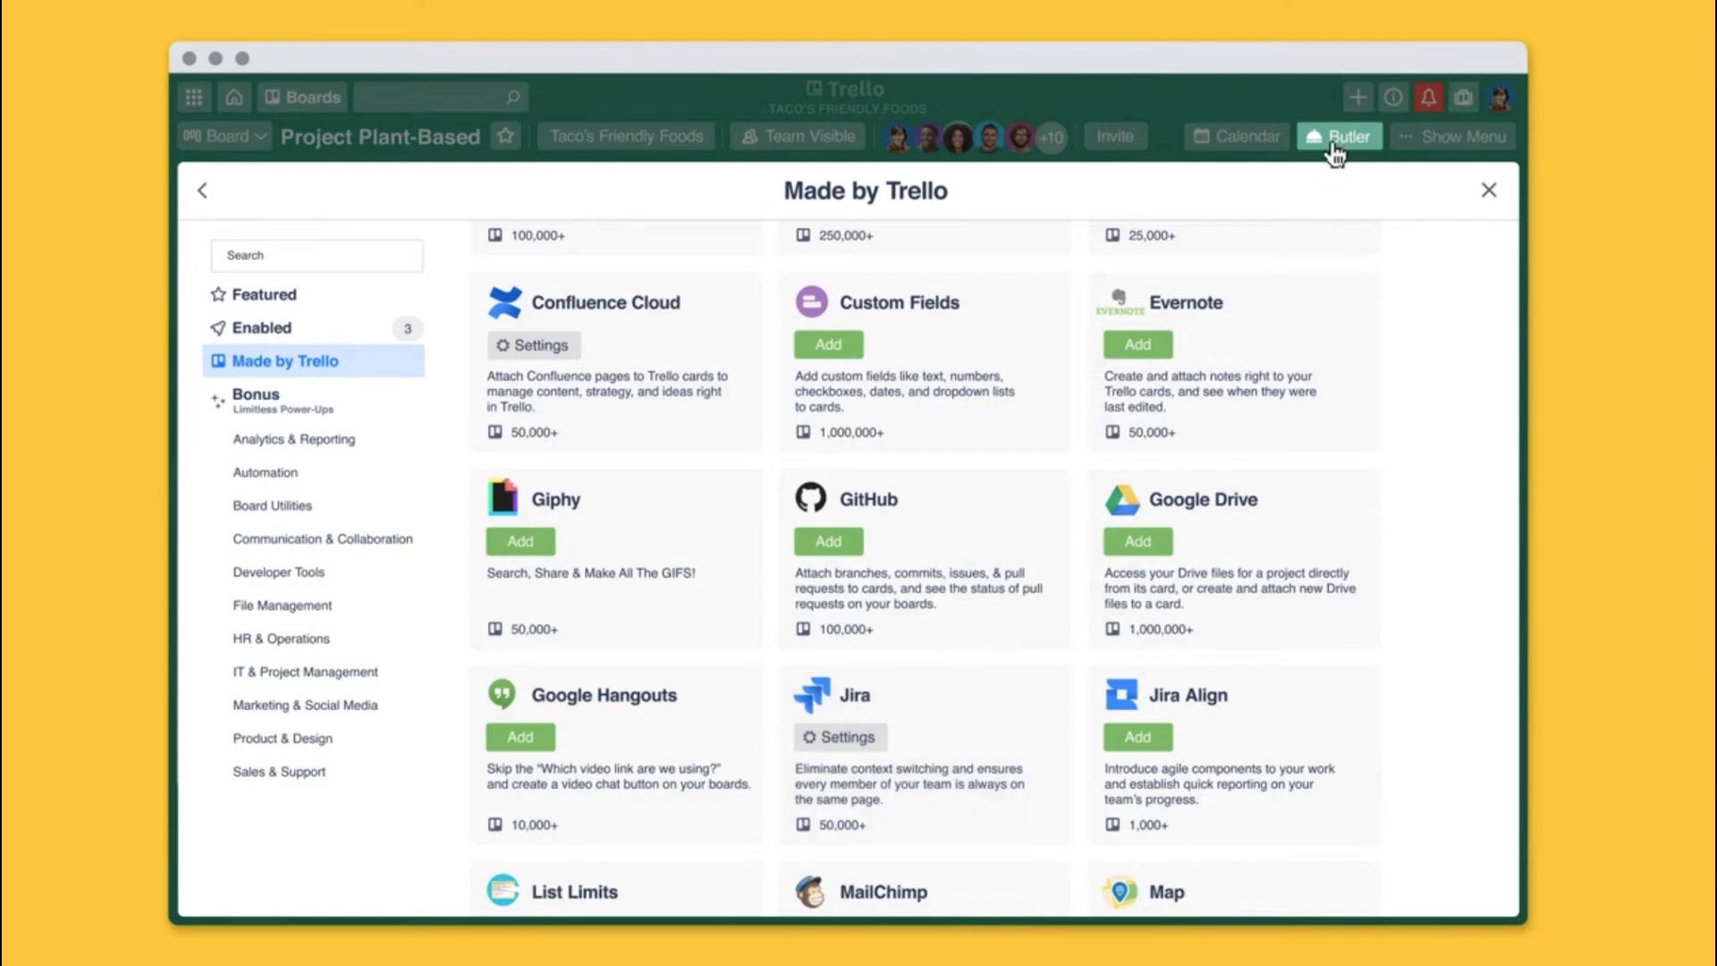
# - Show the Made by Trello power-up gallery over the Project Plant-Based board
pyautogui.click(1340, 136)
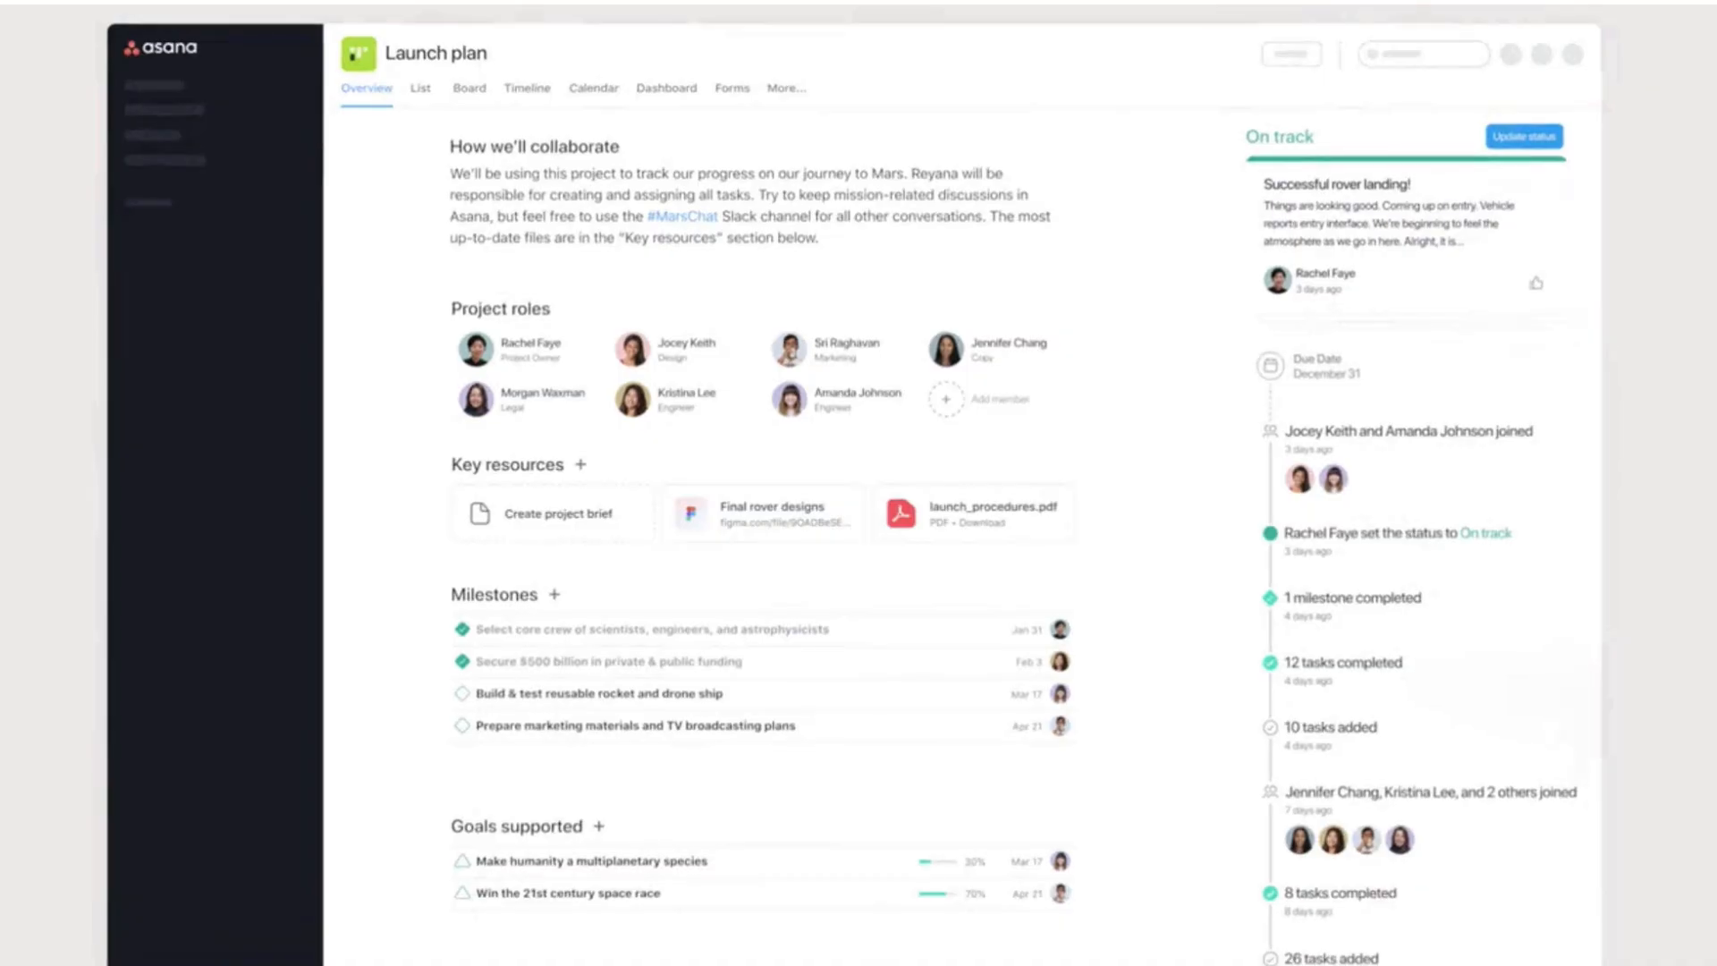
# - View Time periods in Admin Settings, then pick a date for the Draft blog post task
pyautogui.click(550, 514)
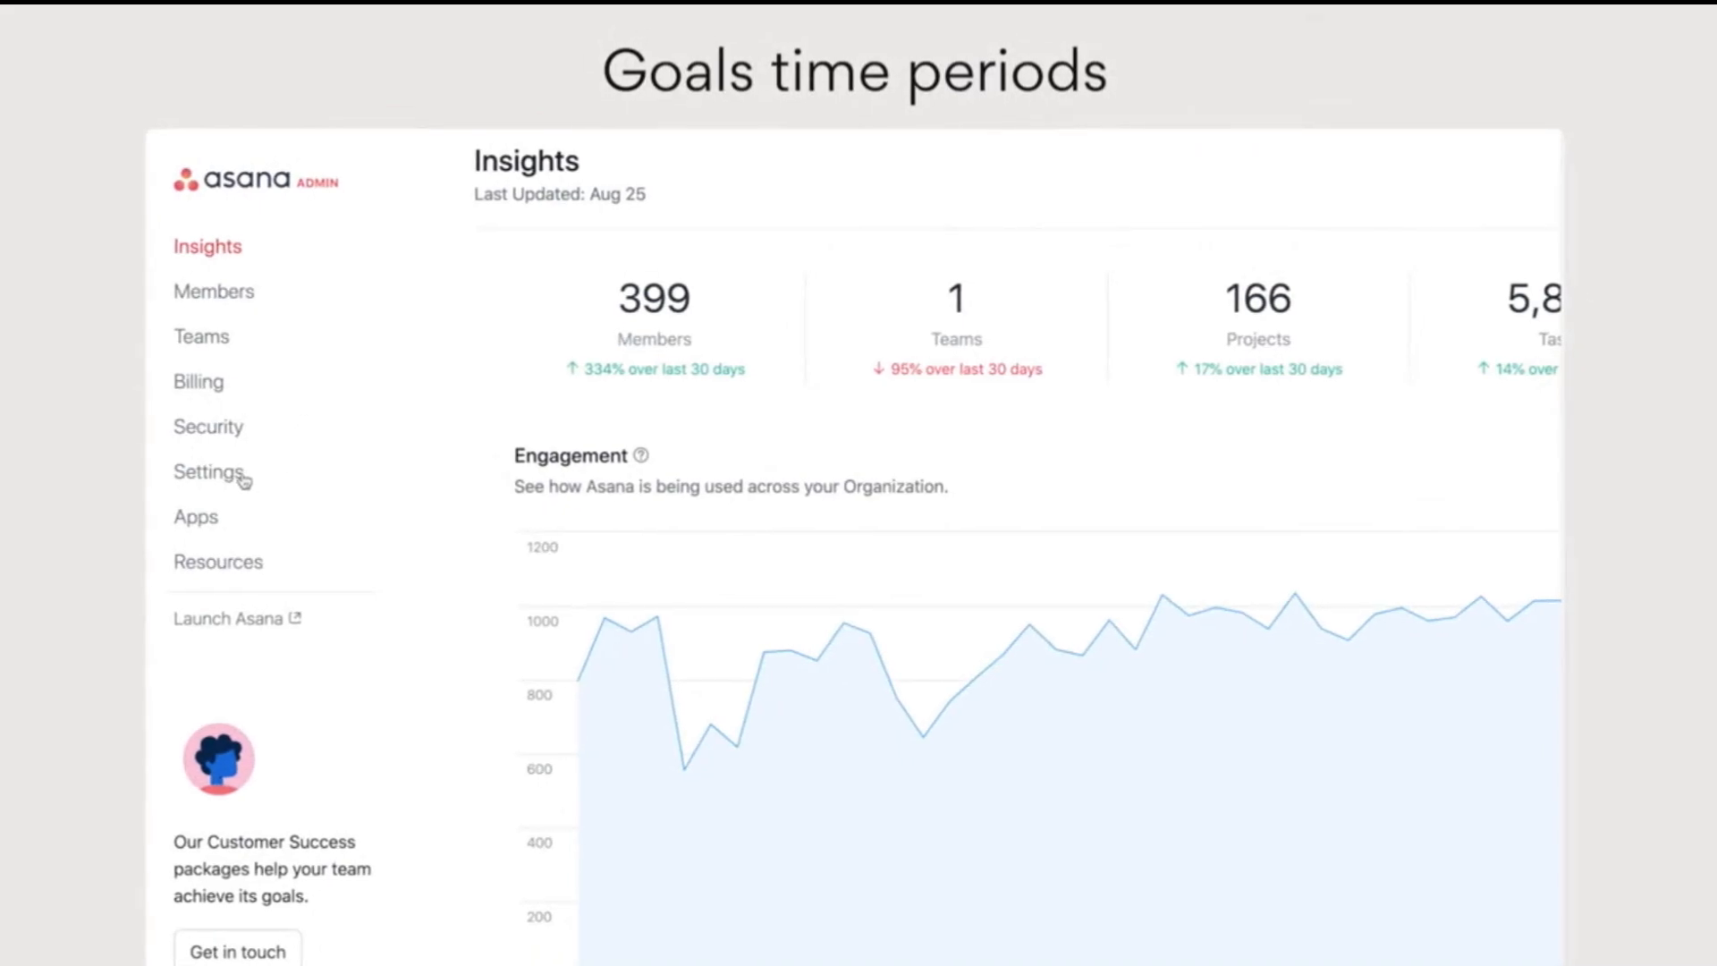
pyautogui.click(208, 473)
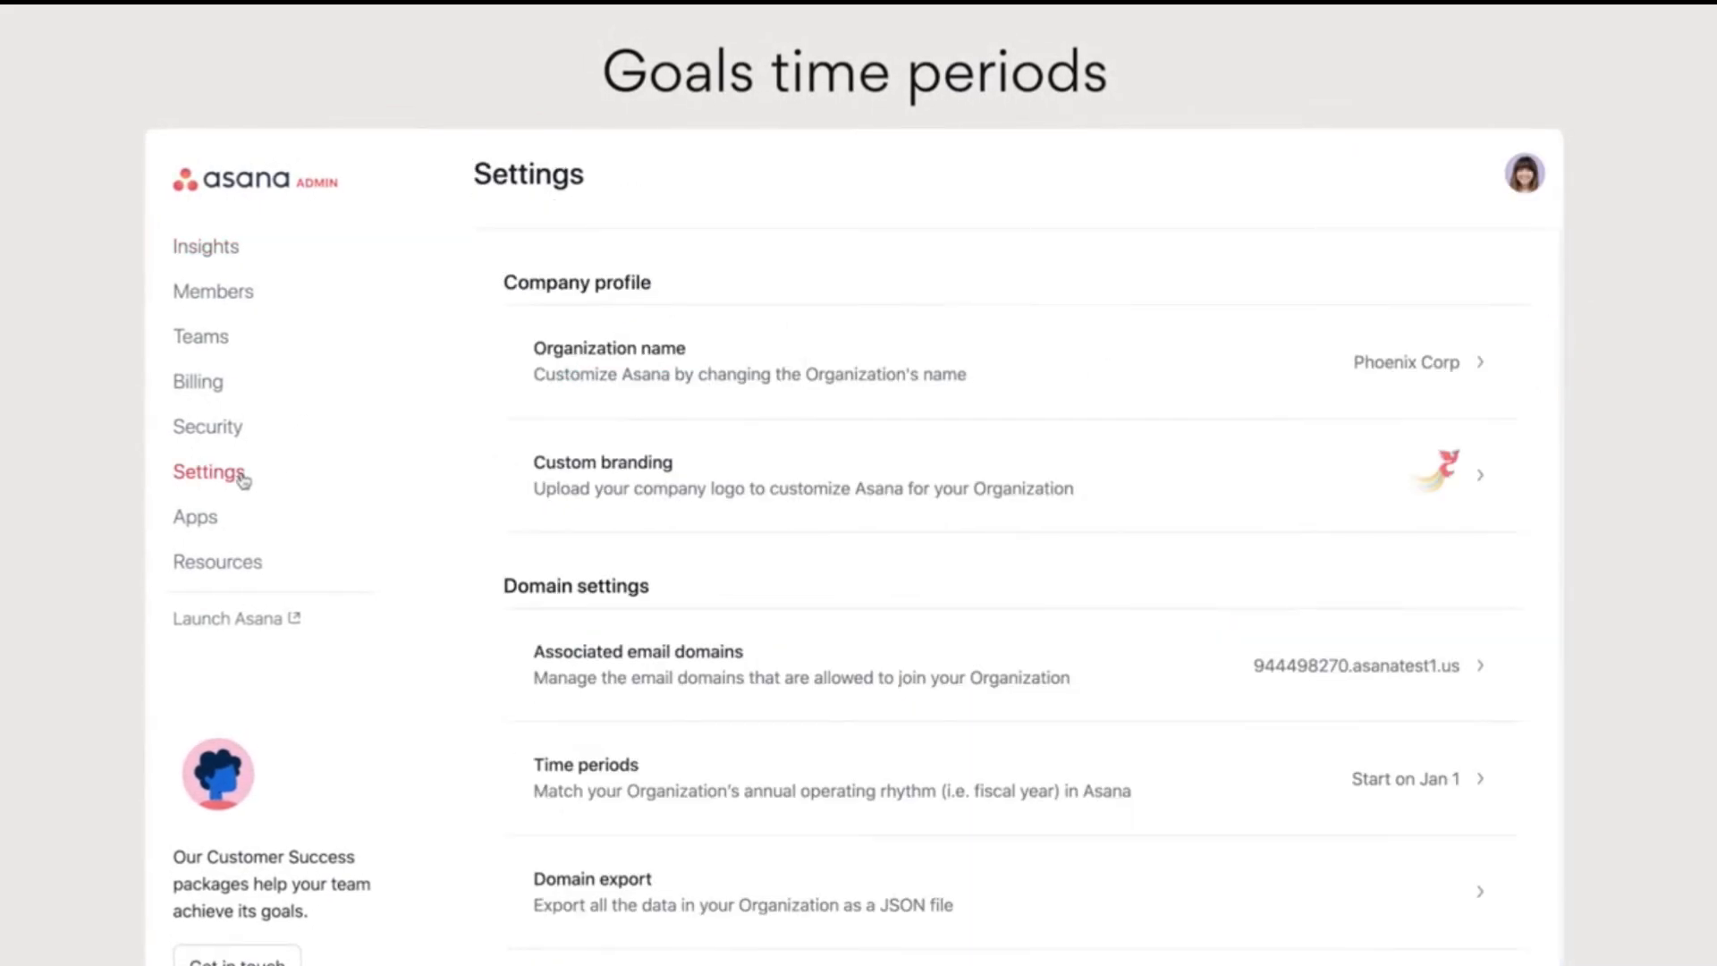
pyautogui.moveTo(558, 816)
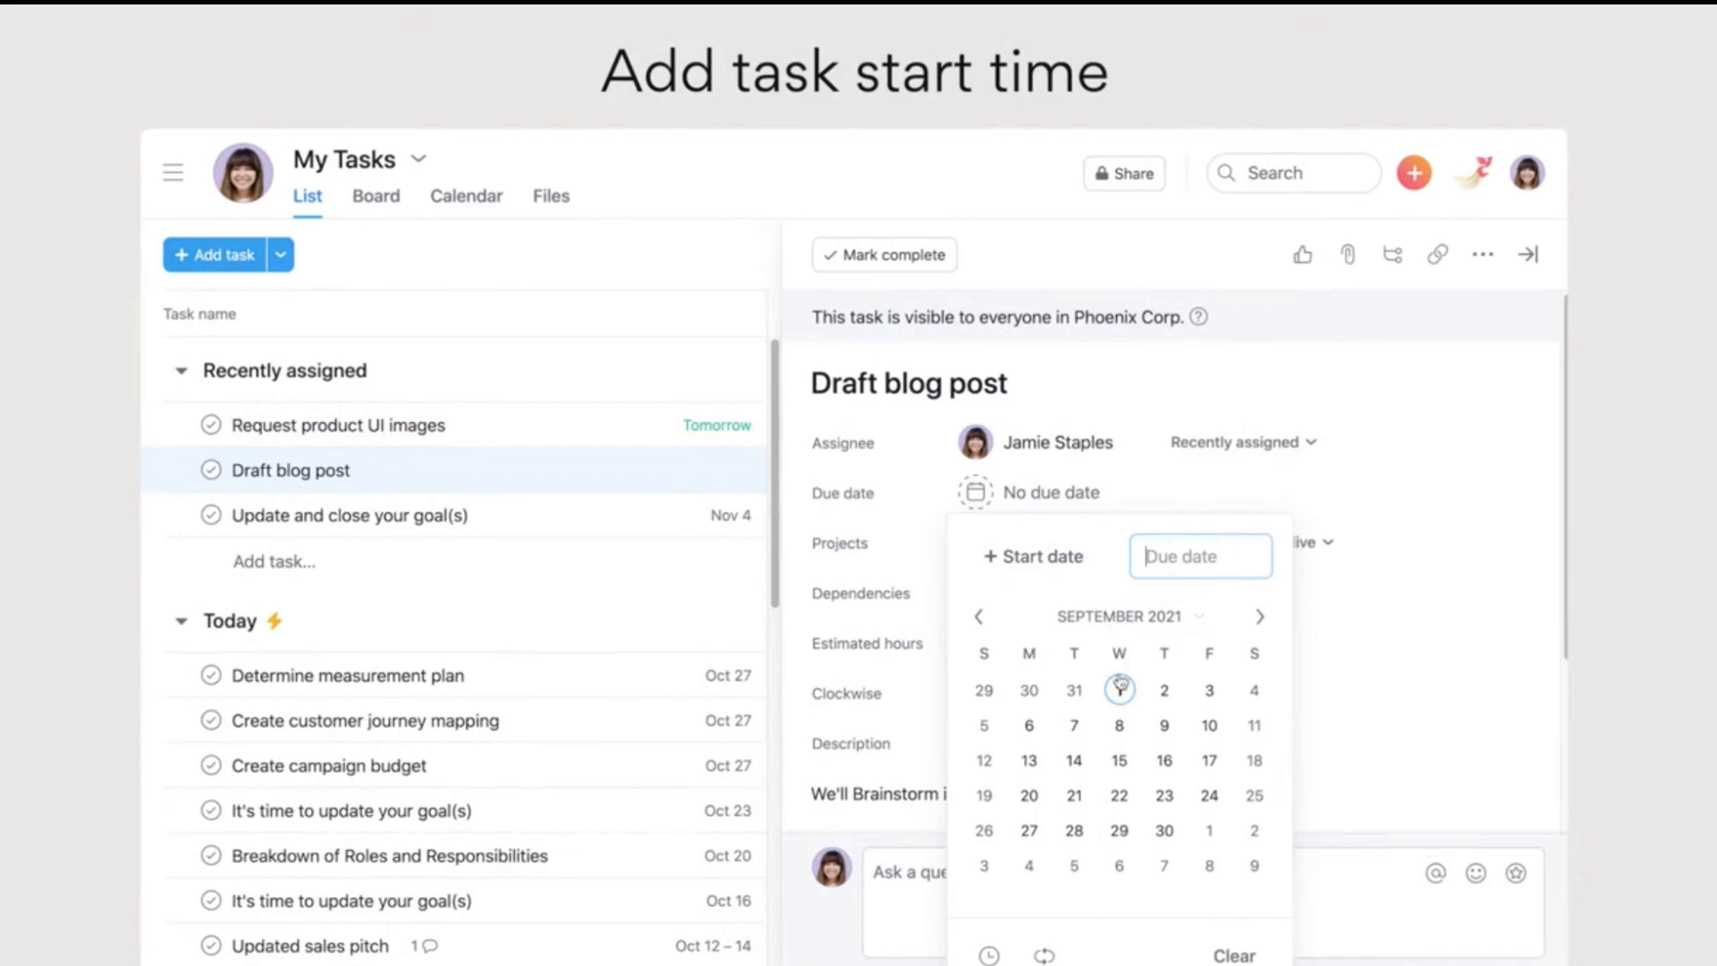
pyautogui.click(1118, 690)
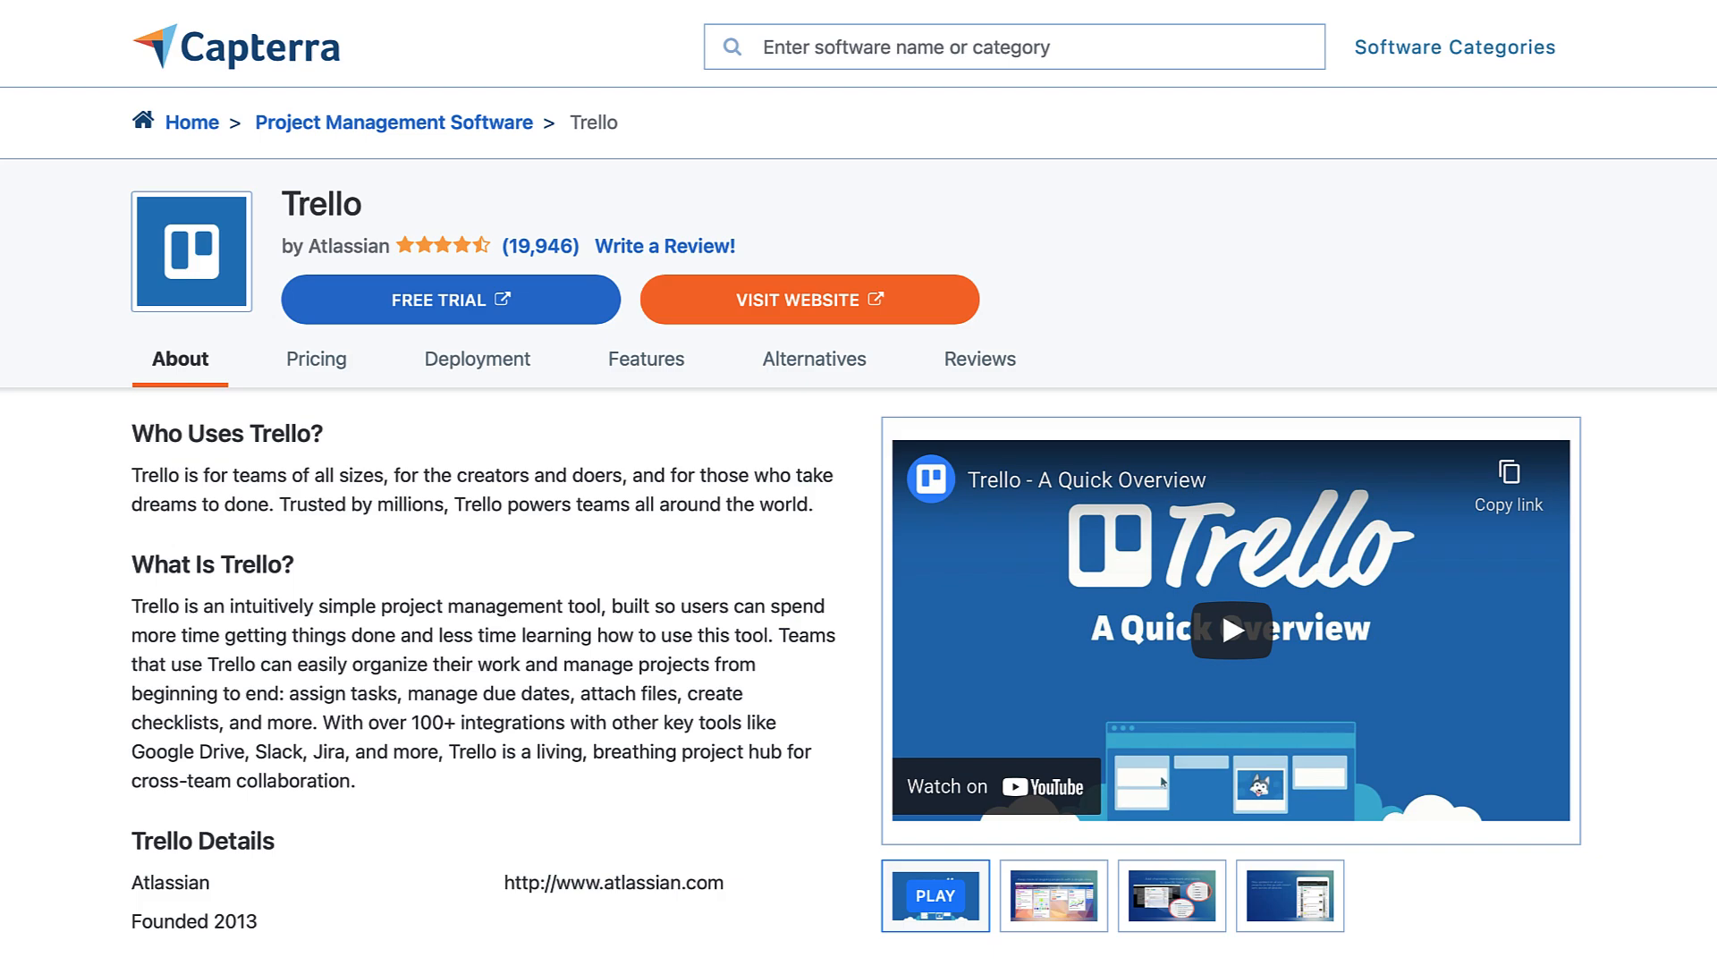
# - Show Capterra's Trello product page with its 19,946-review rating and overview video
pyautogui.click(645, 358)
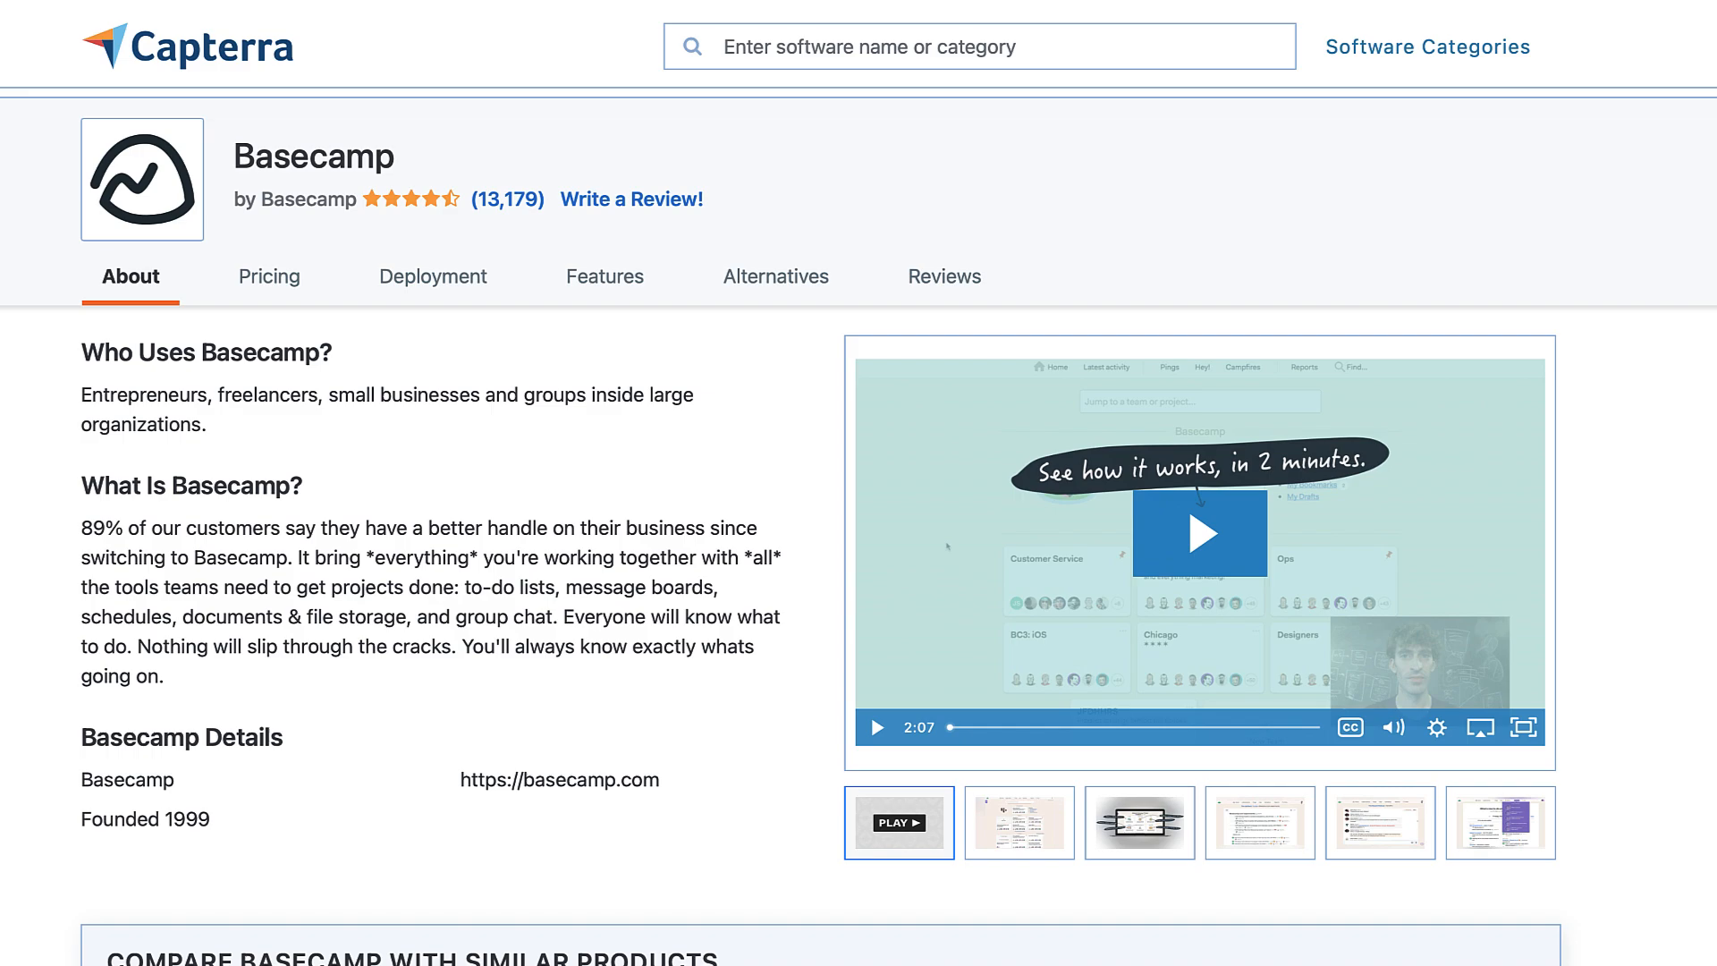
# - Show Capterra's Basecamp product page with its 13,179-review rating and two-minute video
pyautogui.click(605, 275)
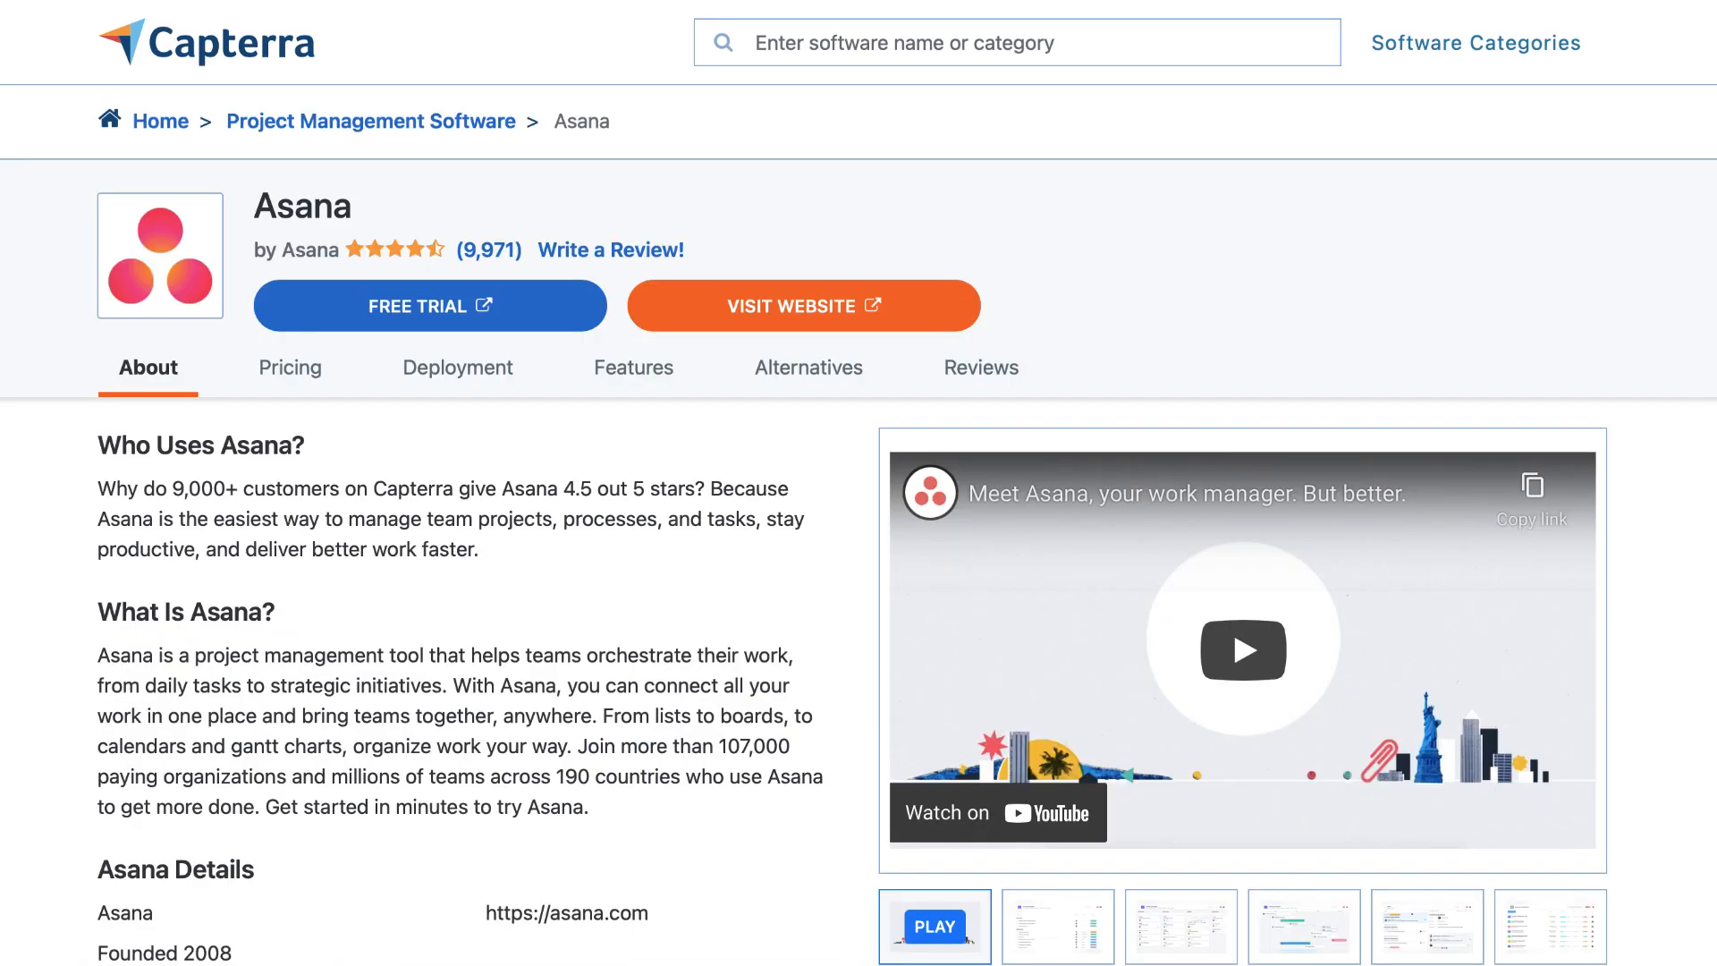
# - Show Capterra's Asana product page with its 9,971-review rating and overview video
pyautogui.click(633, 368)
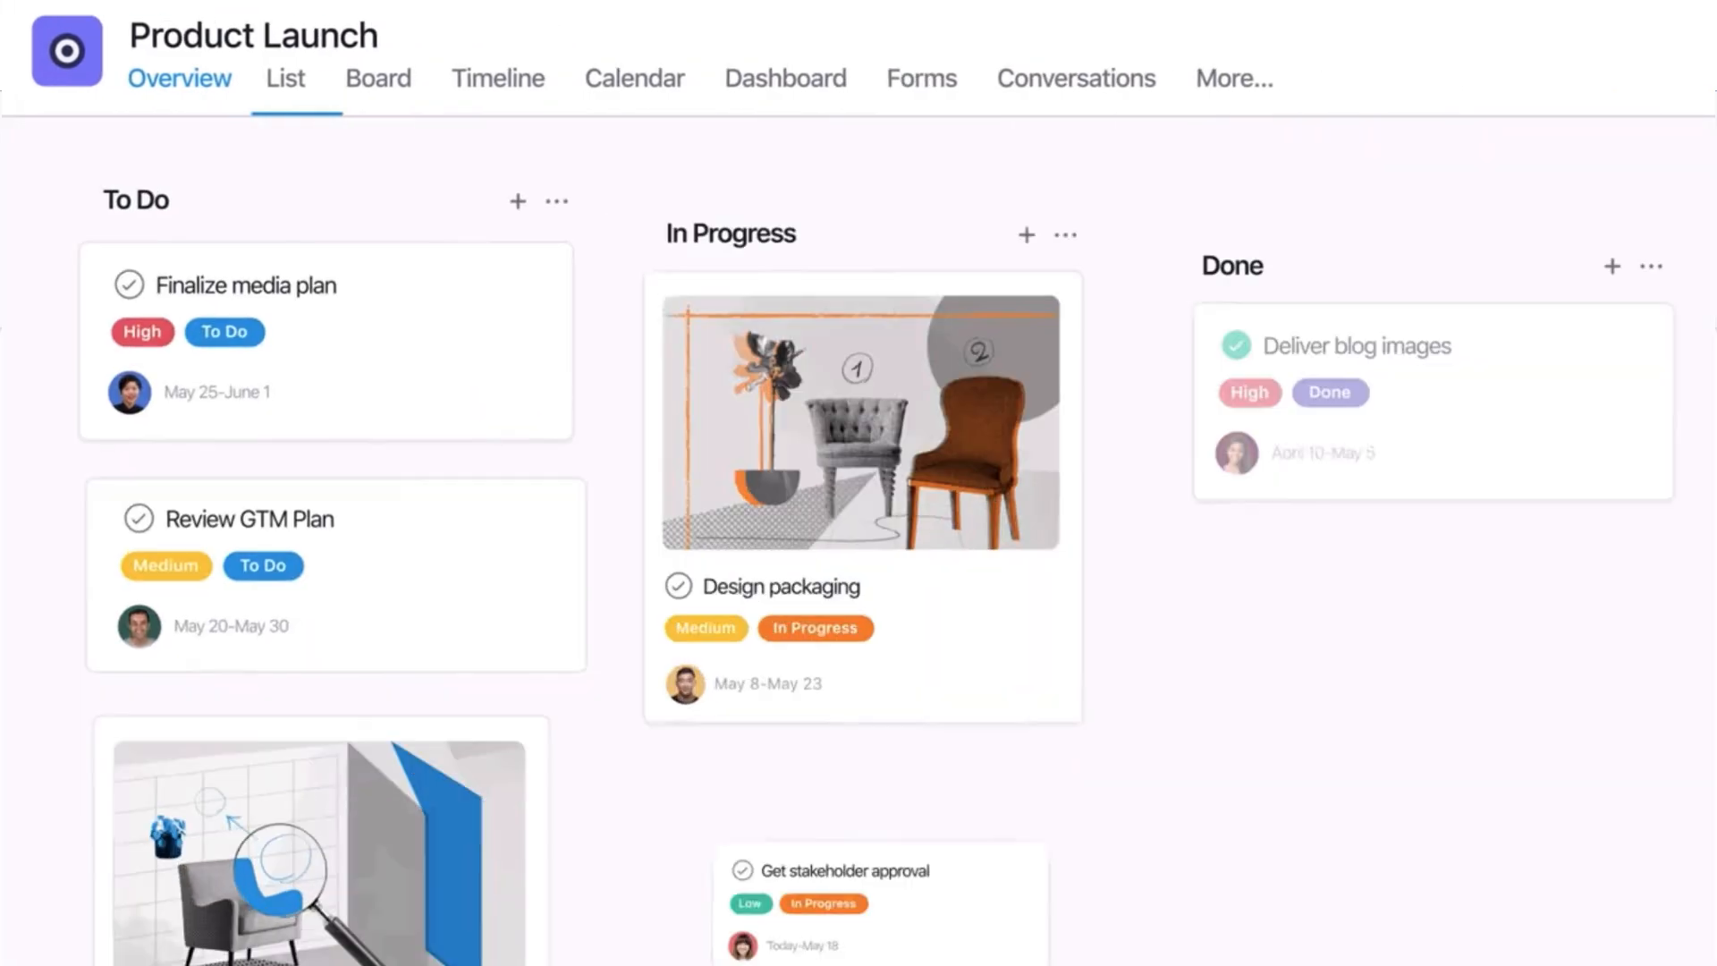
# - Display the Product Launch project as a board with To Do, In Progress and Done columns
pyautogui.click(378, 79)
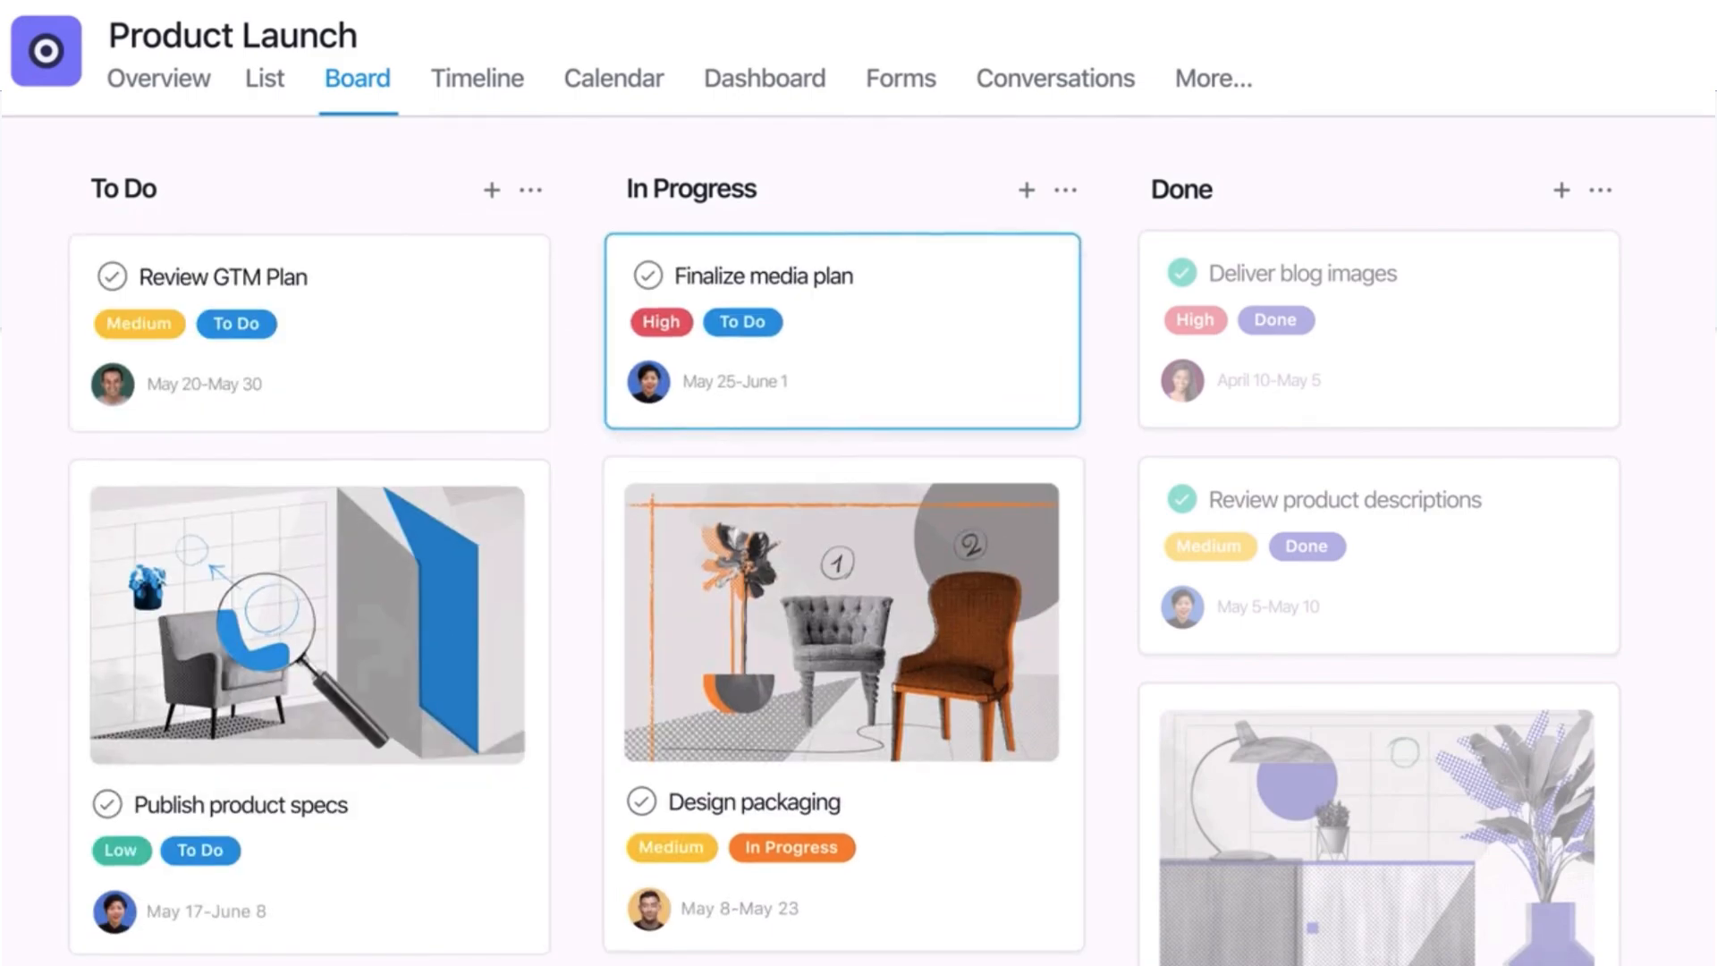